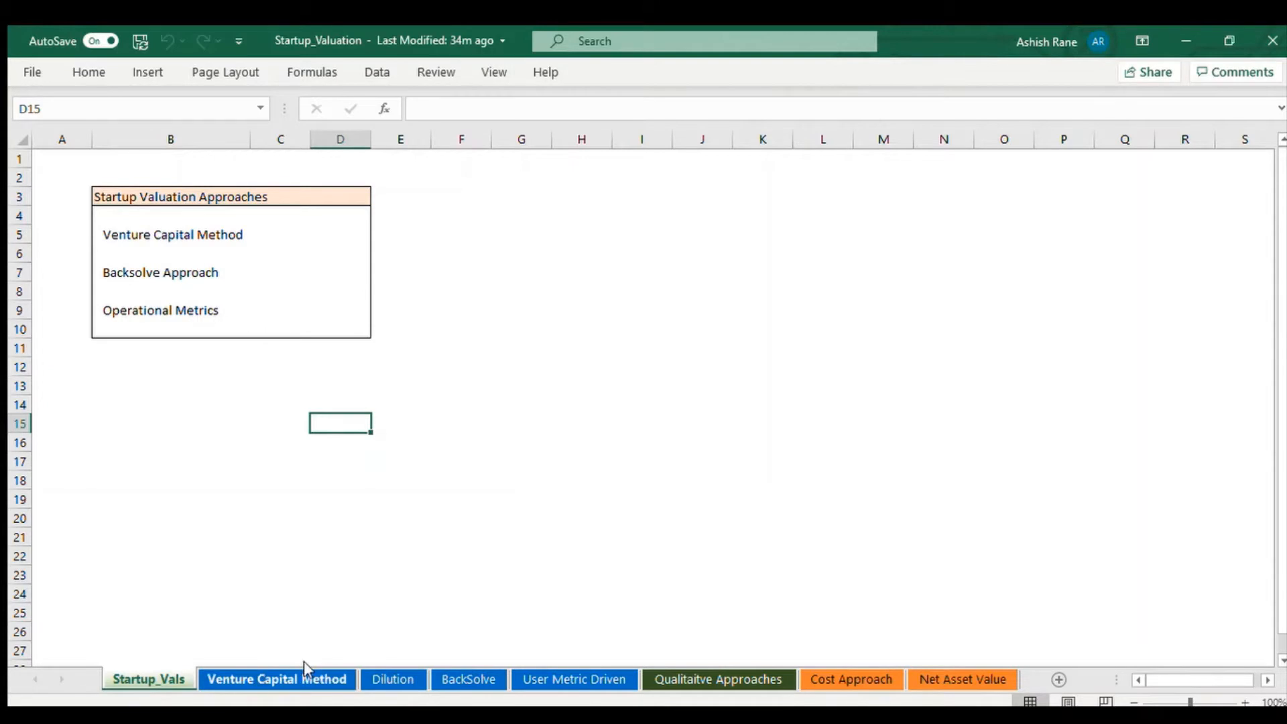
Step: Switch to the Venture Capital Method sheet with EBIAT, investments and exit value
click(277, 678)
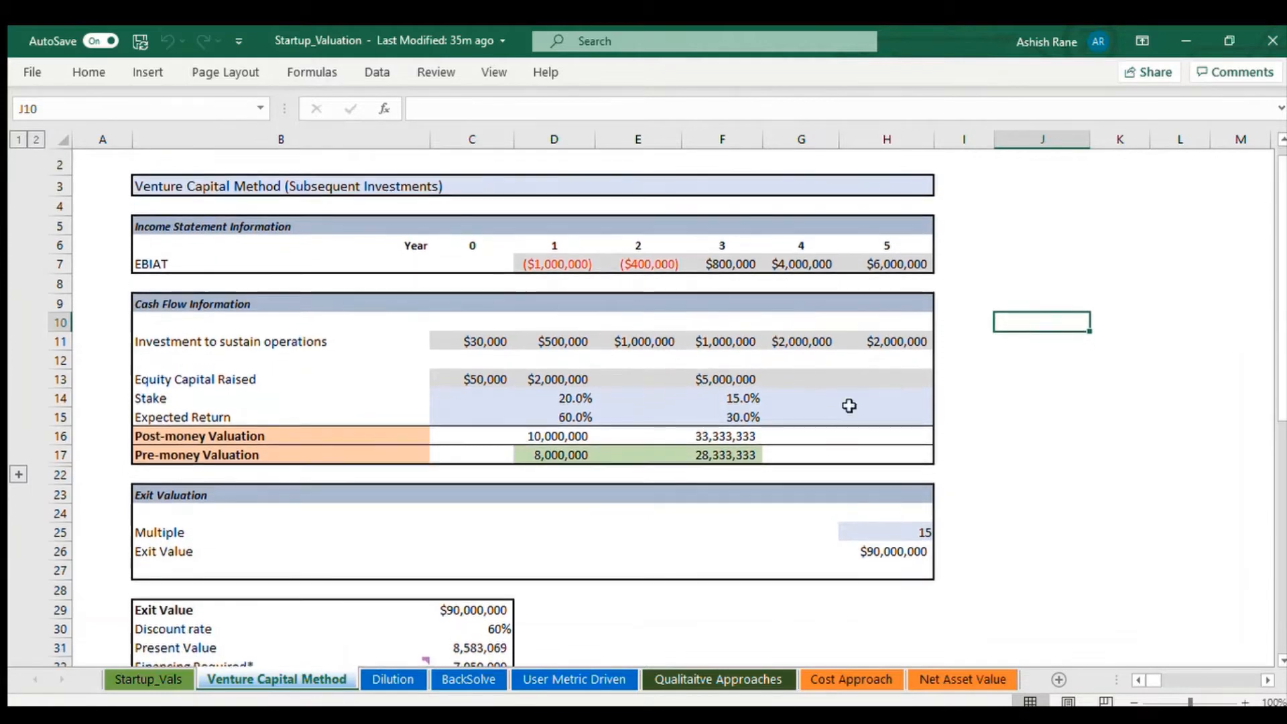
mouse_move(546, 267)
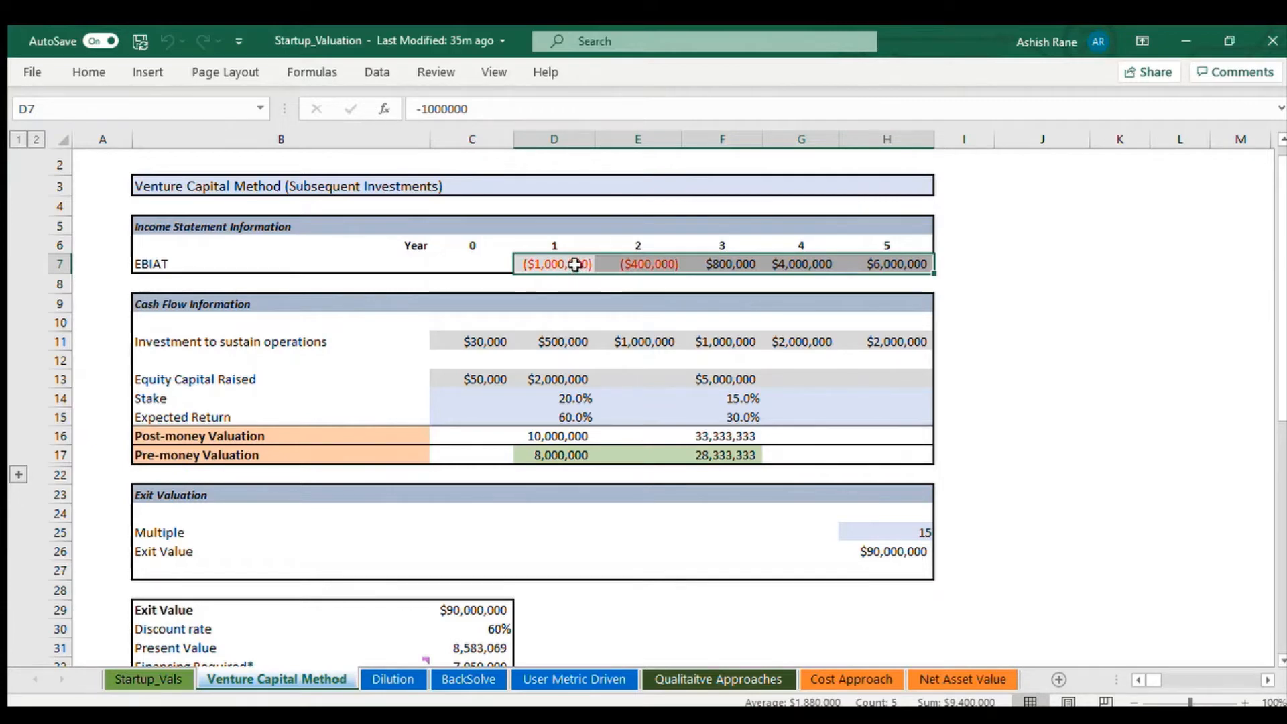
mouse_move(645, 258)
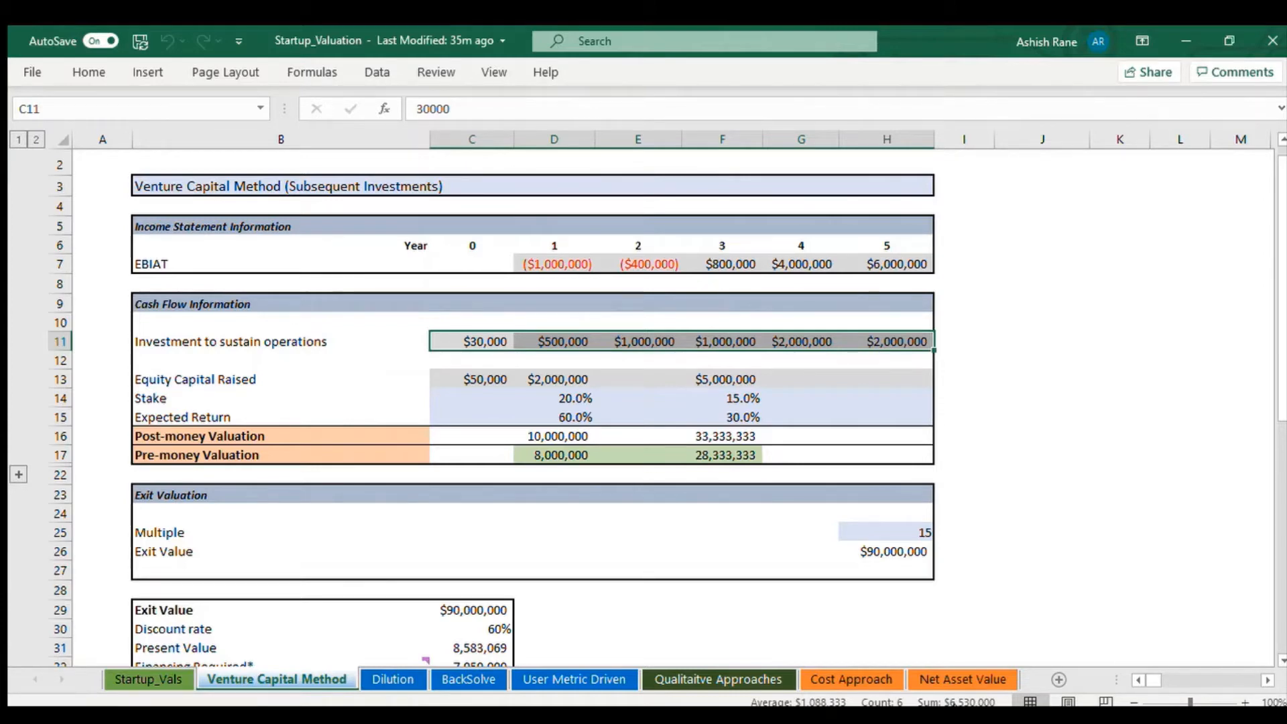
mouse_move(760, 378)
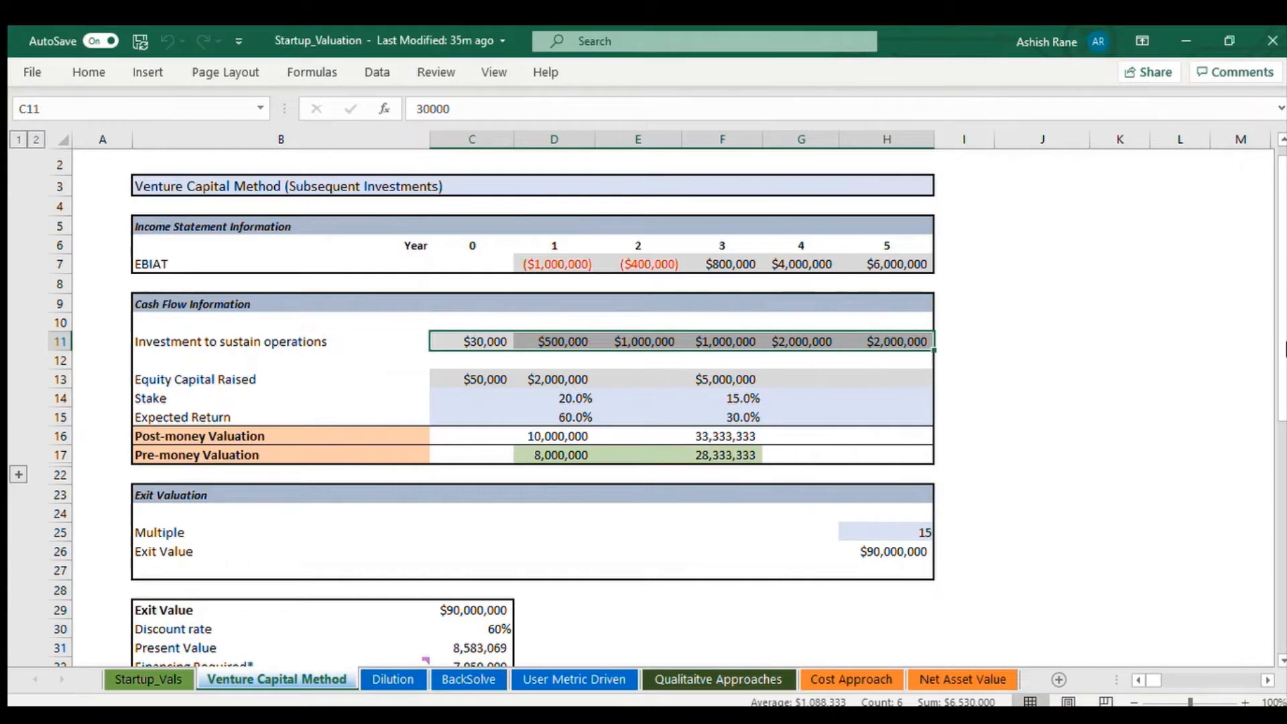
scroll(down, 3)
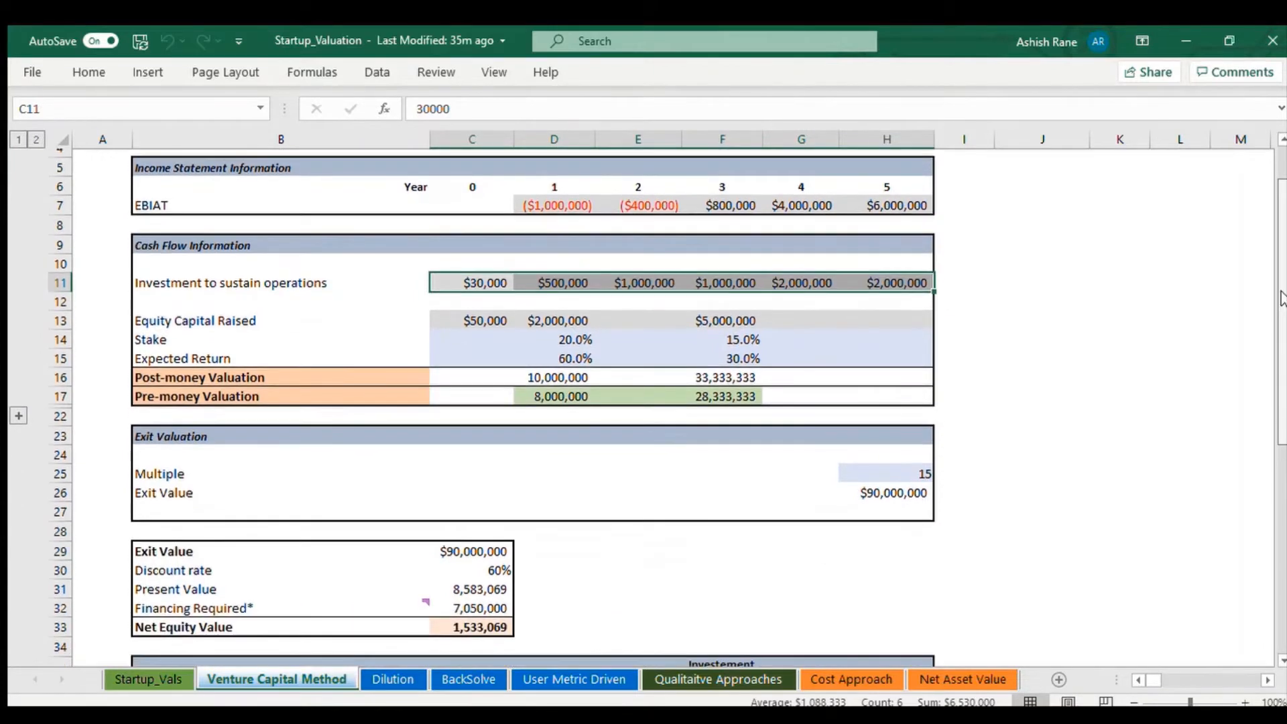
scroll(down, 3)
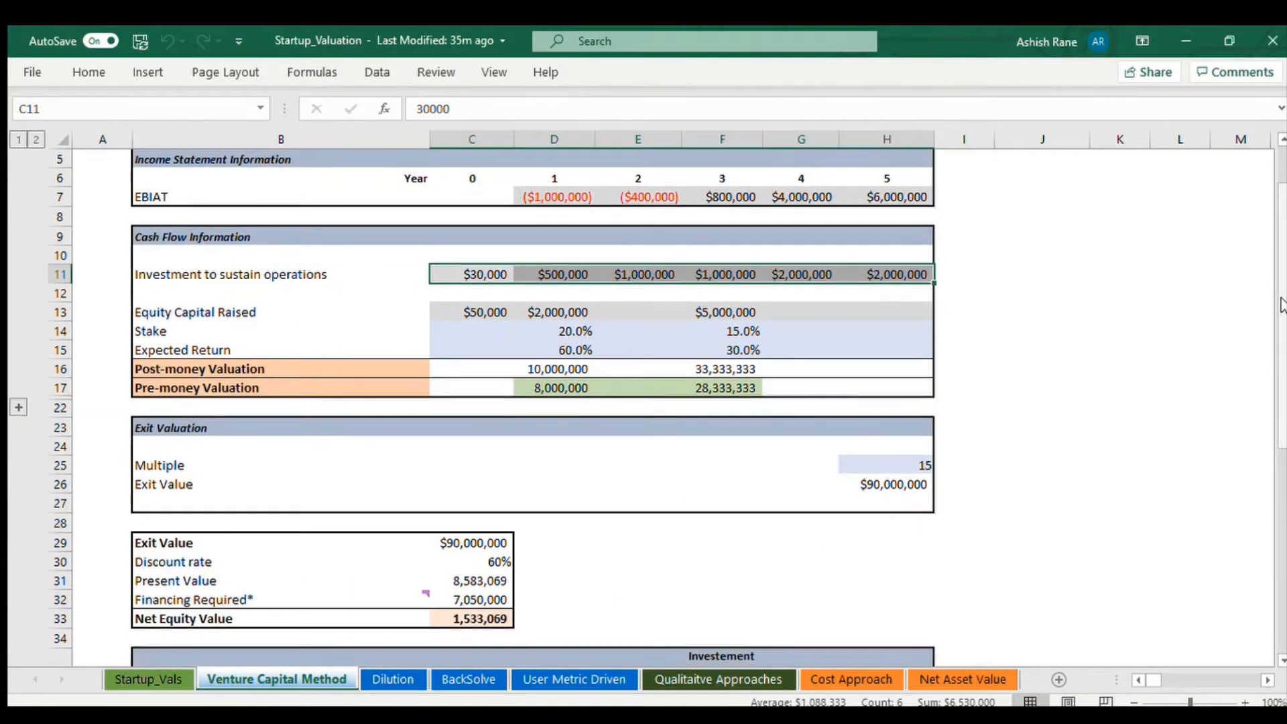
mouse_move(517, 435)
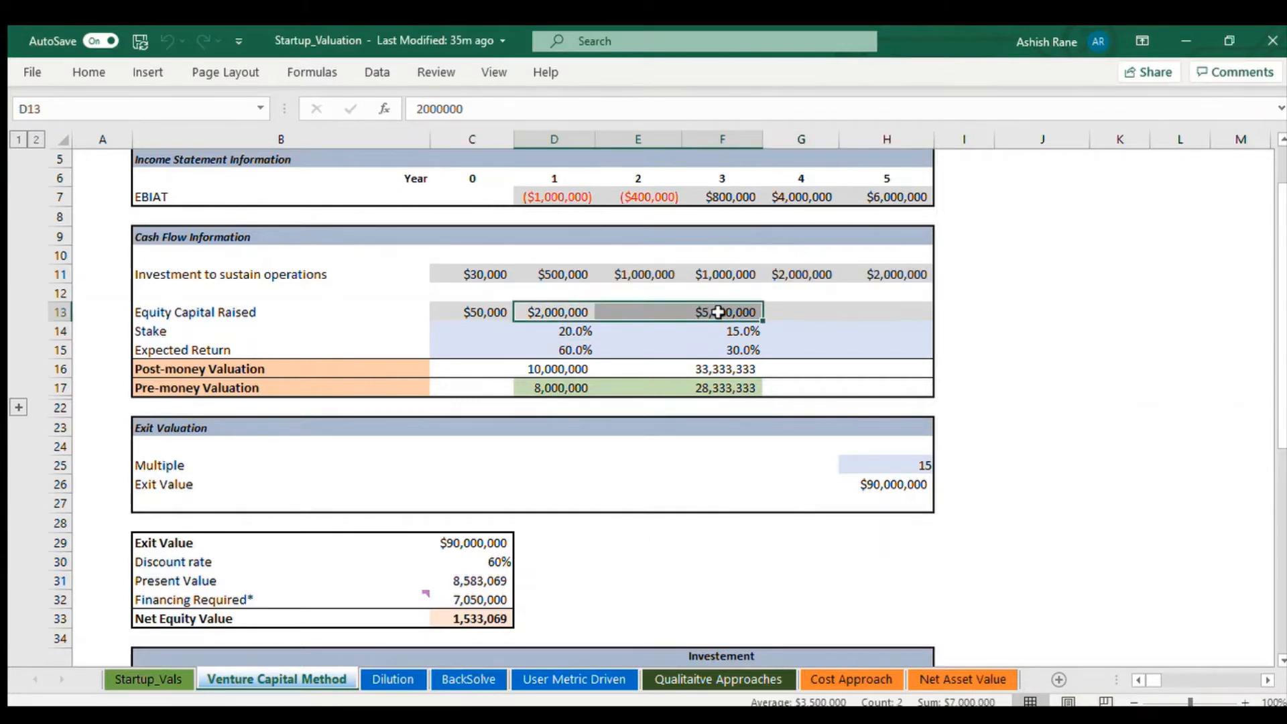
mouse_move(556, 312)
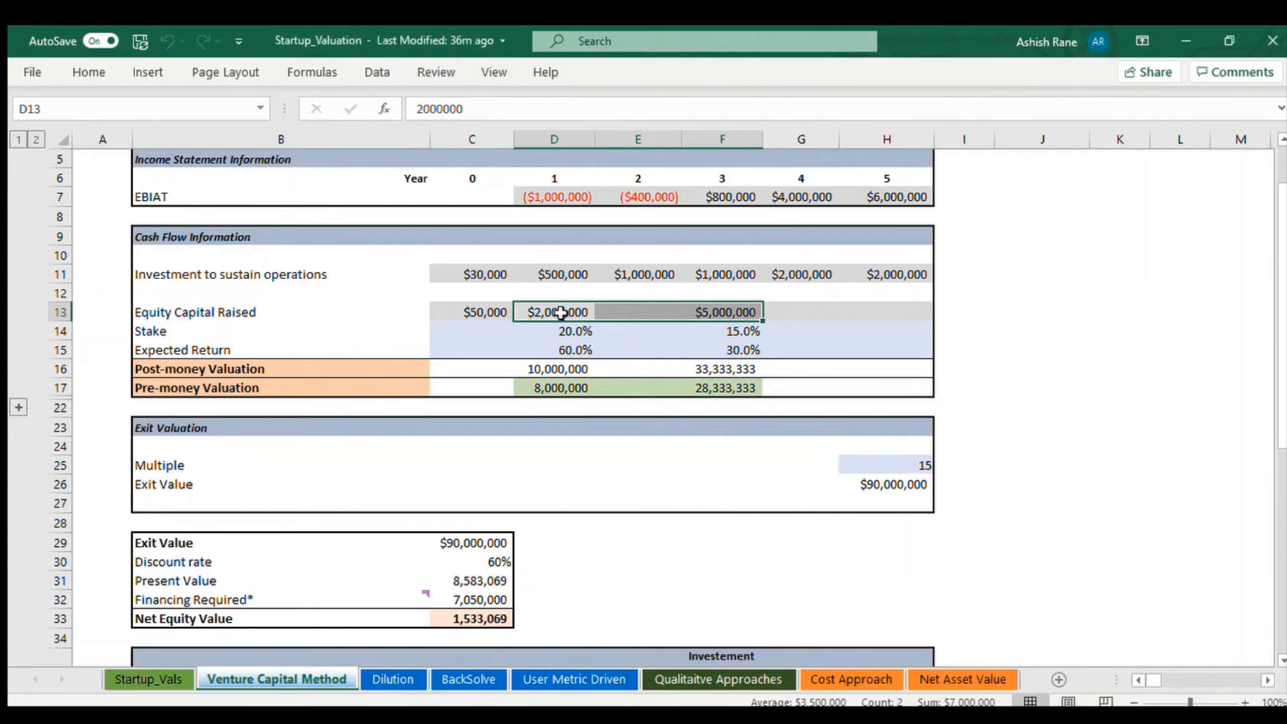
click(554, 311)
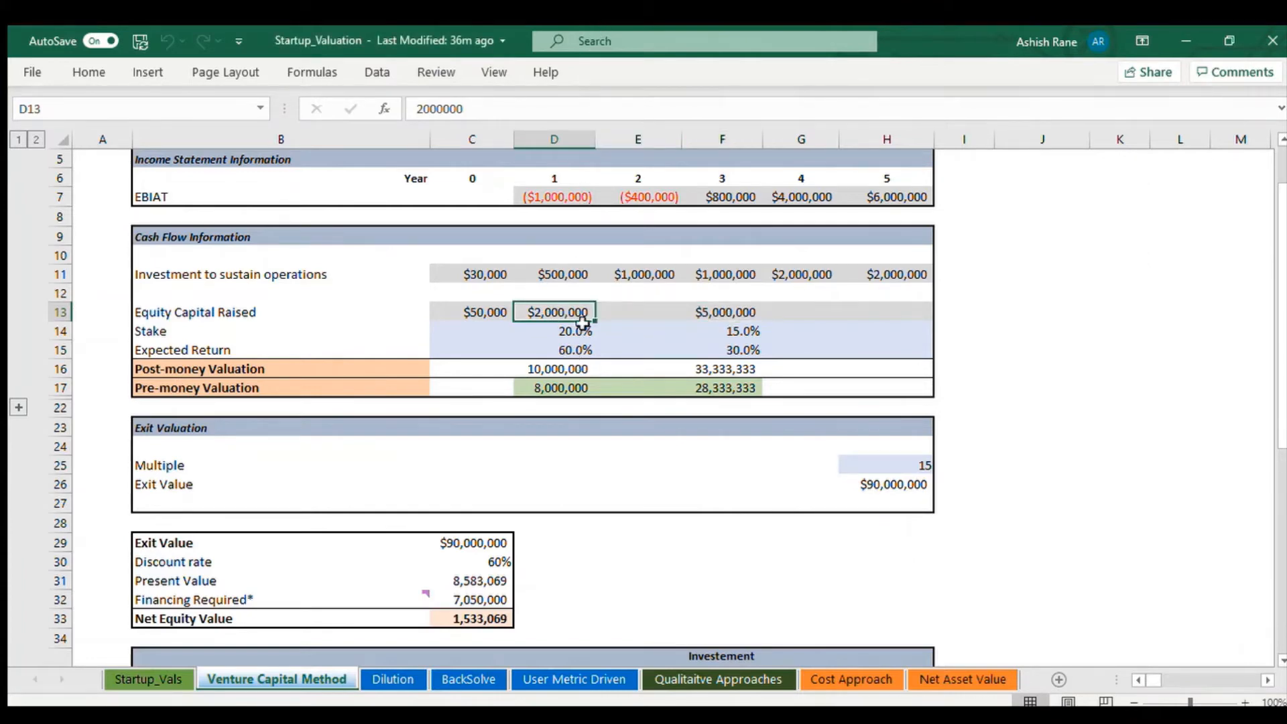
click(723, 312)
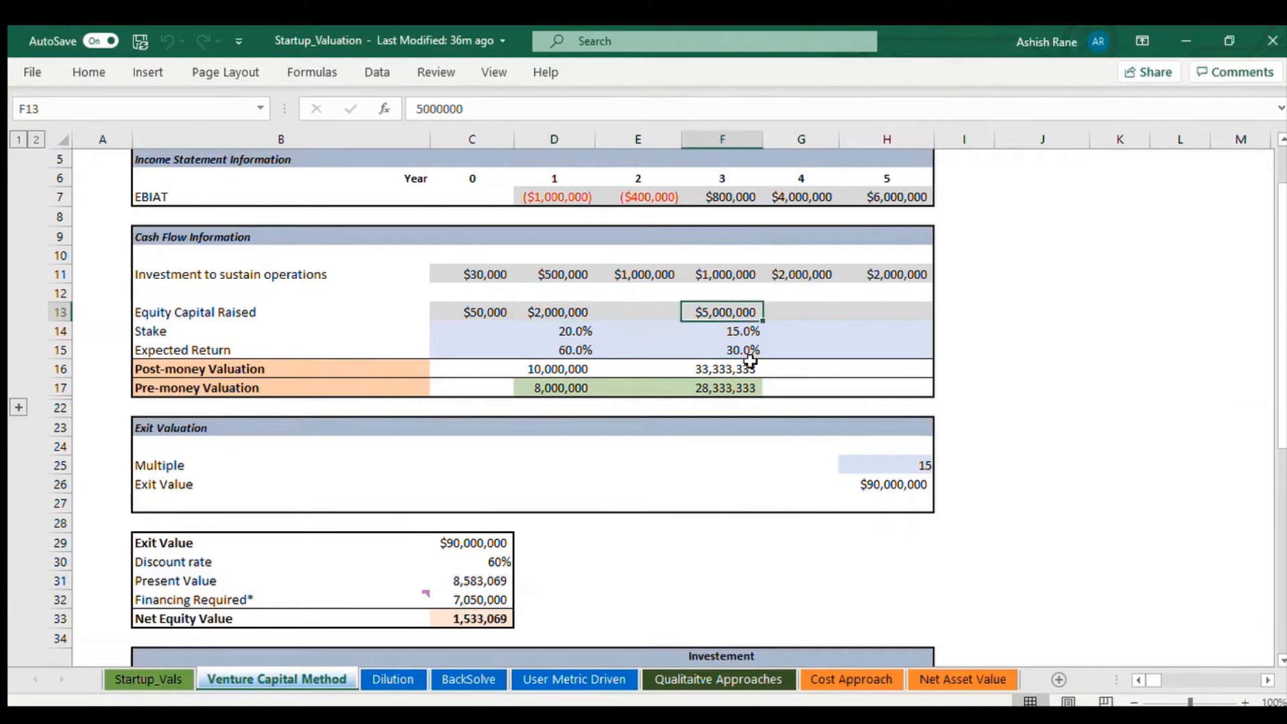
click(574, 331)
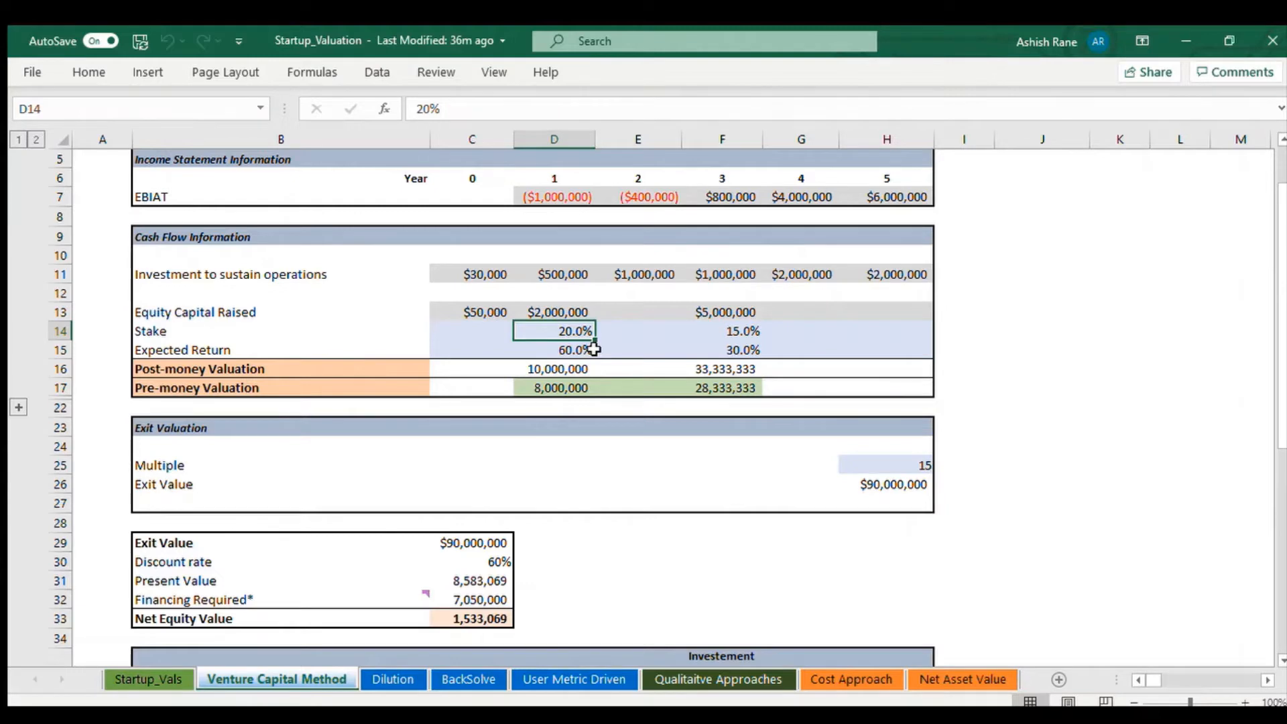
click(556, 367)
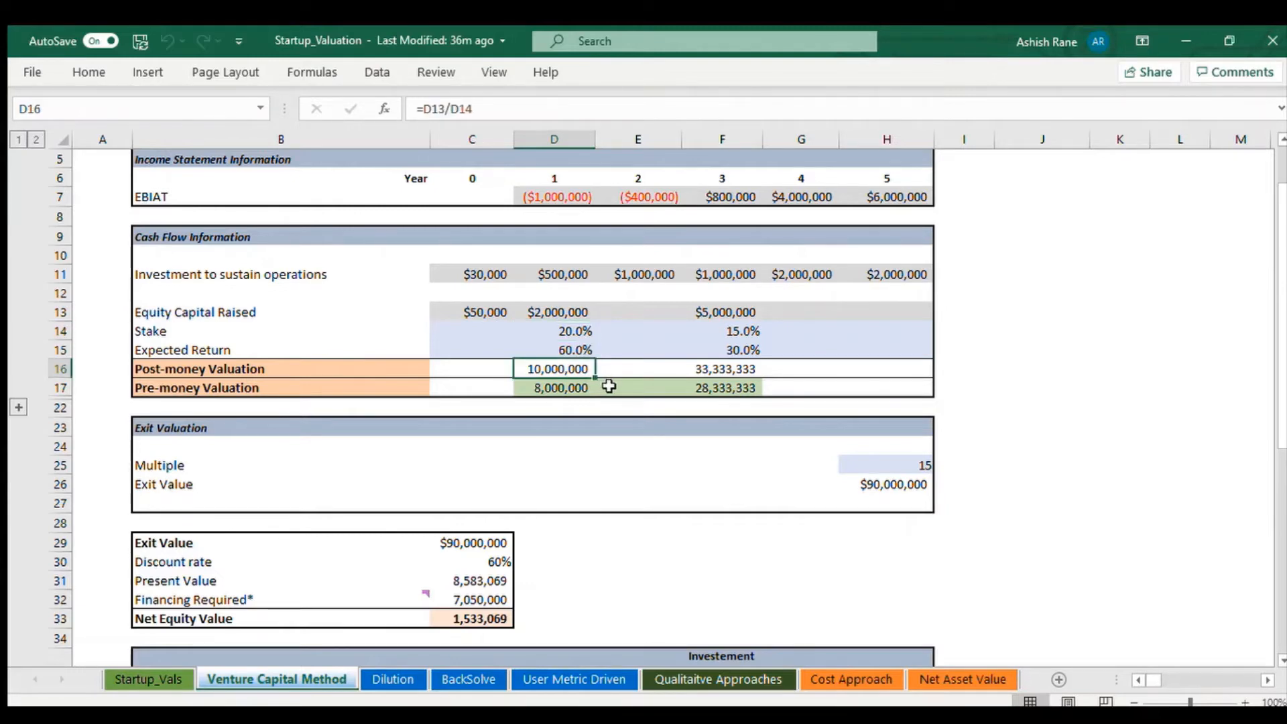
double_click(554, 369)
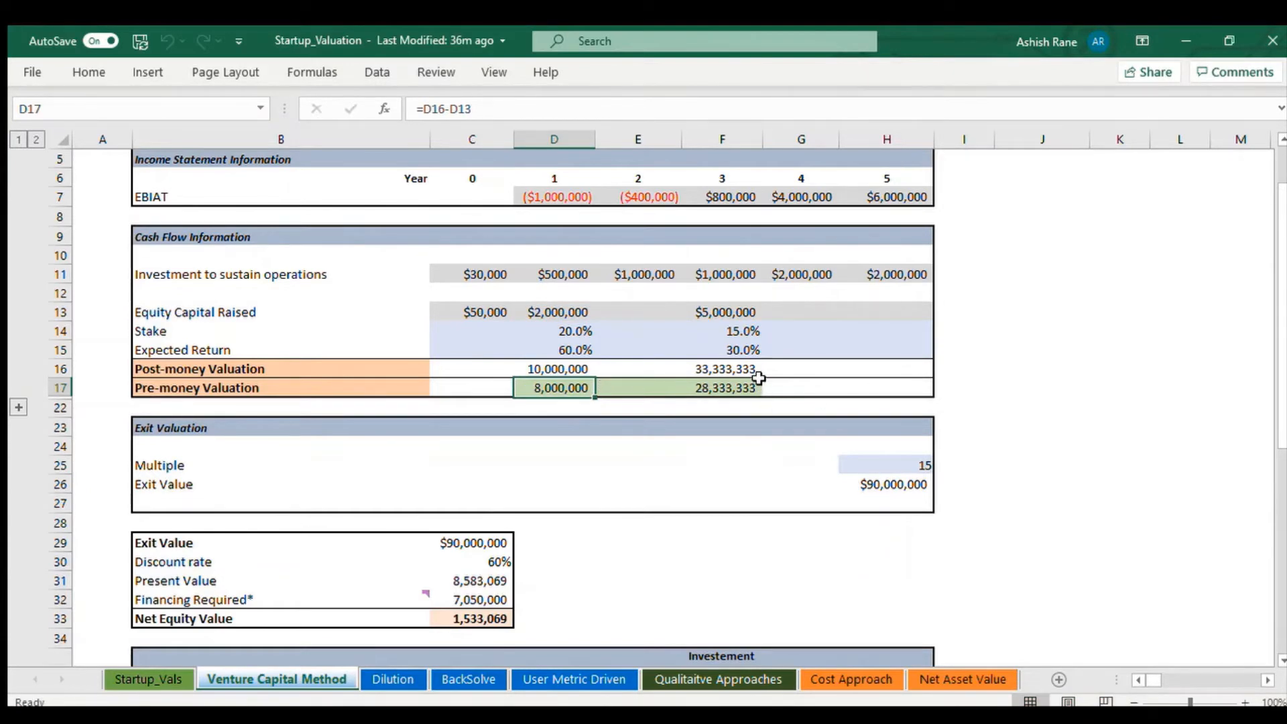
click(723, 369)
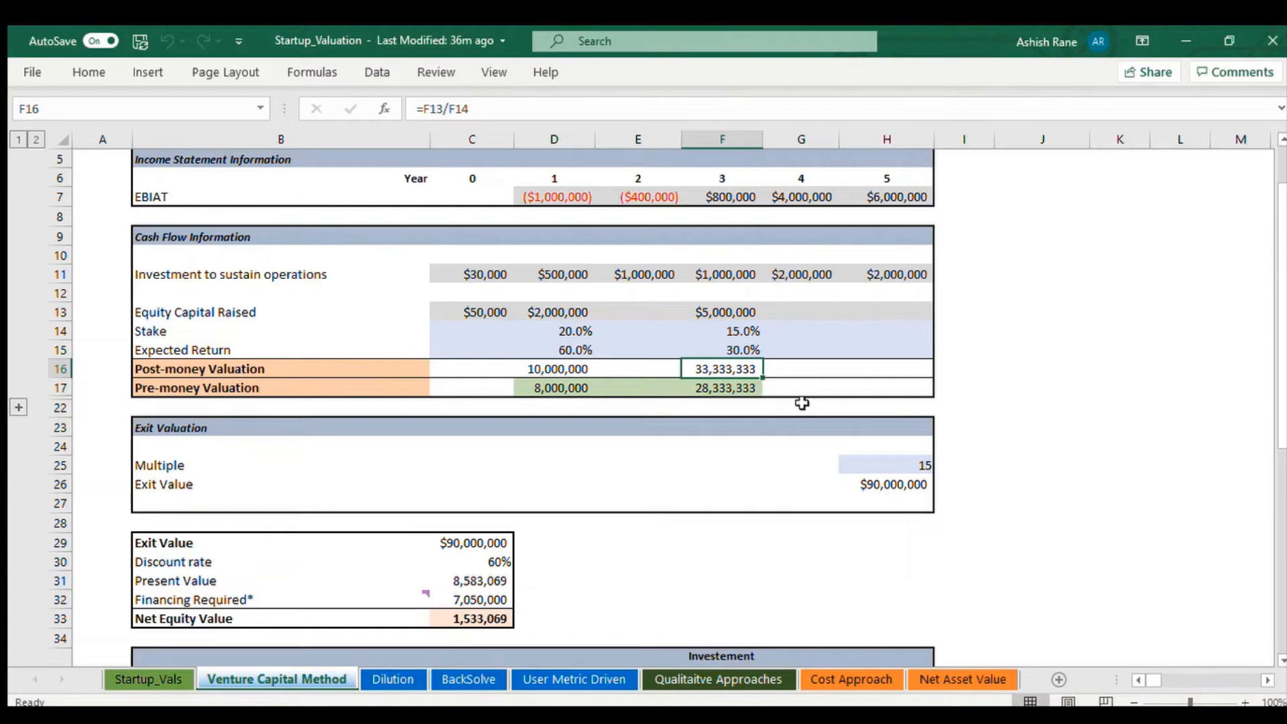
click(722, 388)
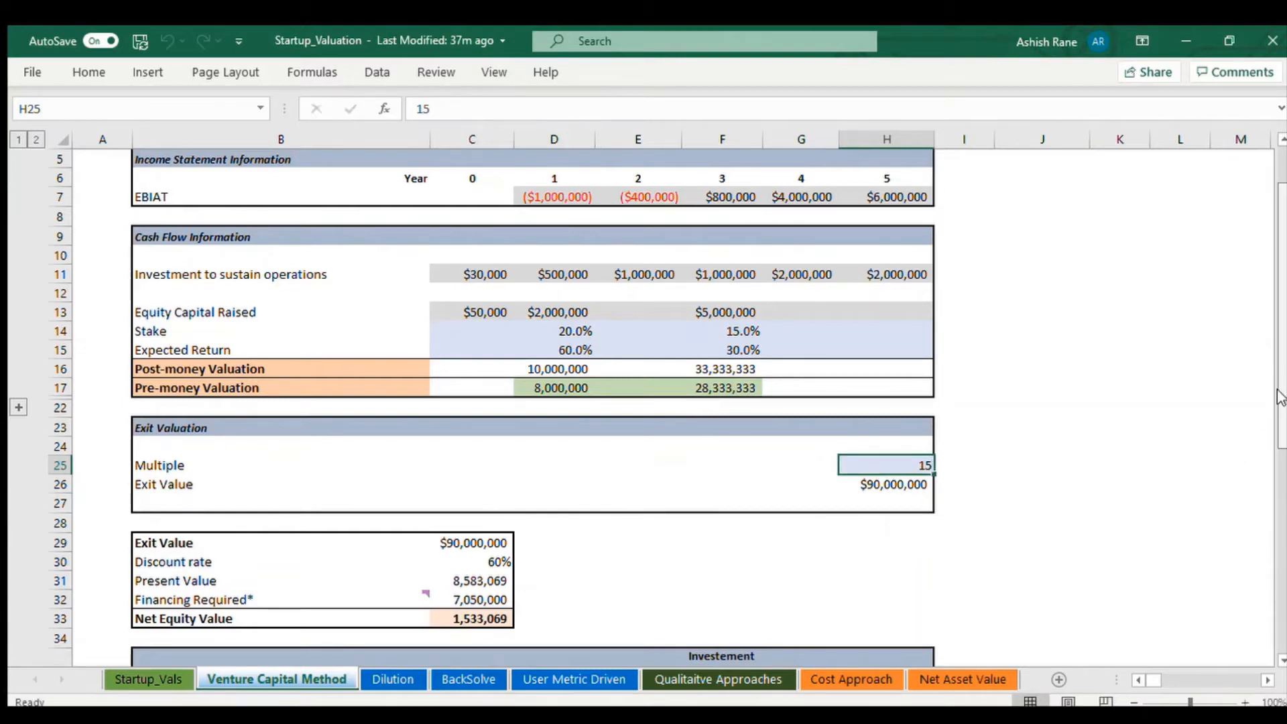
scroll(down, 3)
text(=H7*H25)
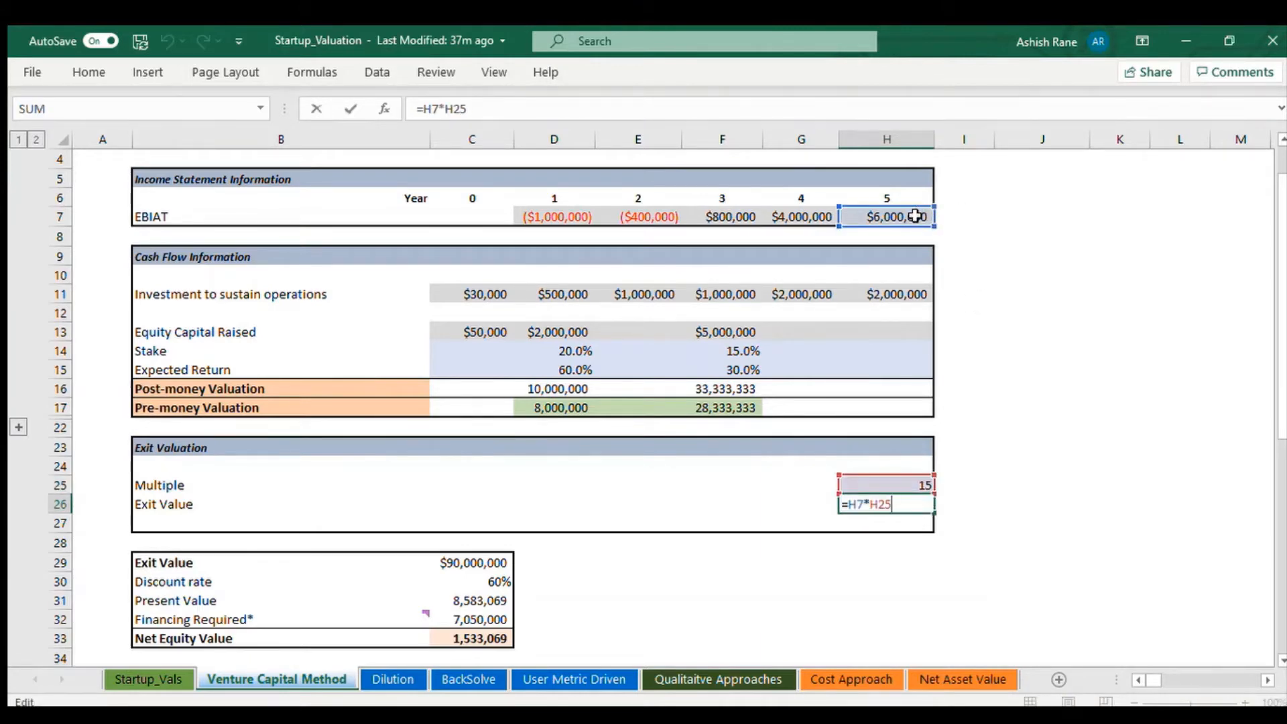
key(Enter)
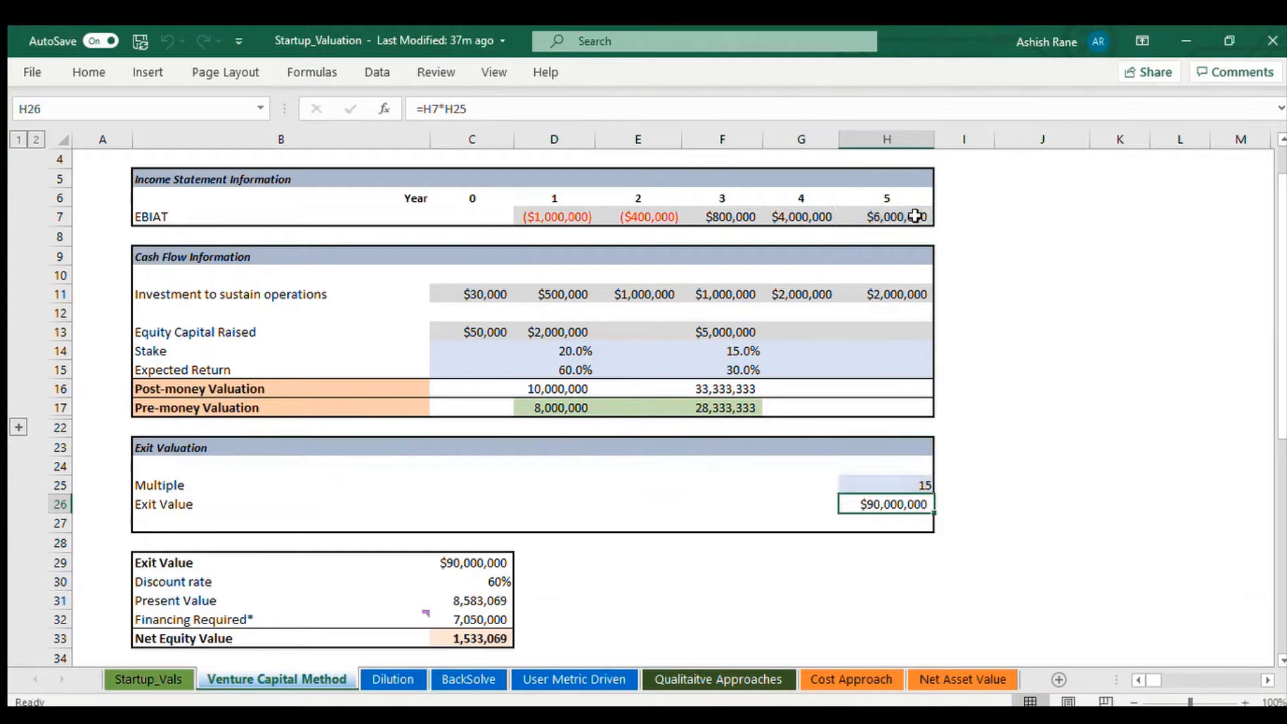
double_click(886, 504)
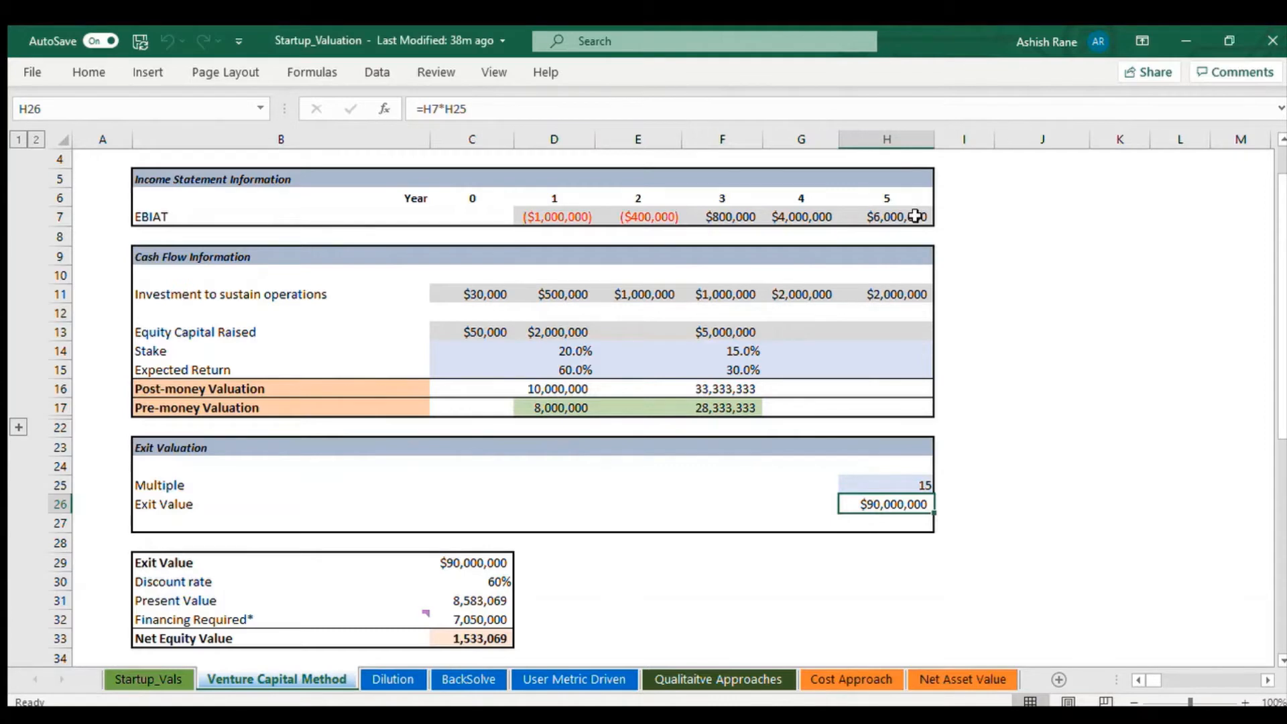
mouse_move(912, 215)
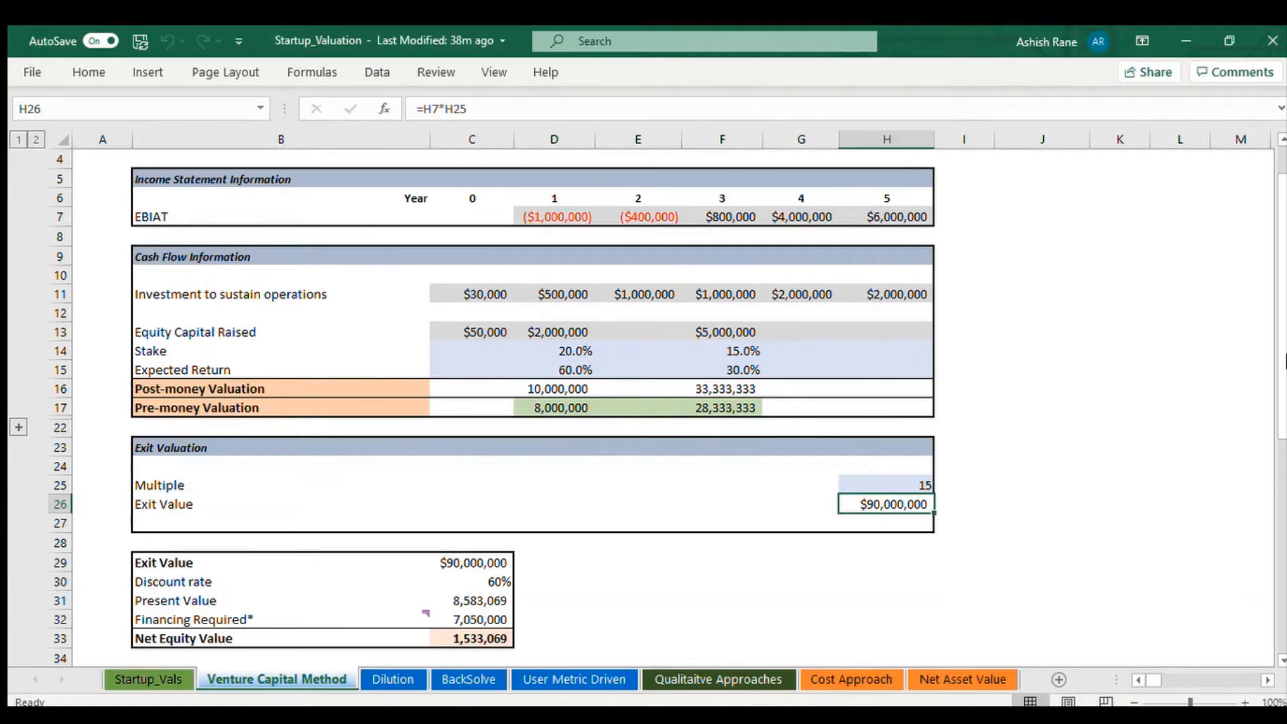
scroll(down, 3)
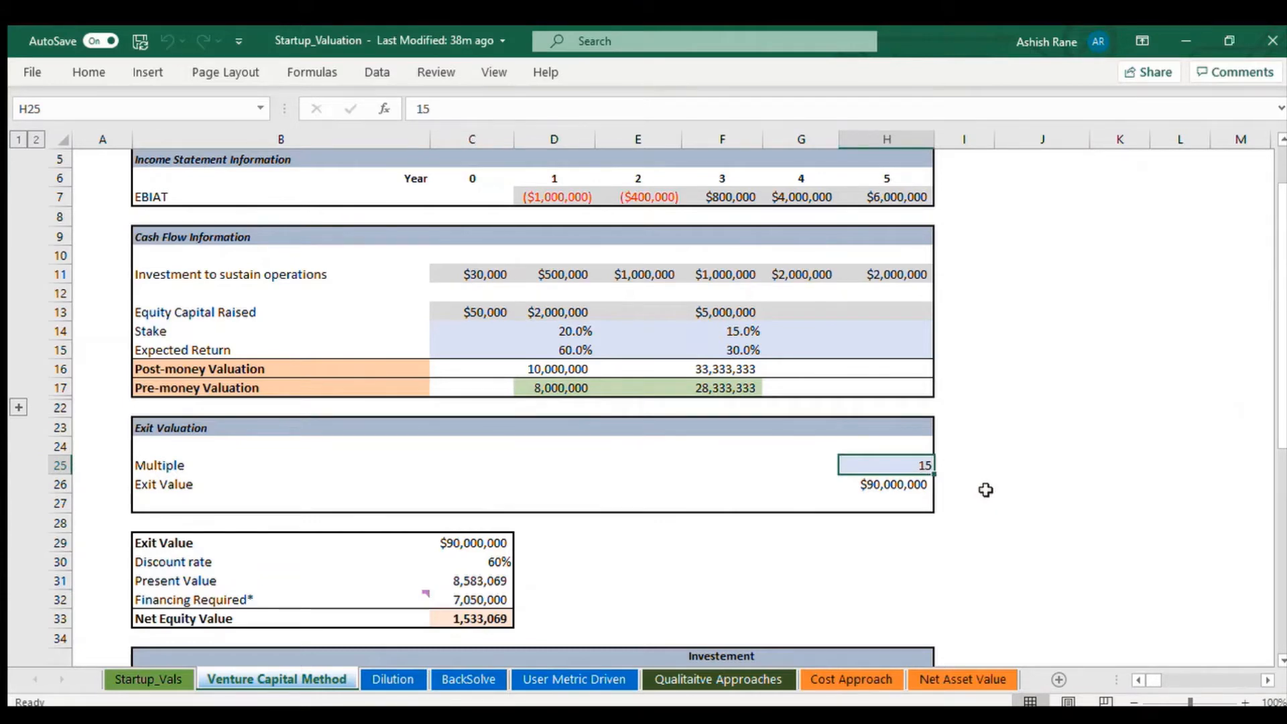
mouse_move(946, 473)
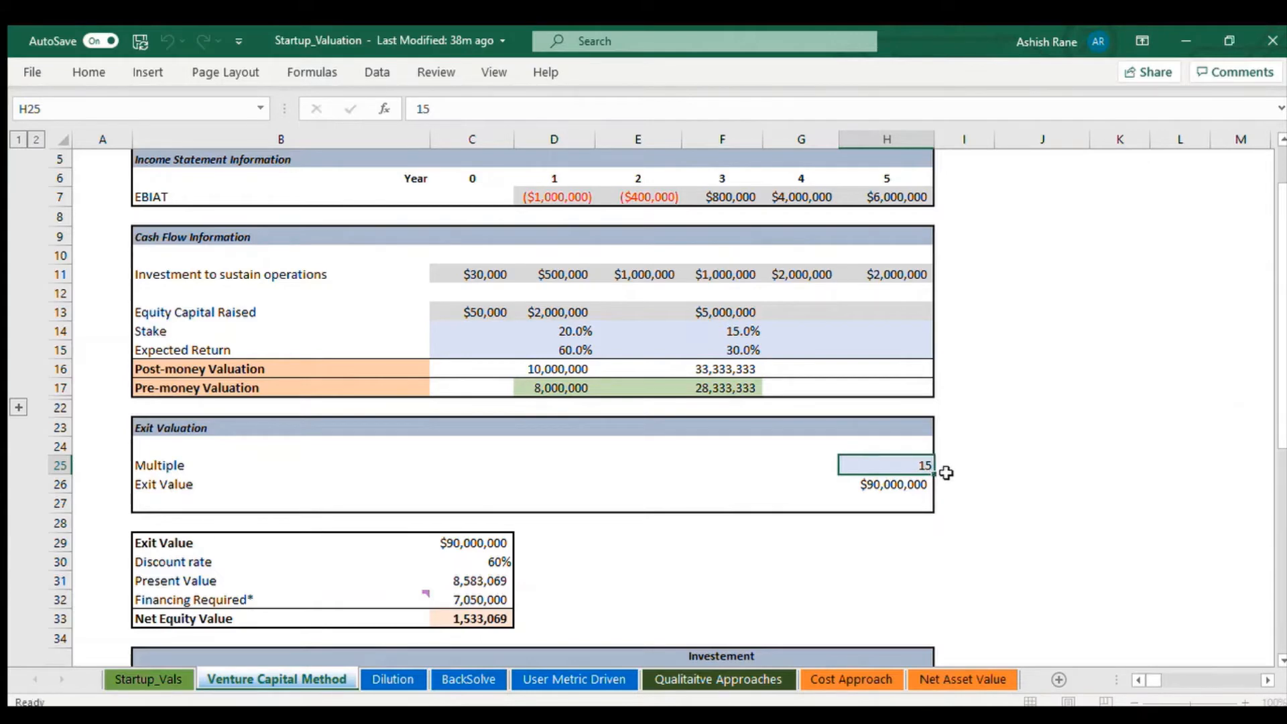
mouse_move(945, 470)
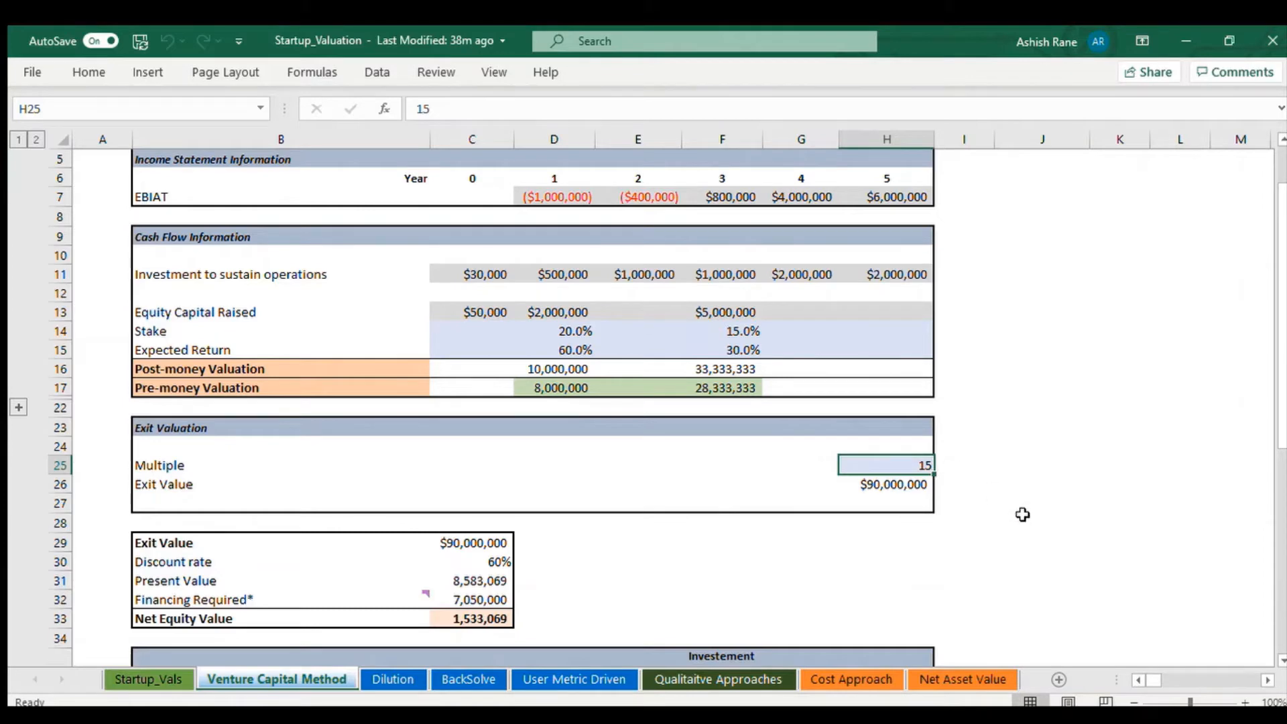
mouse_move(929, 471)
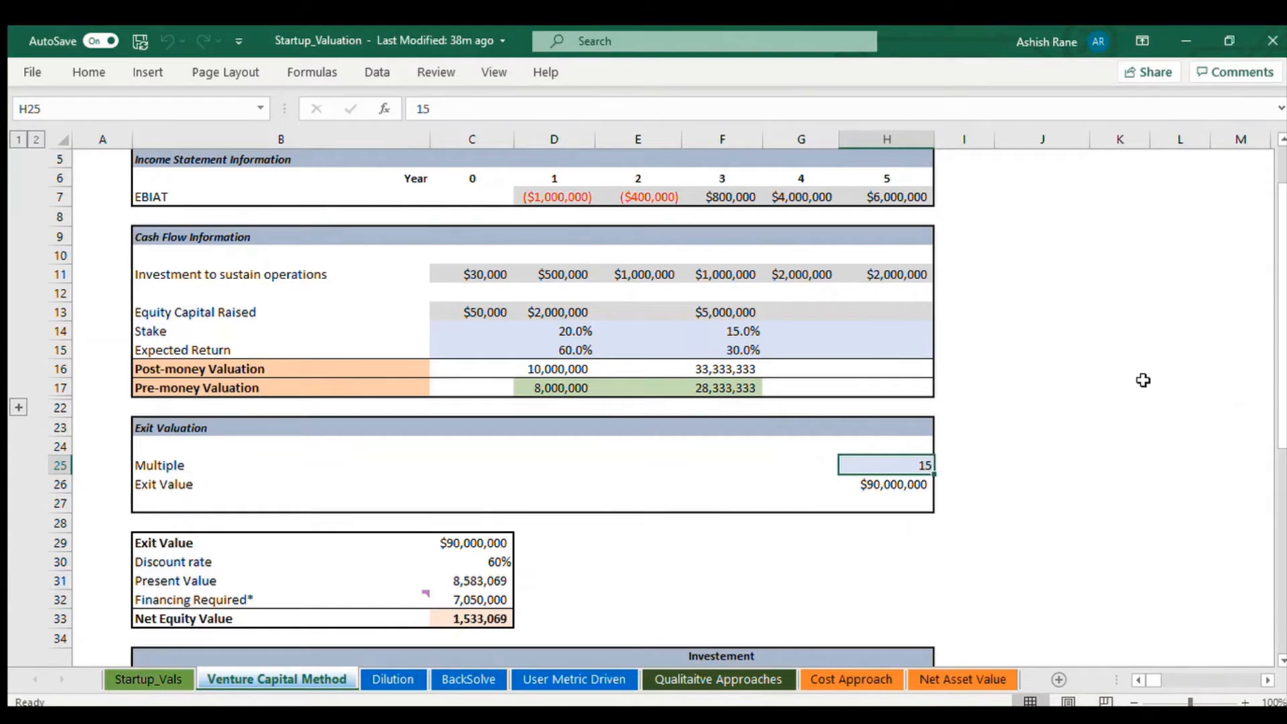
click(471, 543)
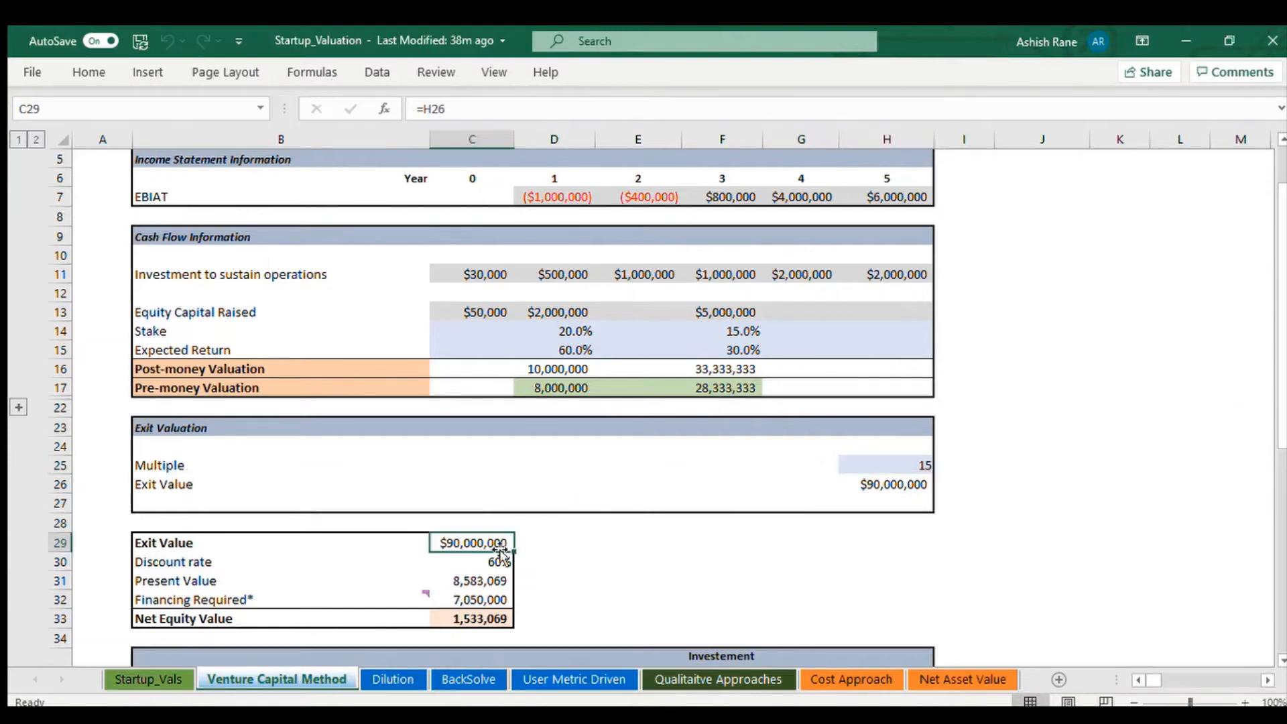
mouse_move(596, 617)
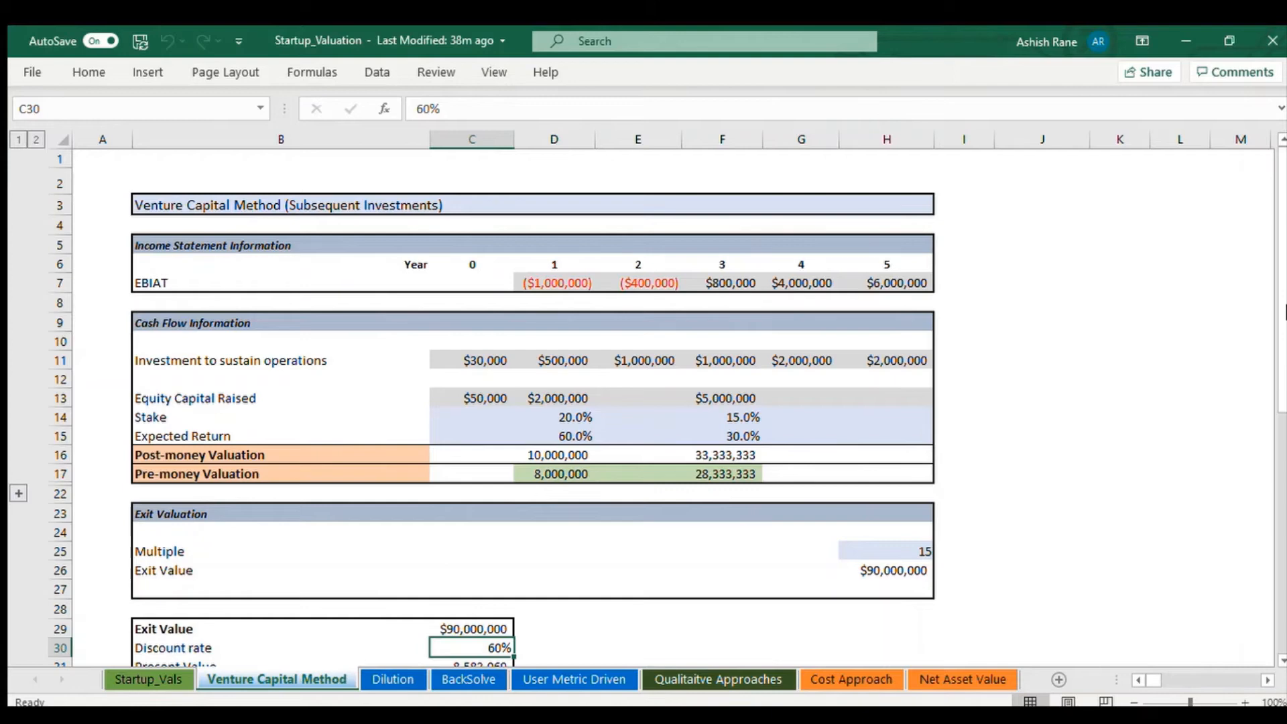
mouse_move(902, 568)
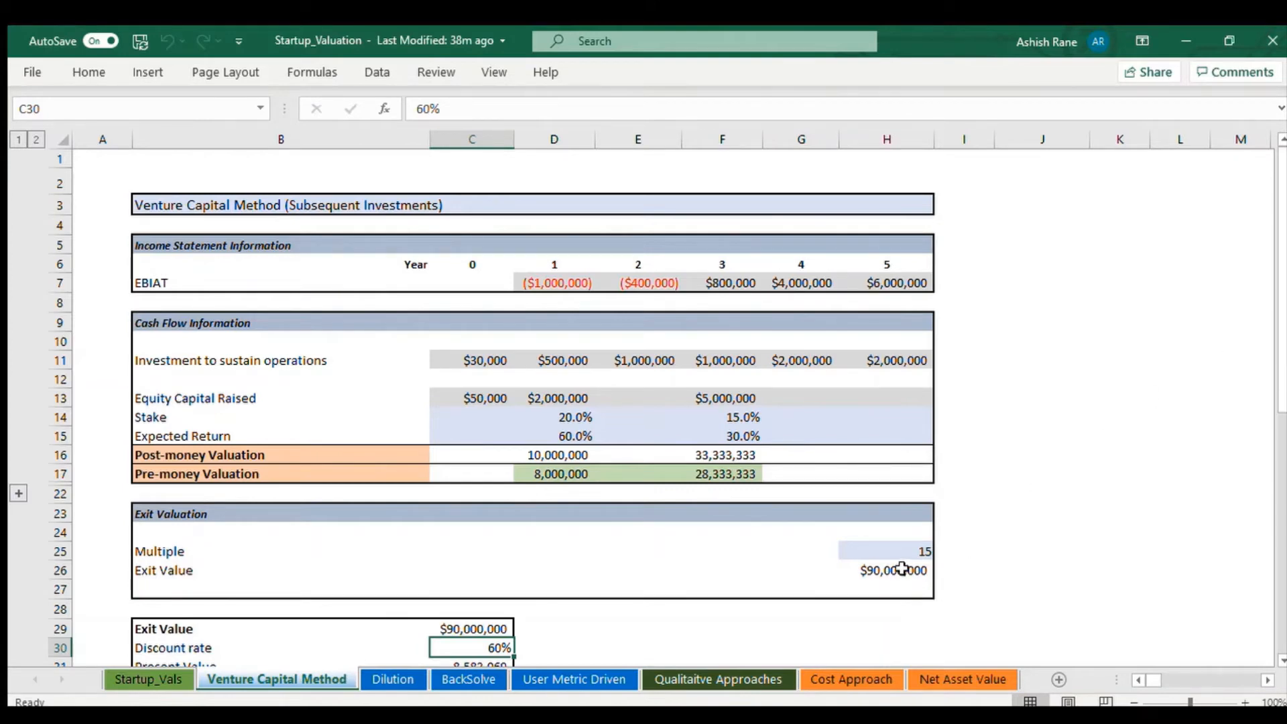
mouse_move(901, 568)
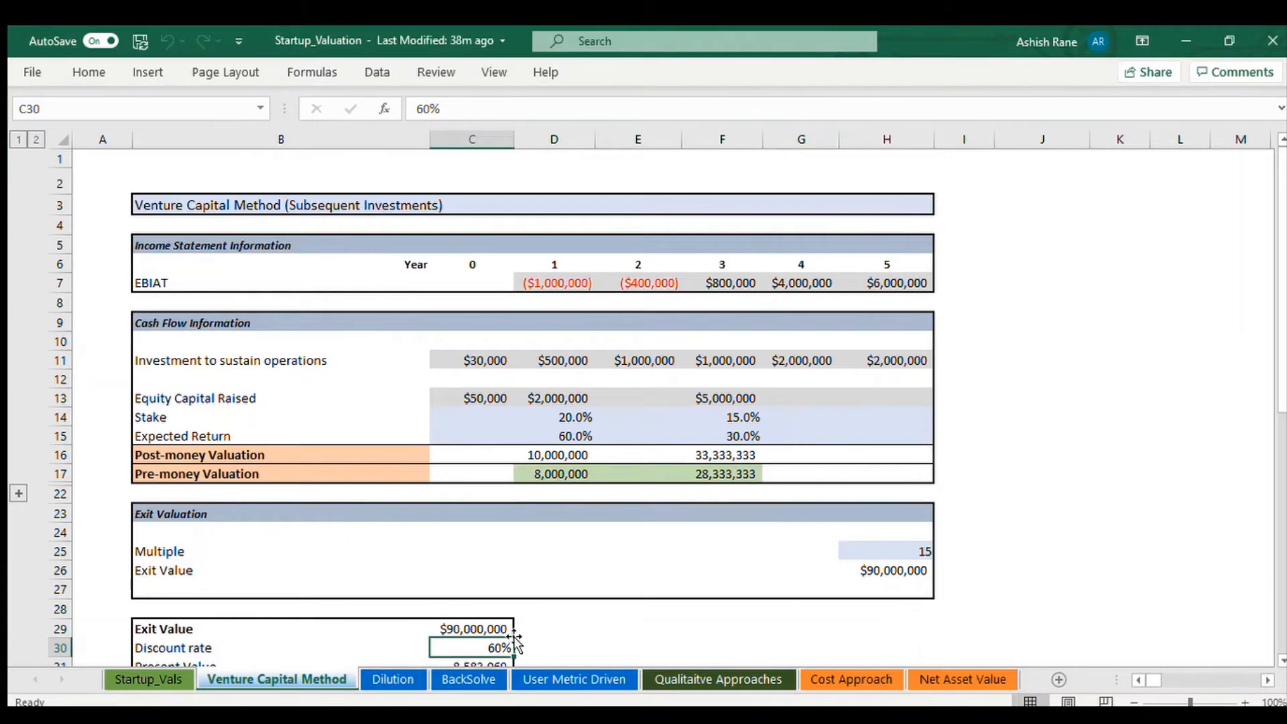
scroll(down, 3)
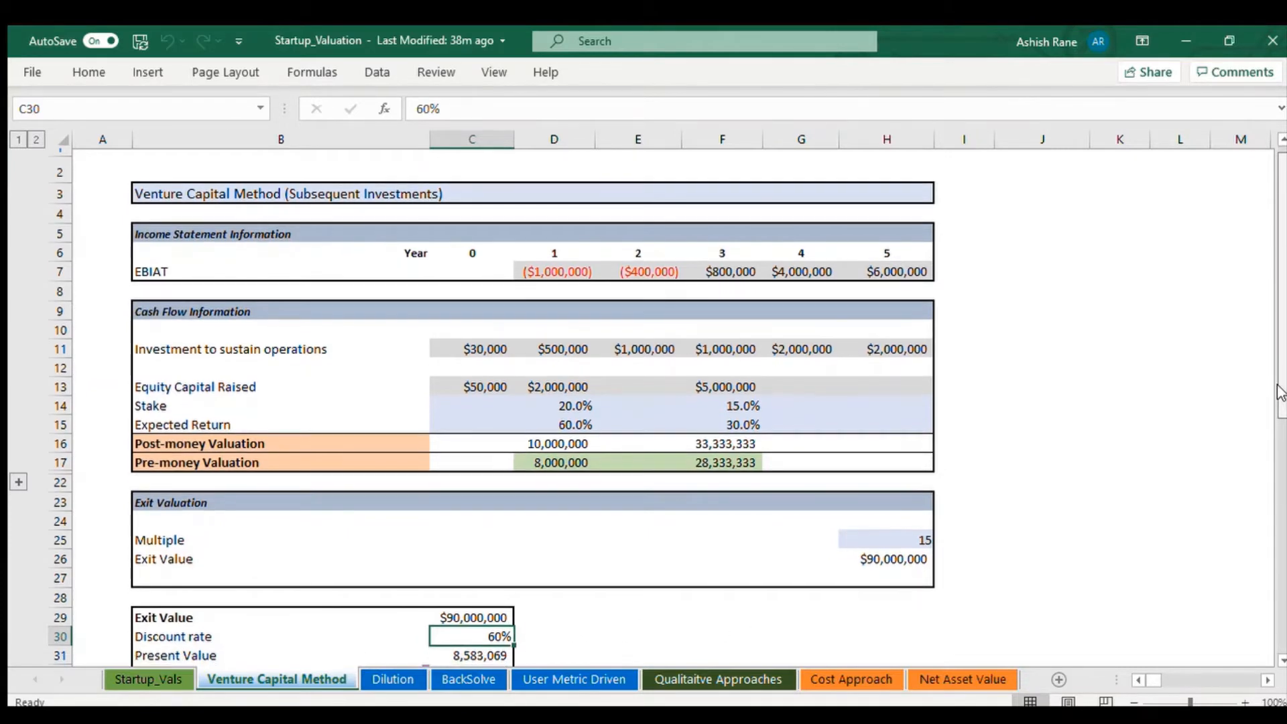
scroll(down, 3)
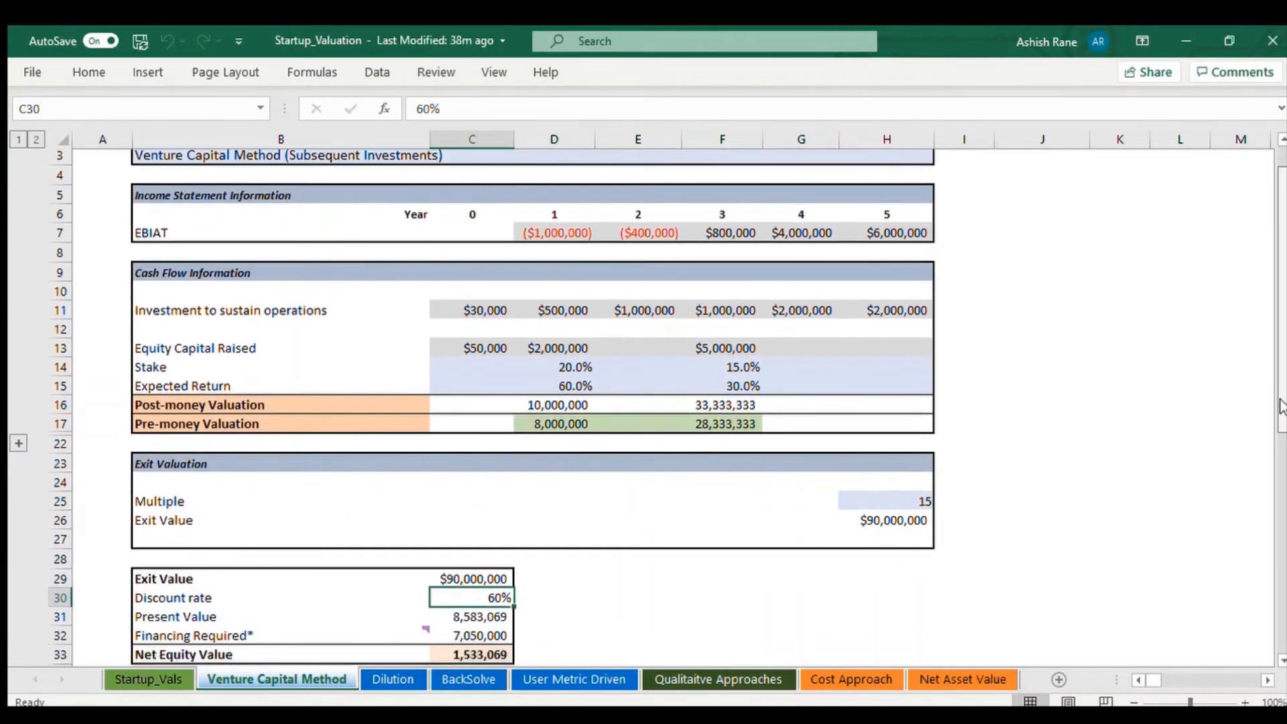
scroll(down, 3)
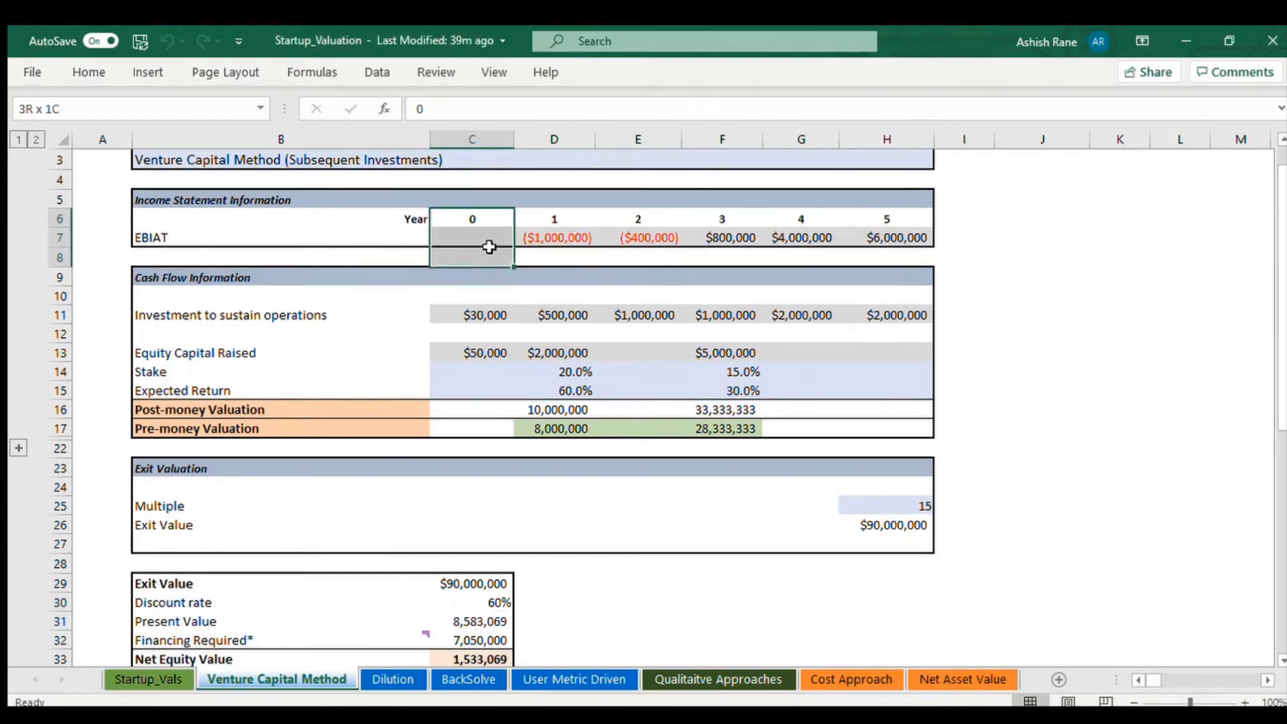
click(470, 228)
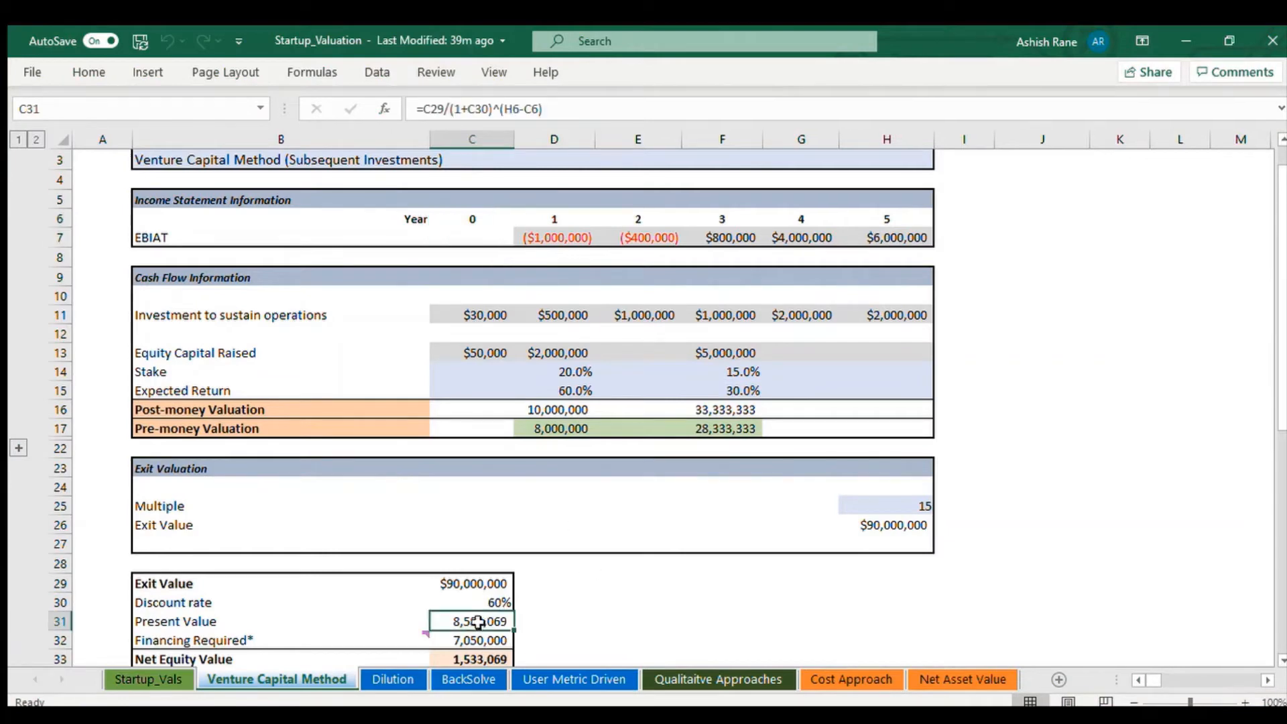
double_click(472, 620)
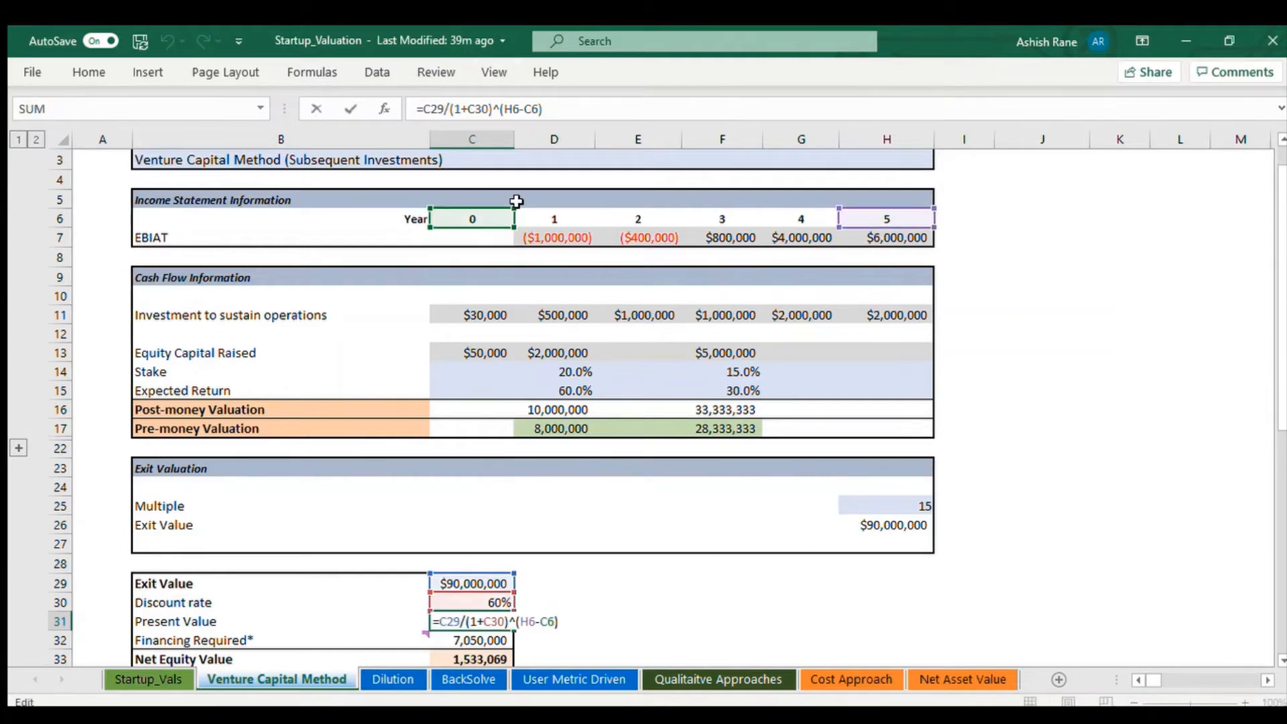
mouse_move(515, 581)
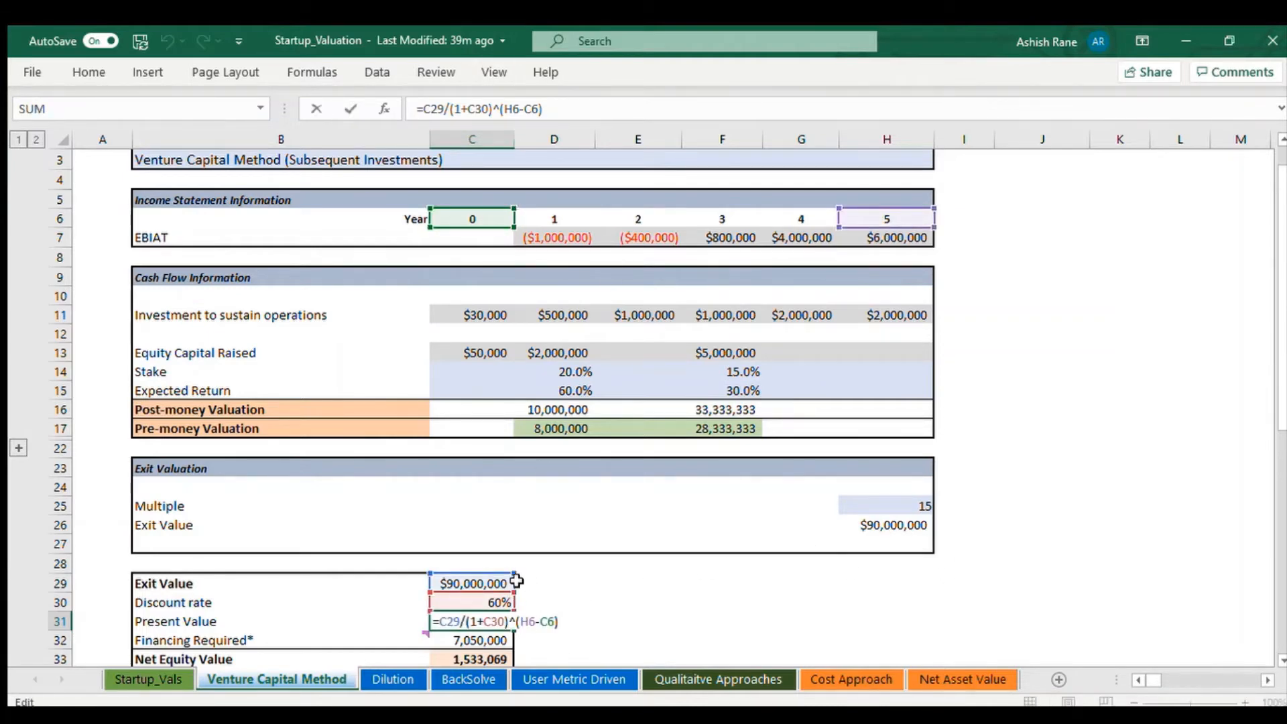
key(Enter)
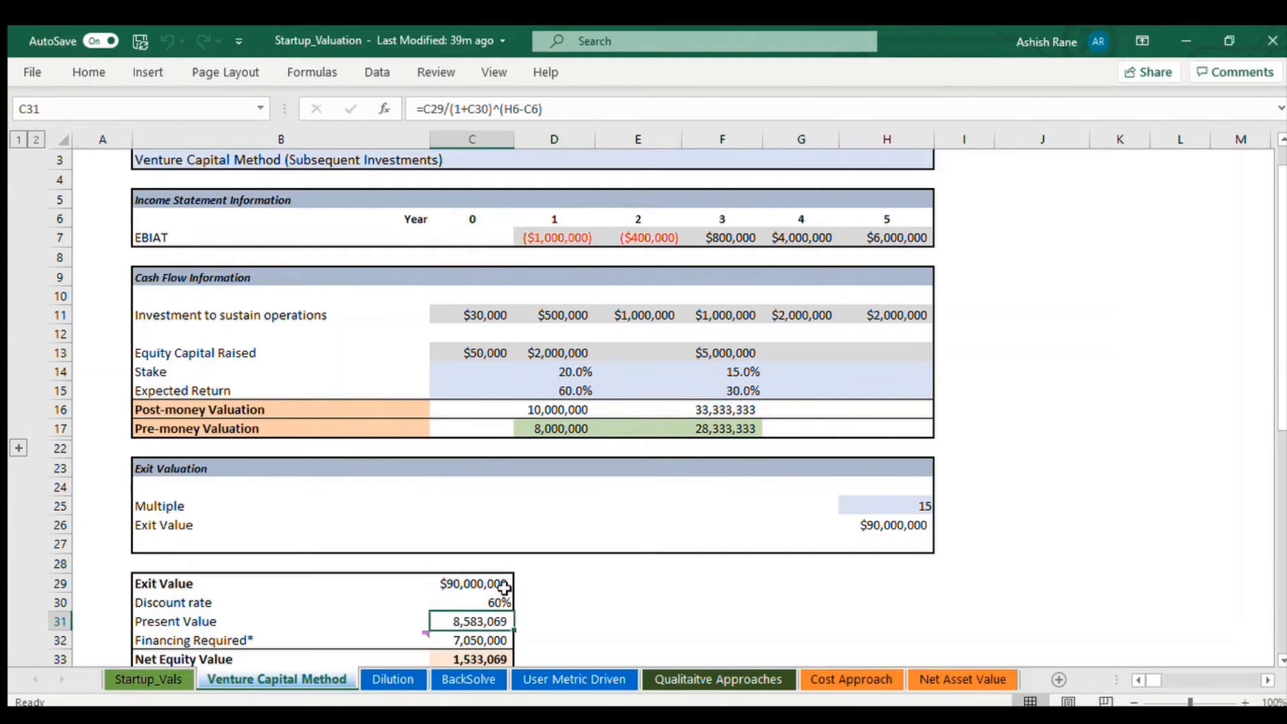
click(470, 583)
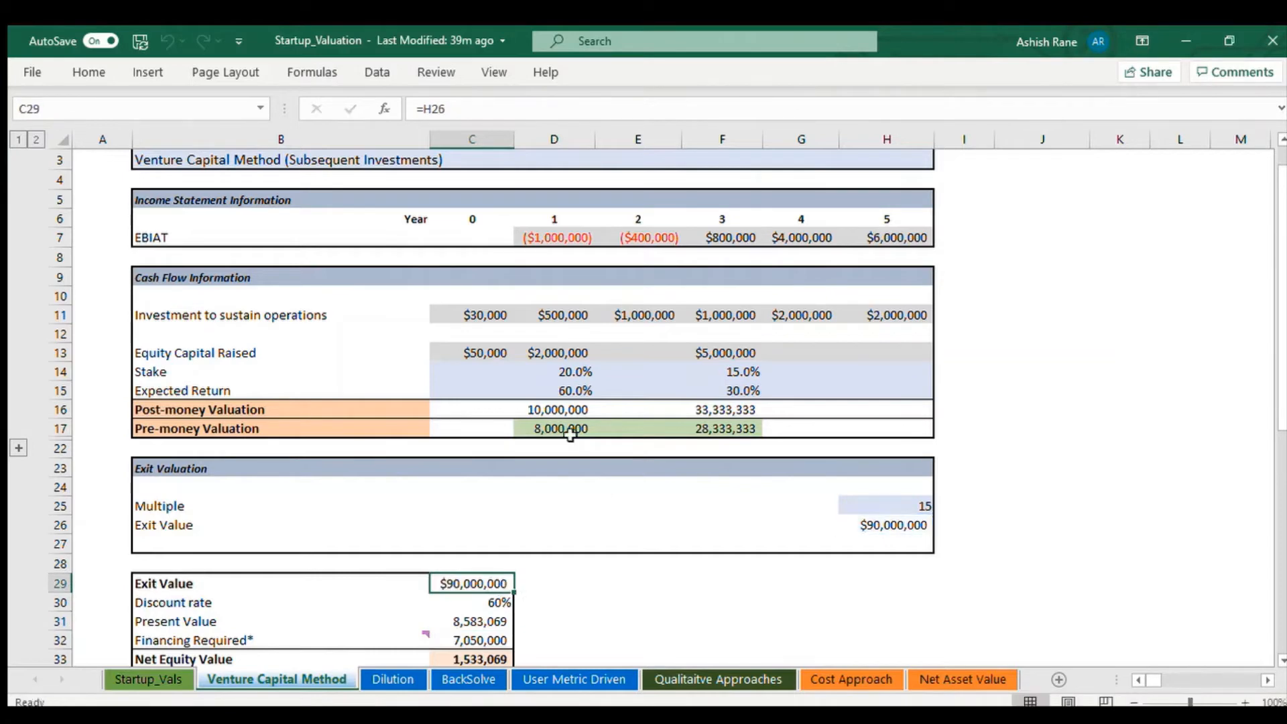
click(476, 641)
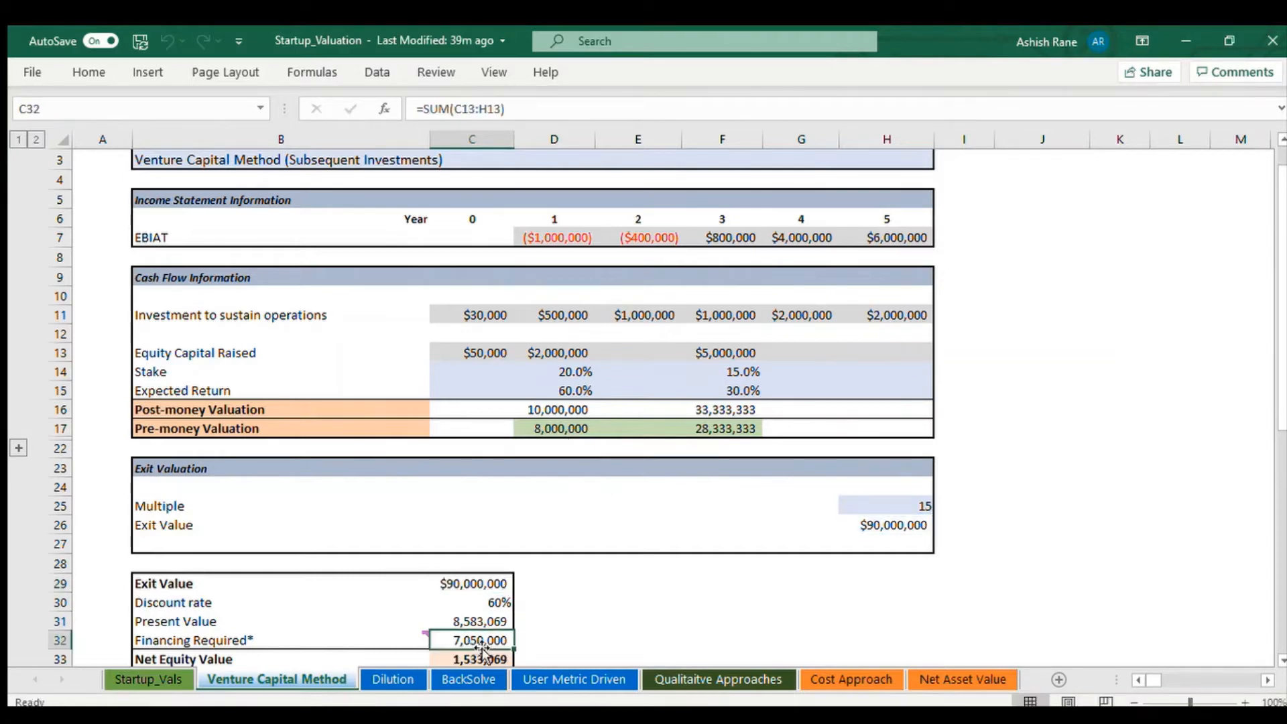
double_click(477, 641)
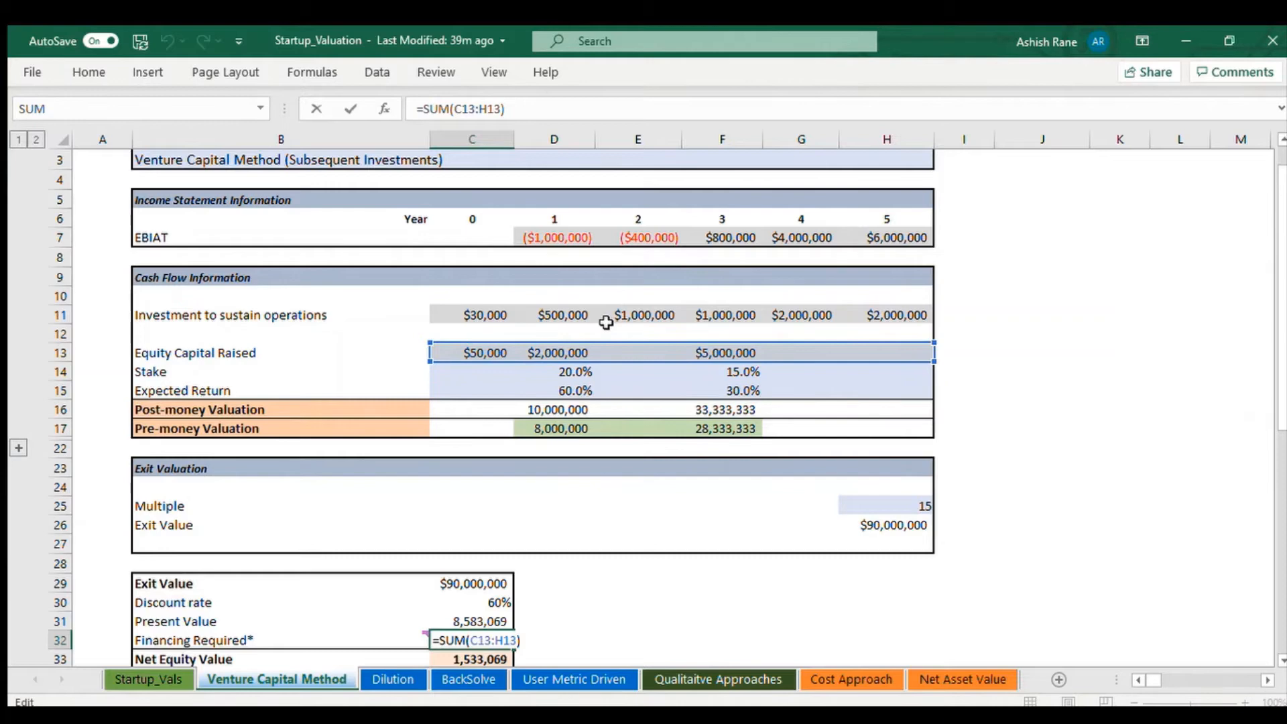
key(Enter)
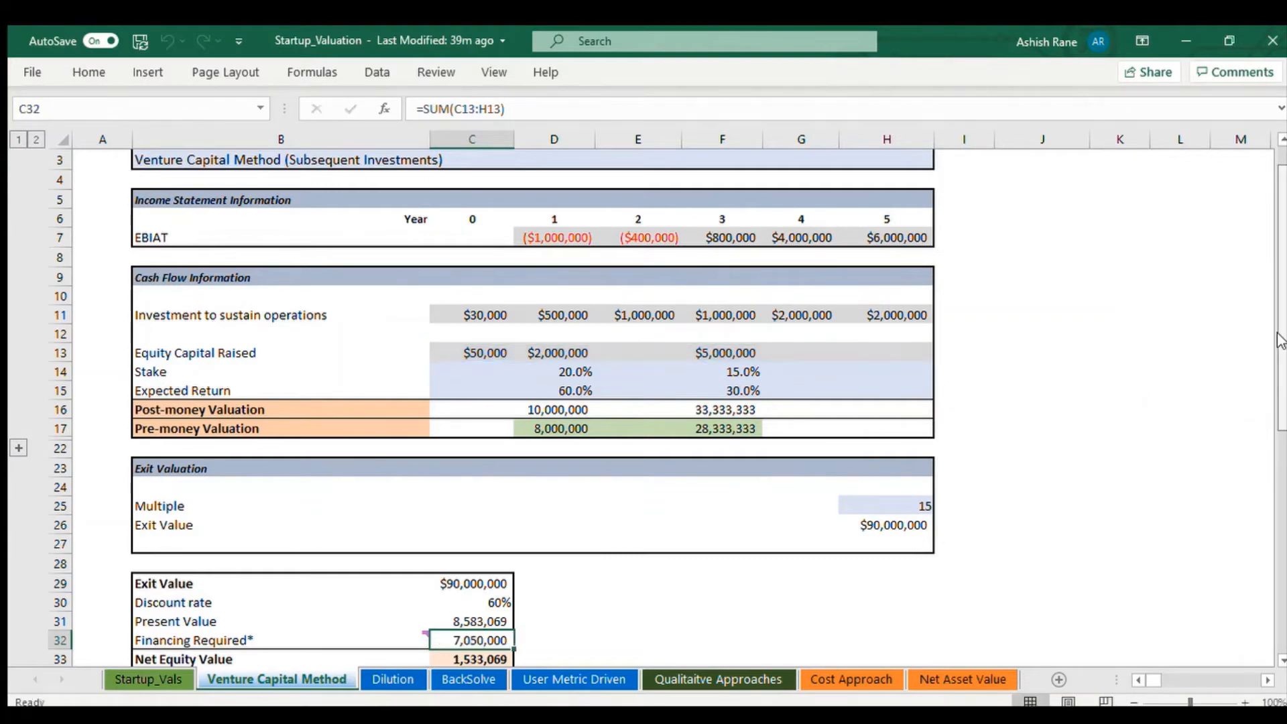
scroll(down, 3)
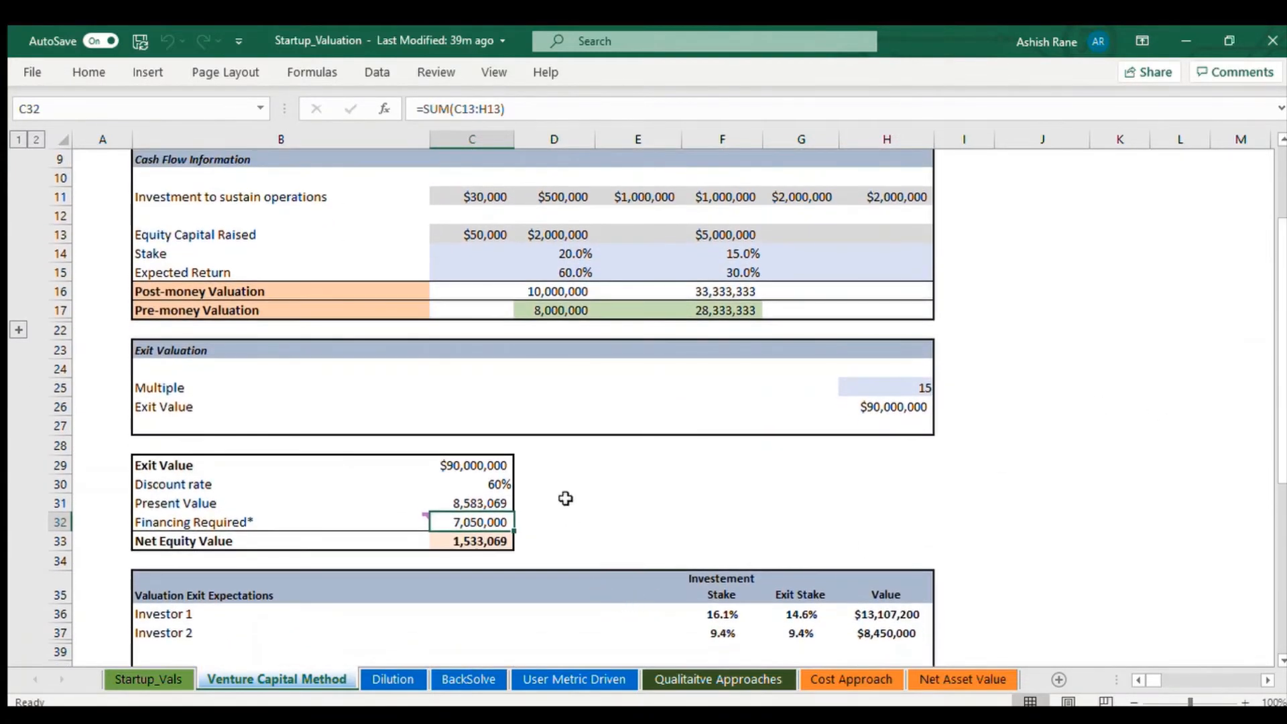
click(471, 503)
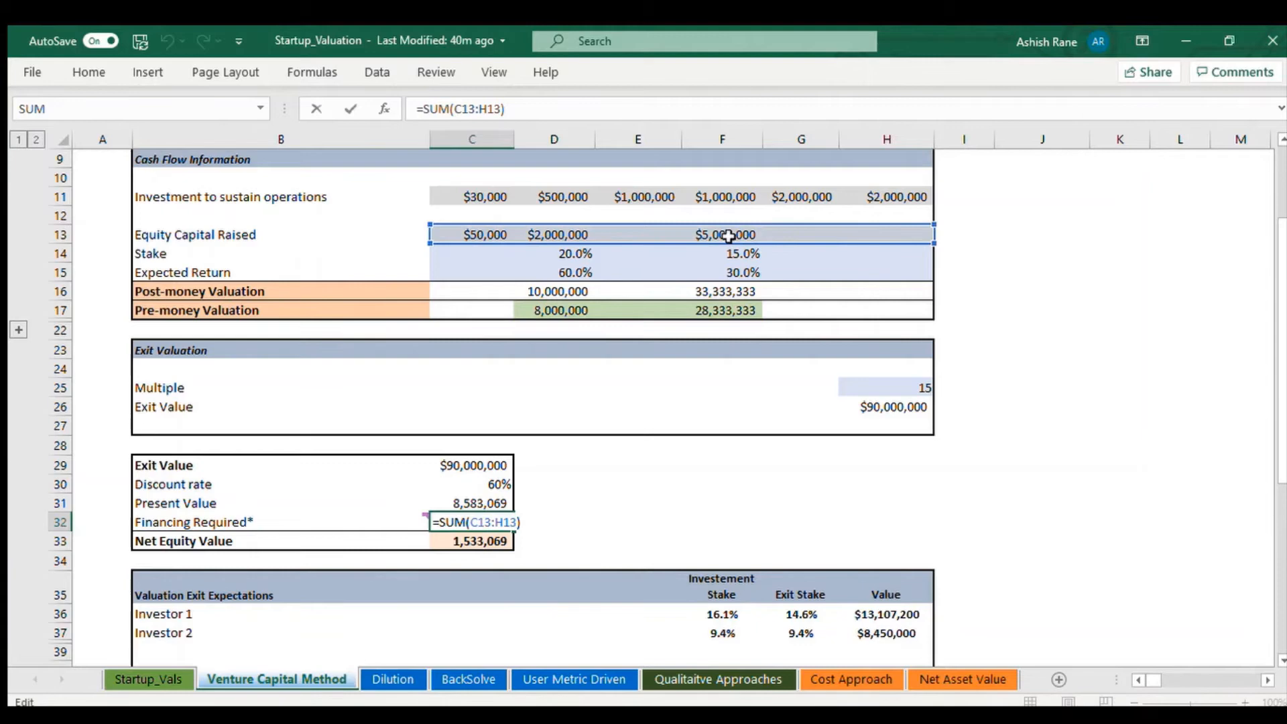
mouse_move(731, 244)
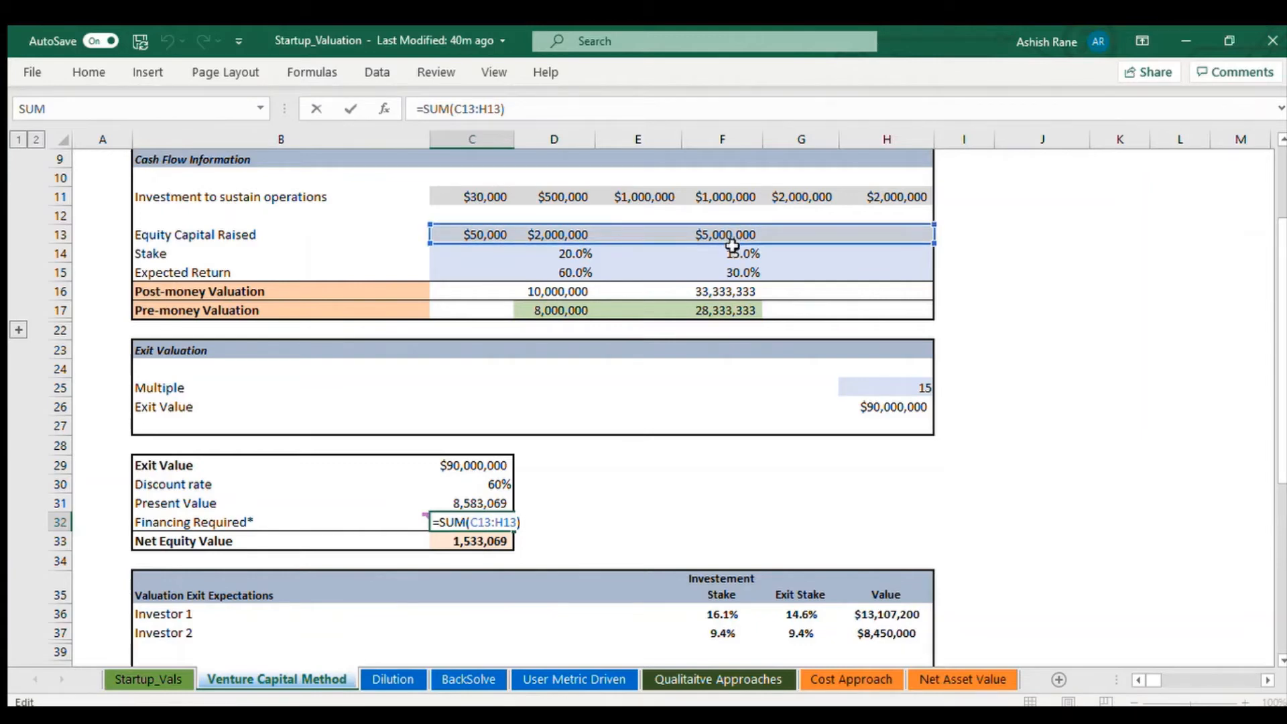
mouse_move(584, 213)
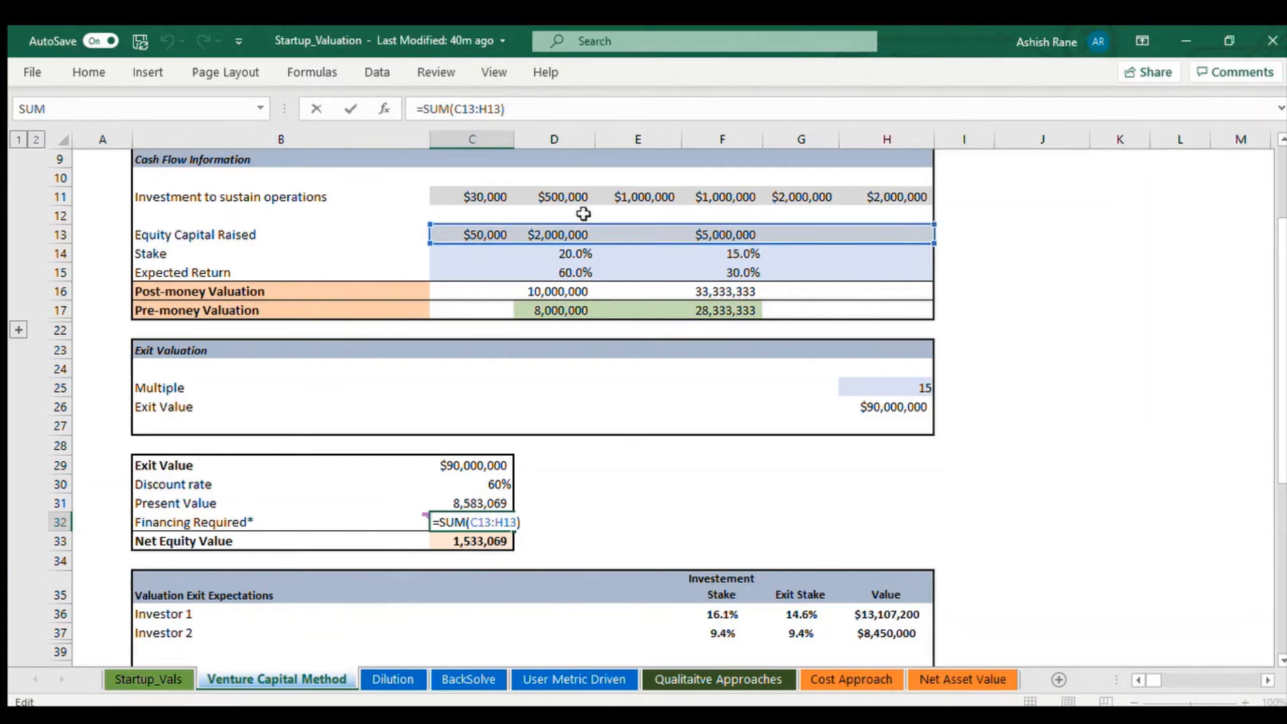
mouse_move(559, 229)
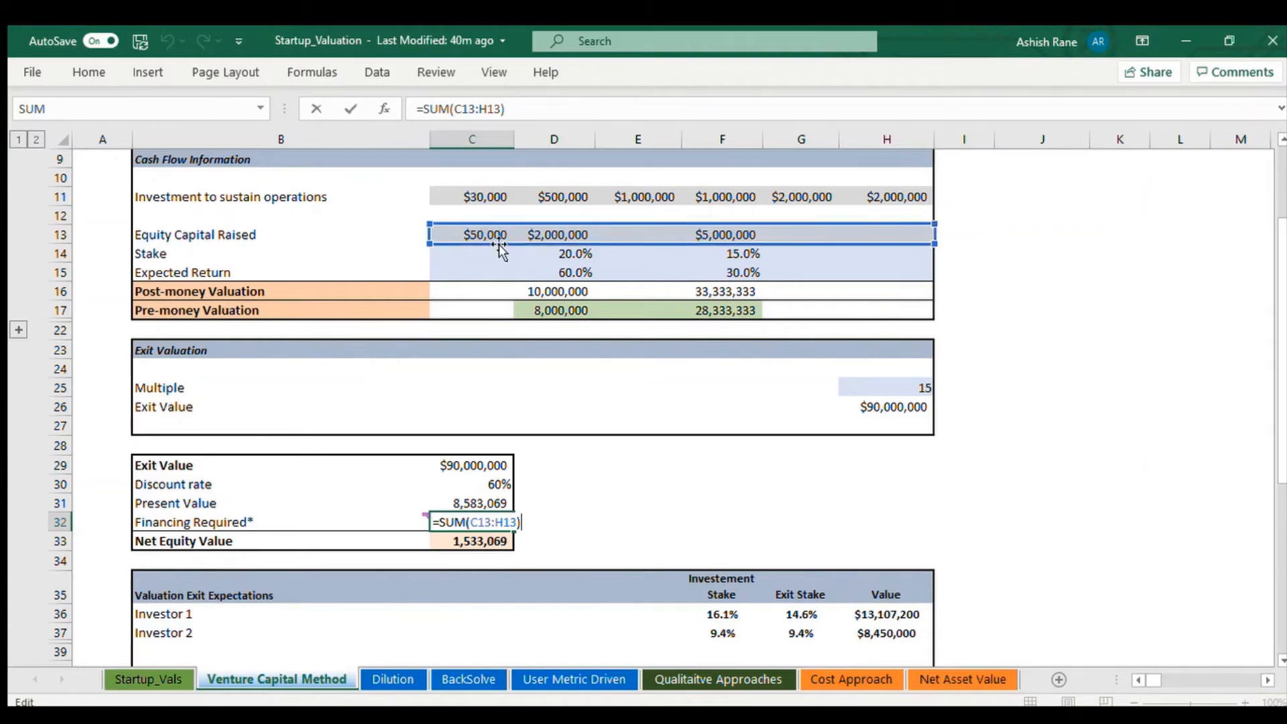
mouse_move(507, 464)
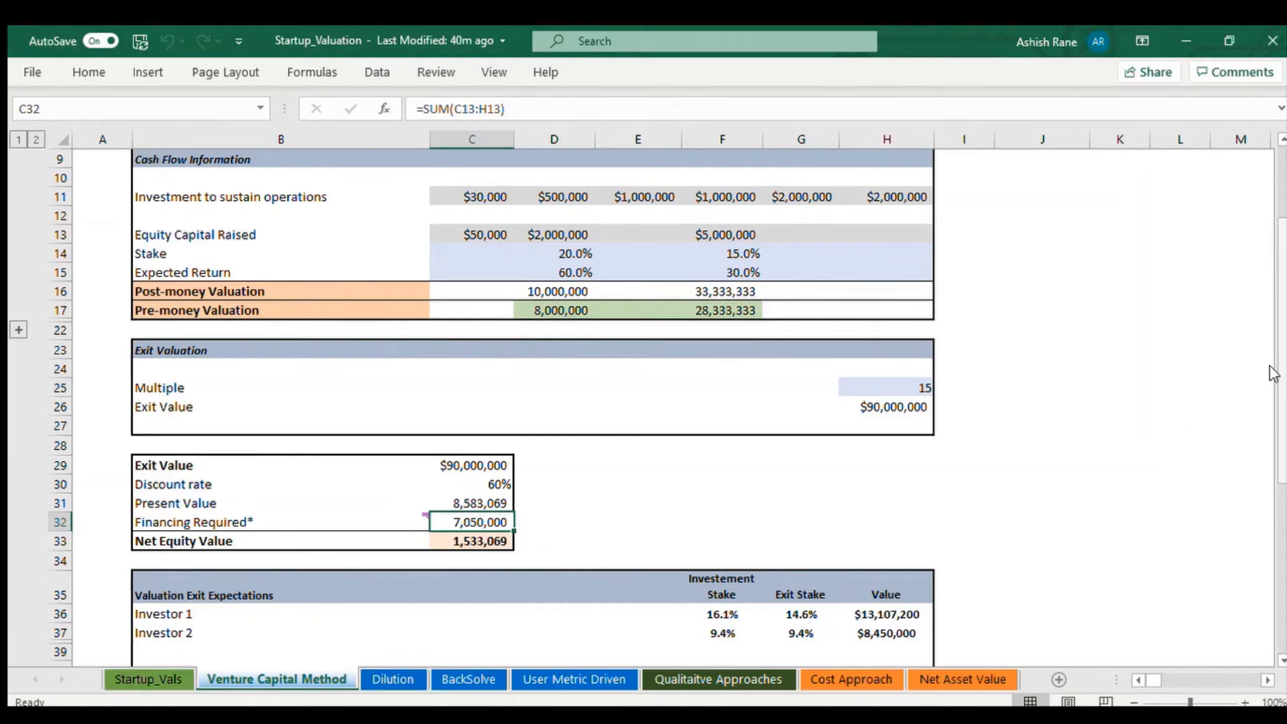
scroll(down, 3)
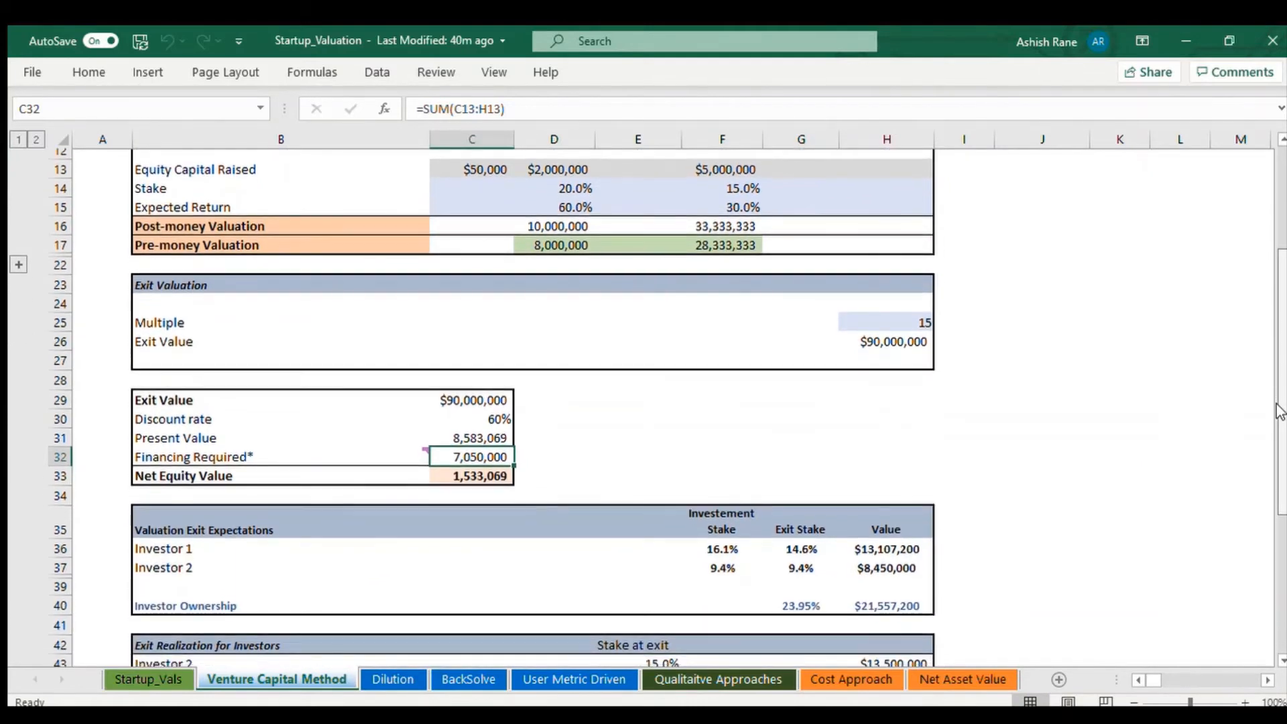
scroll(down, 3)
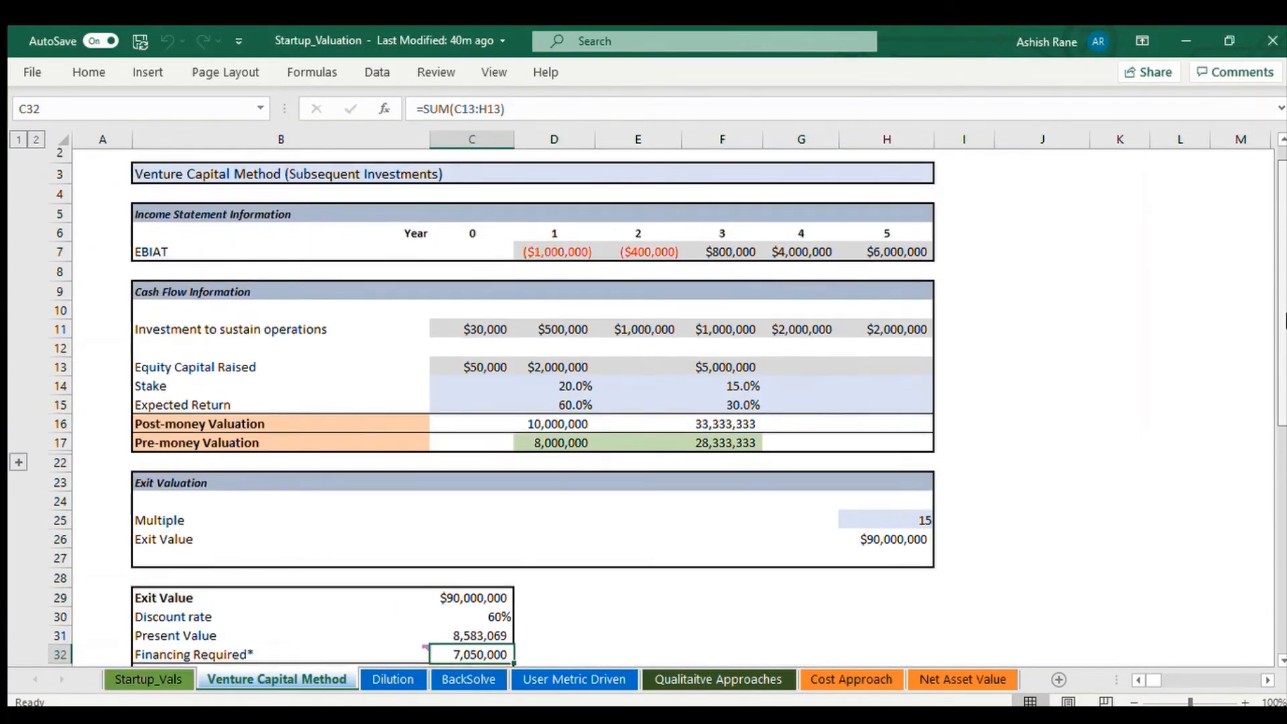
scroll(down, 3)
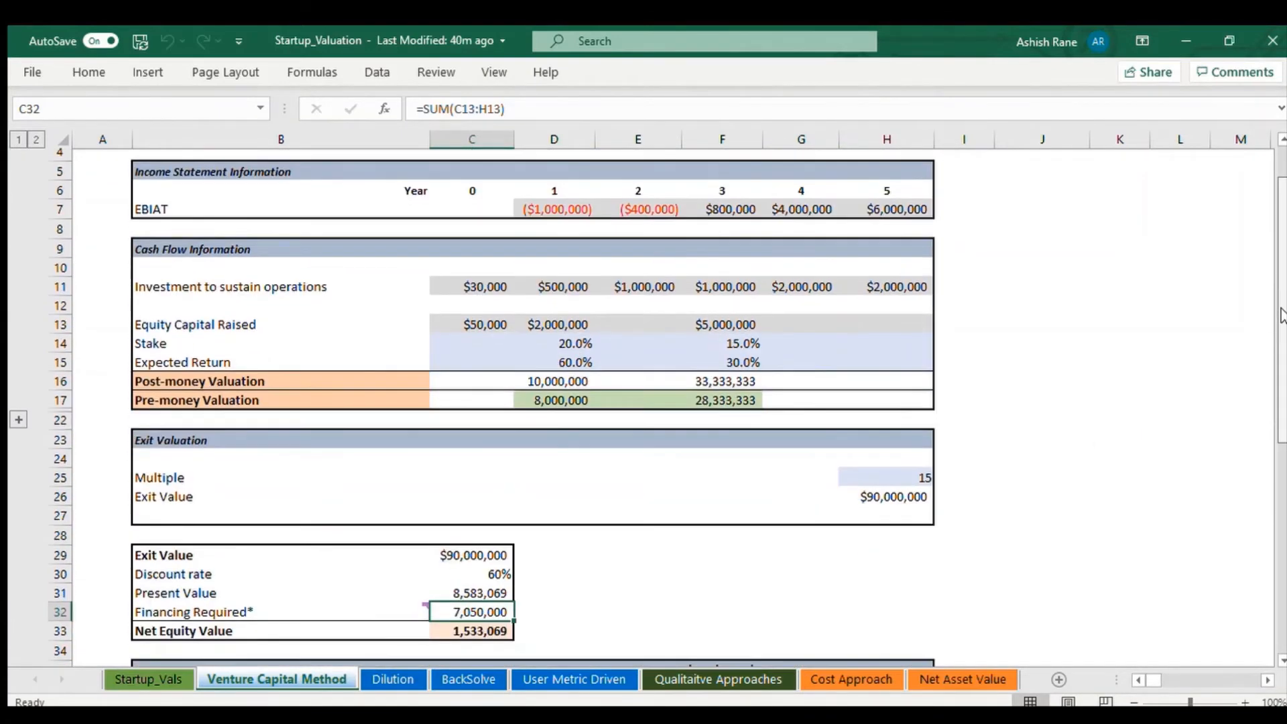
click(474, 638)
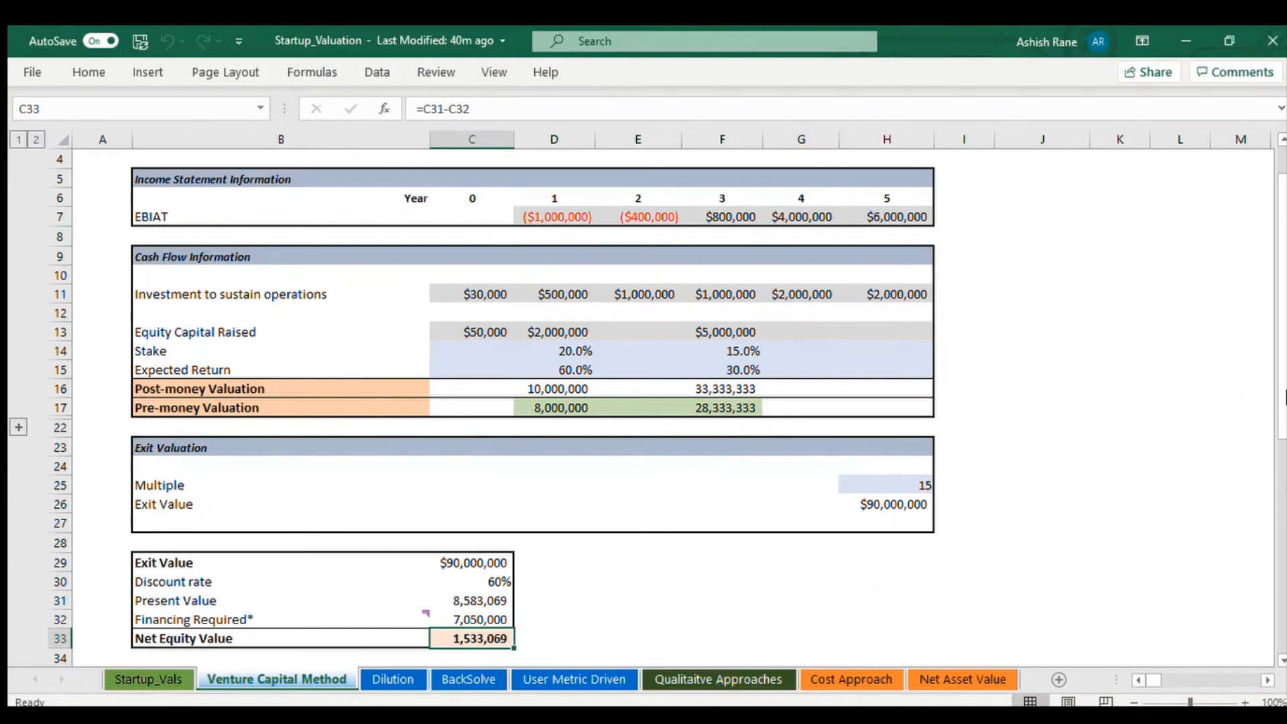
scroll(down, 3)
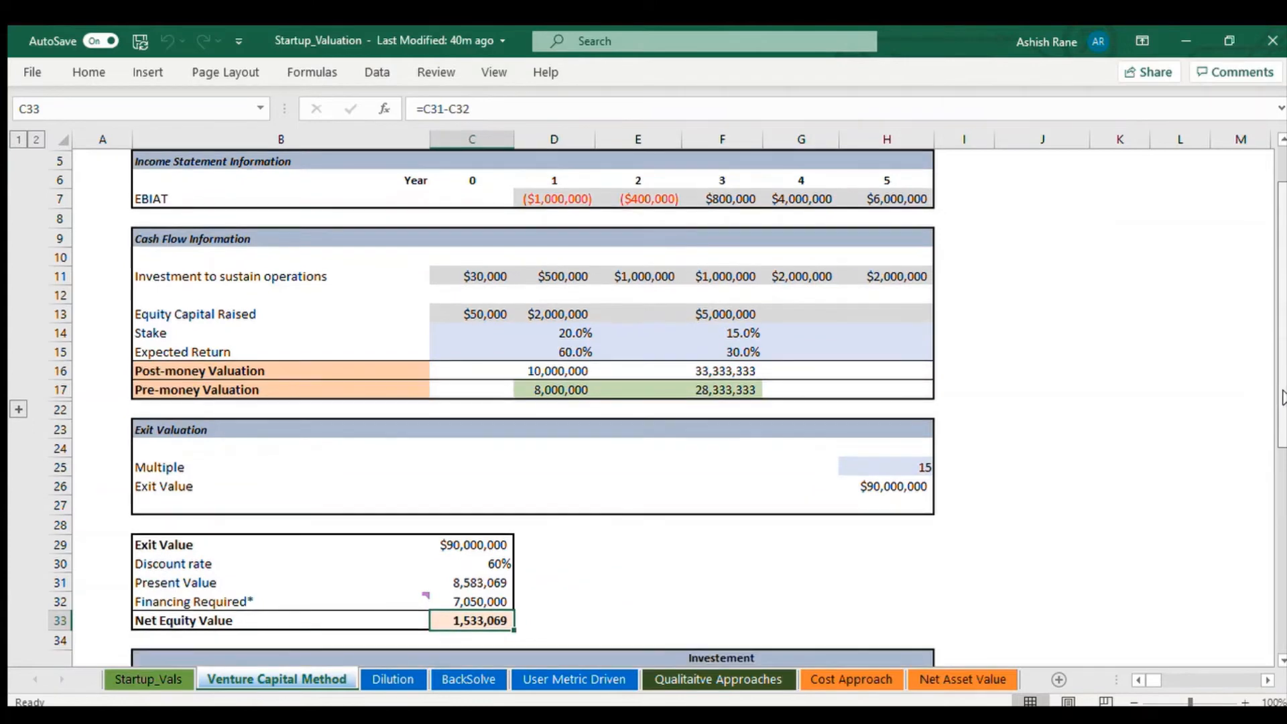
scroll(down, 3)
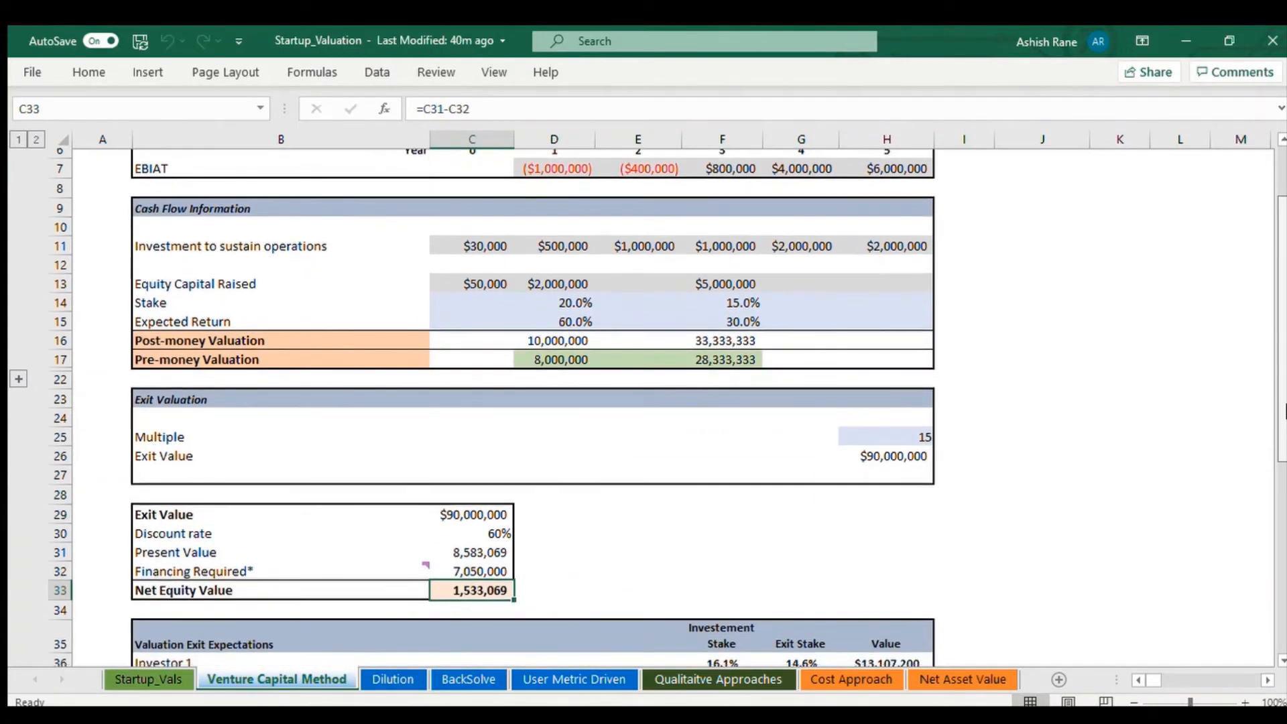
scroll(down, 3)
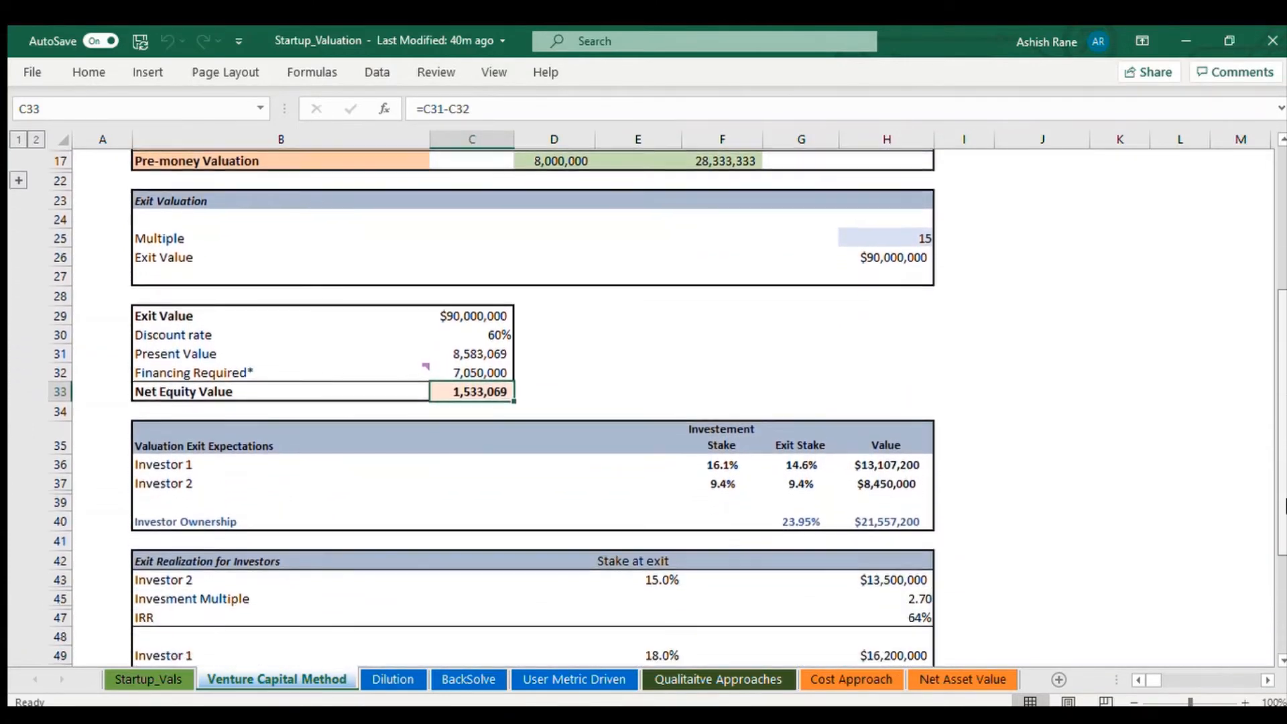
scroll(down, 3)
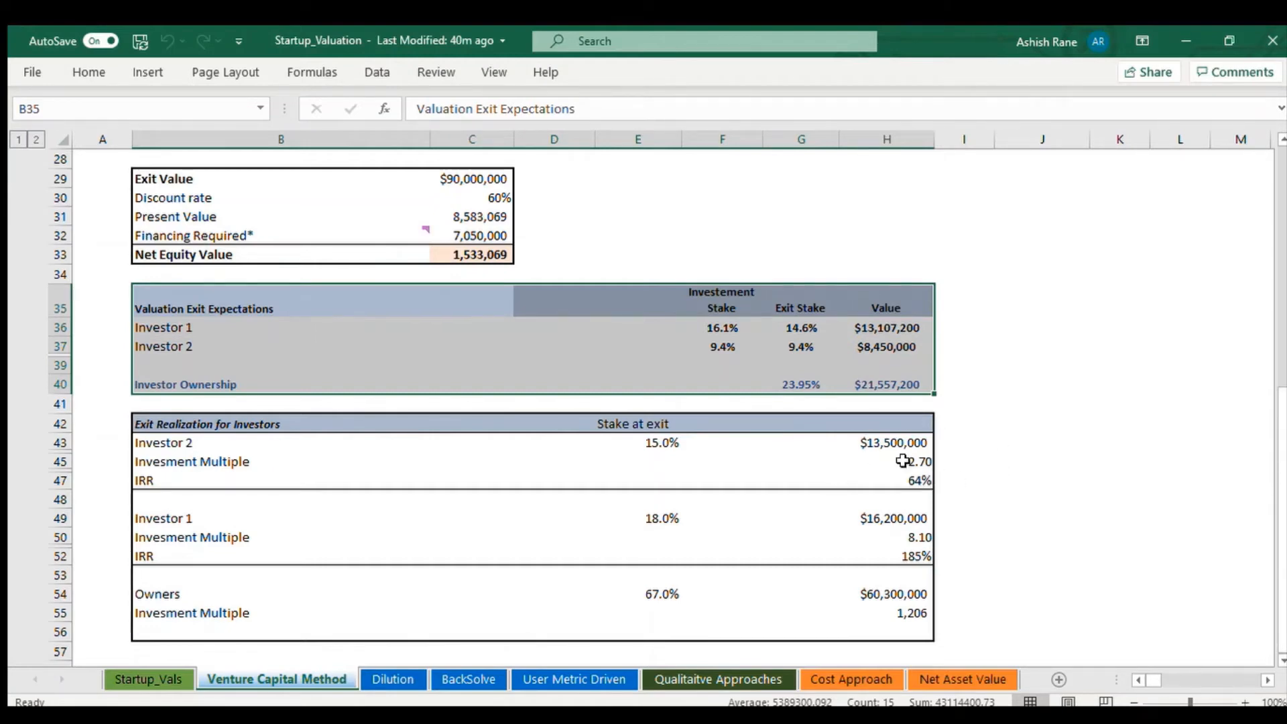
Step: Inspect the Investor 2 stake-at-exit formula and leave it unchanged
click(800, 442)
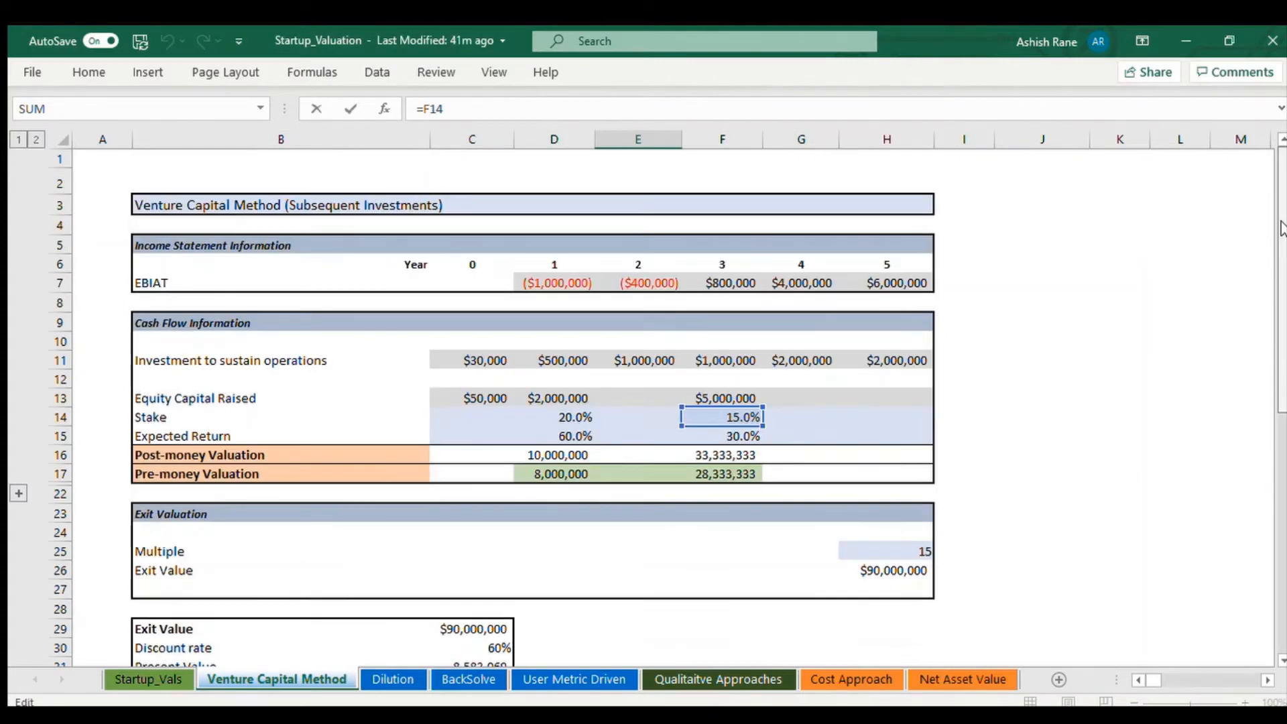
scroll(down, 3)
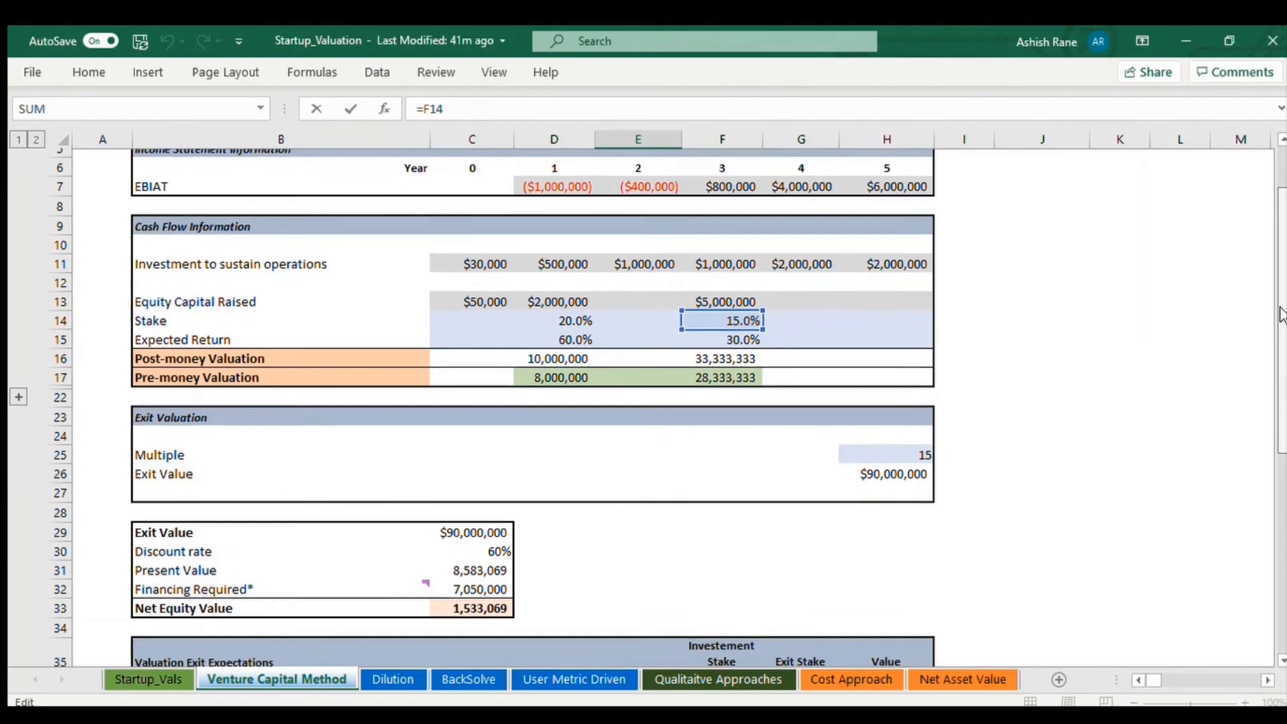
scroll(down, 3)
text(E43*H26)
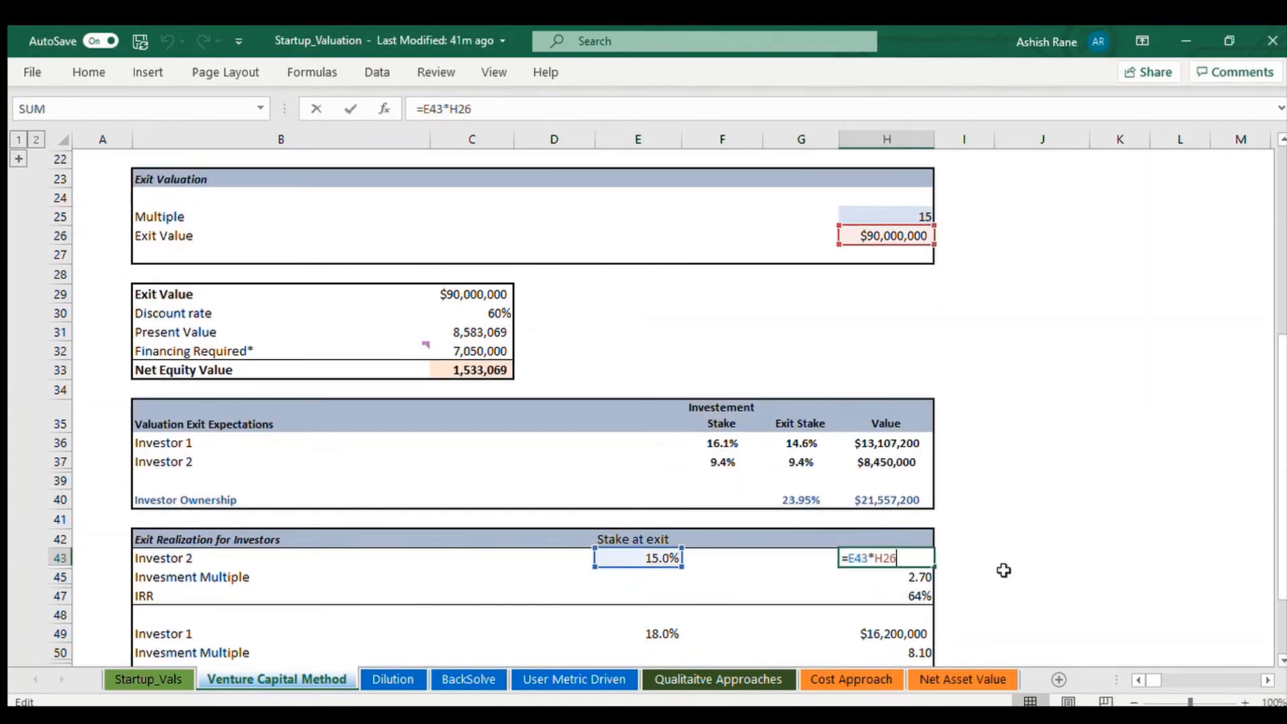
key(Enter)
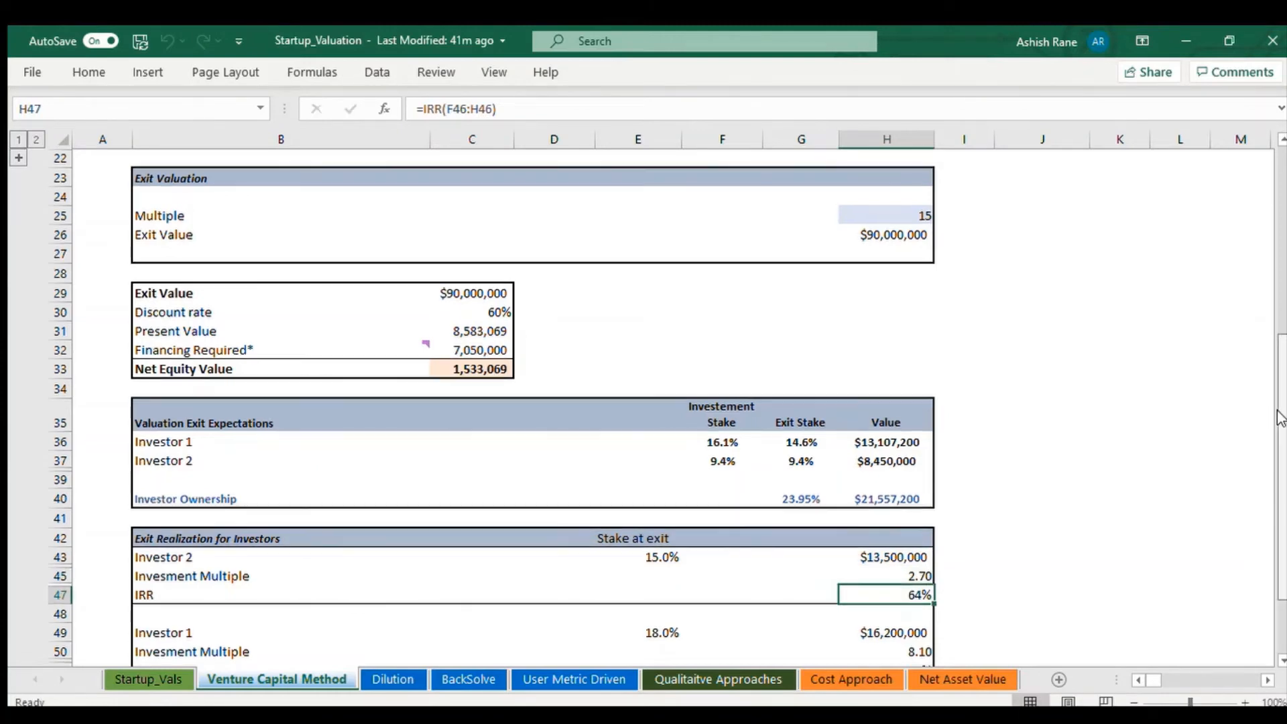
Step: Switch to the Dilution sheet with the Seed, Series A and Exit cap table
click(392, 678)
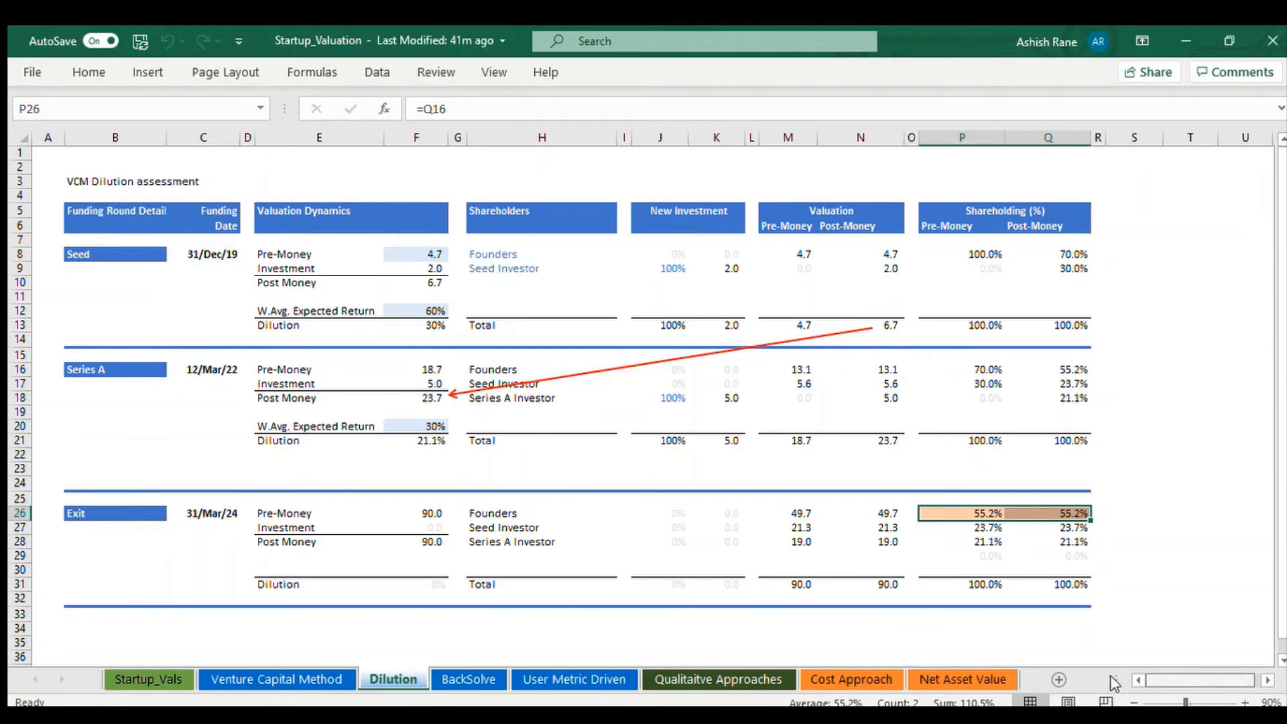
mouse_move(564, 409)
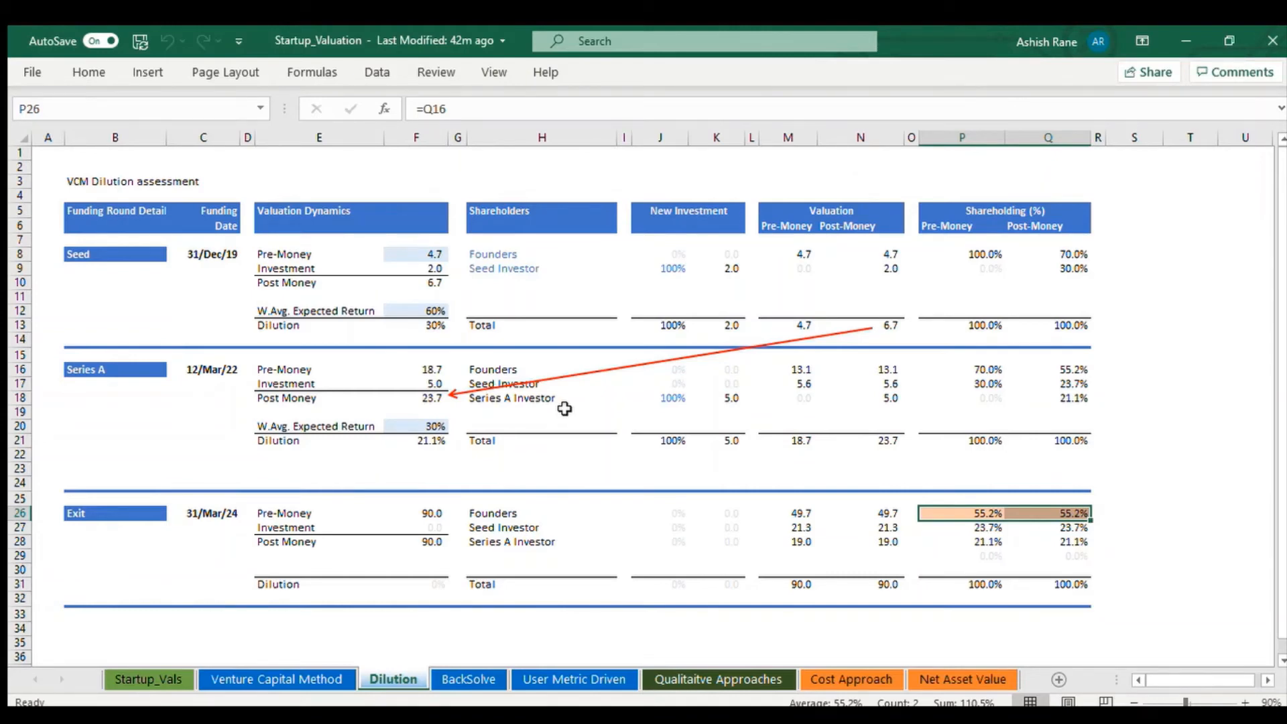
mouse_move(564, 239)
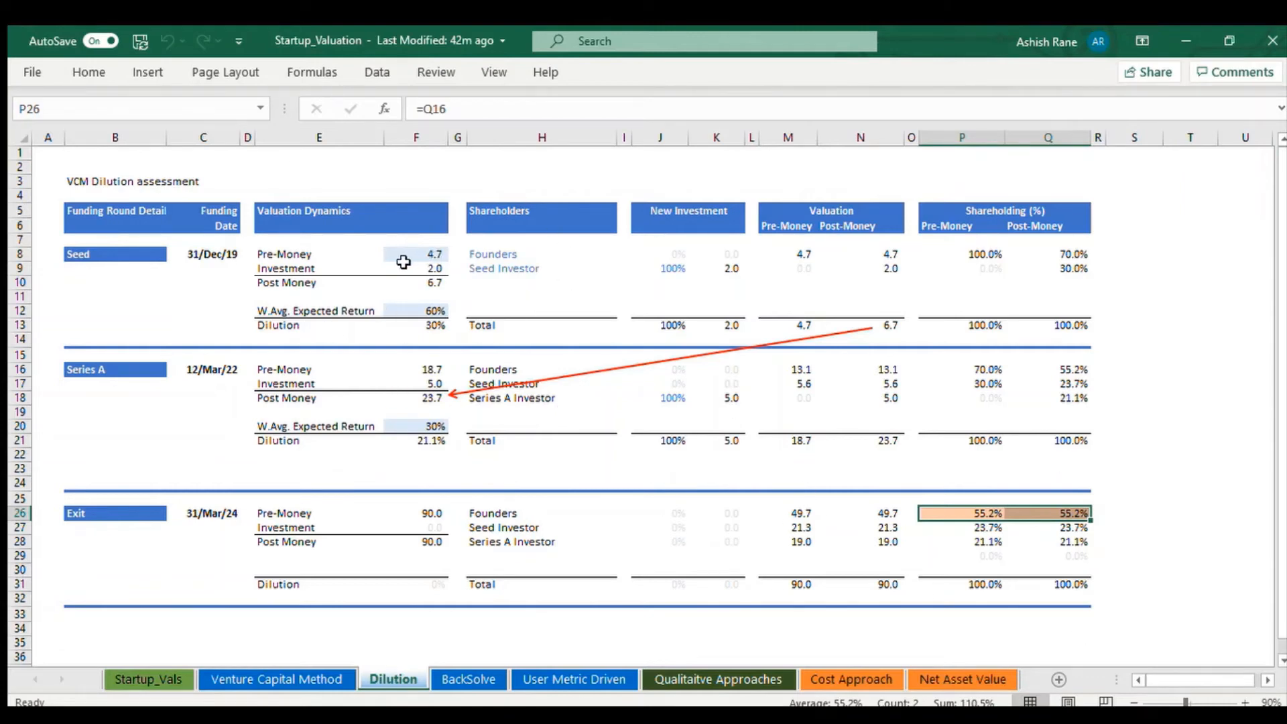
click(414, 253)
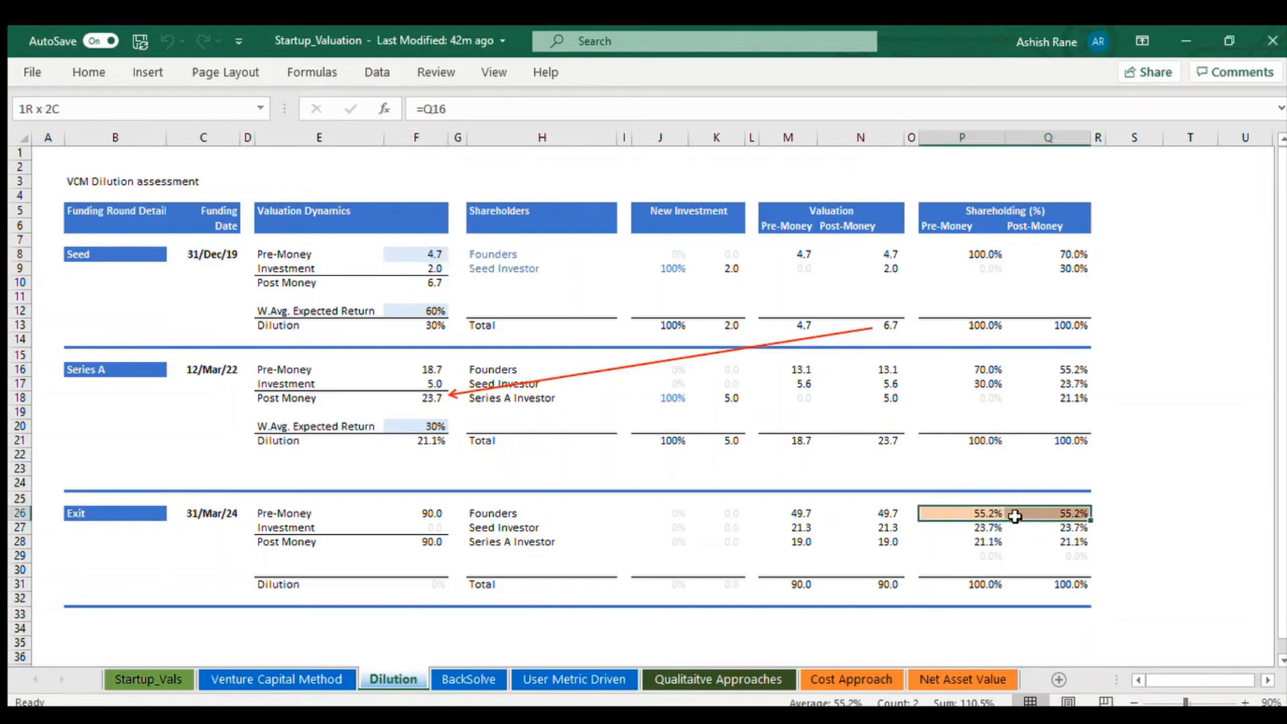
click(1014, 514)
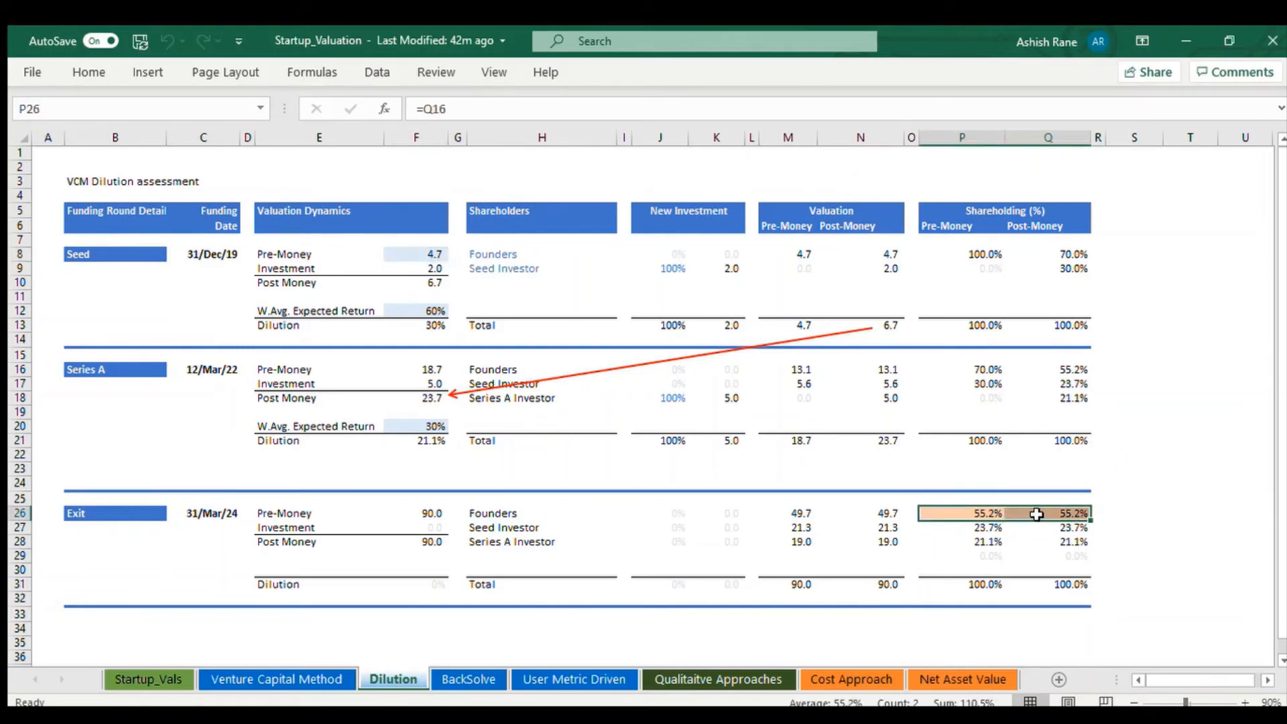
click(963, 370)
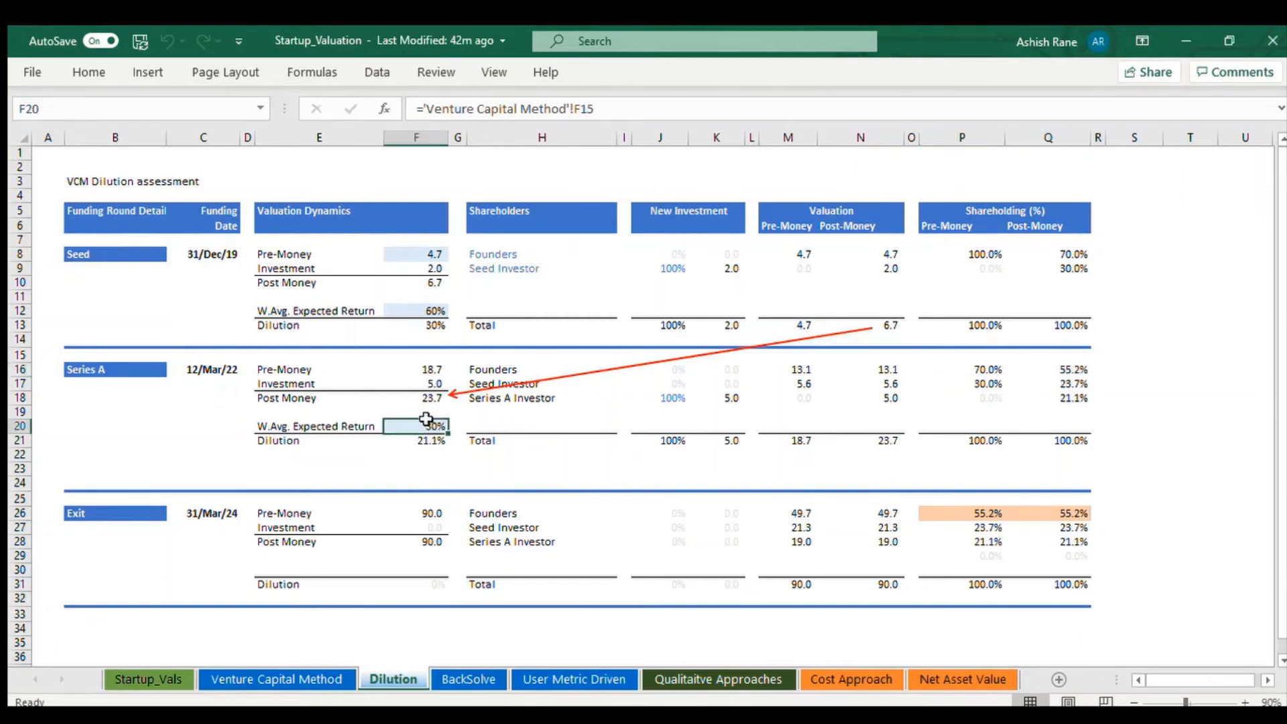
click(416, 253)
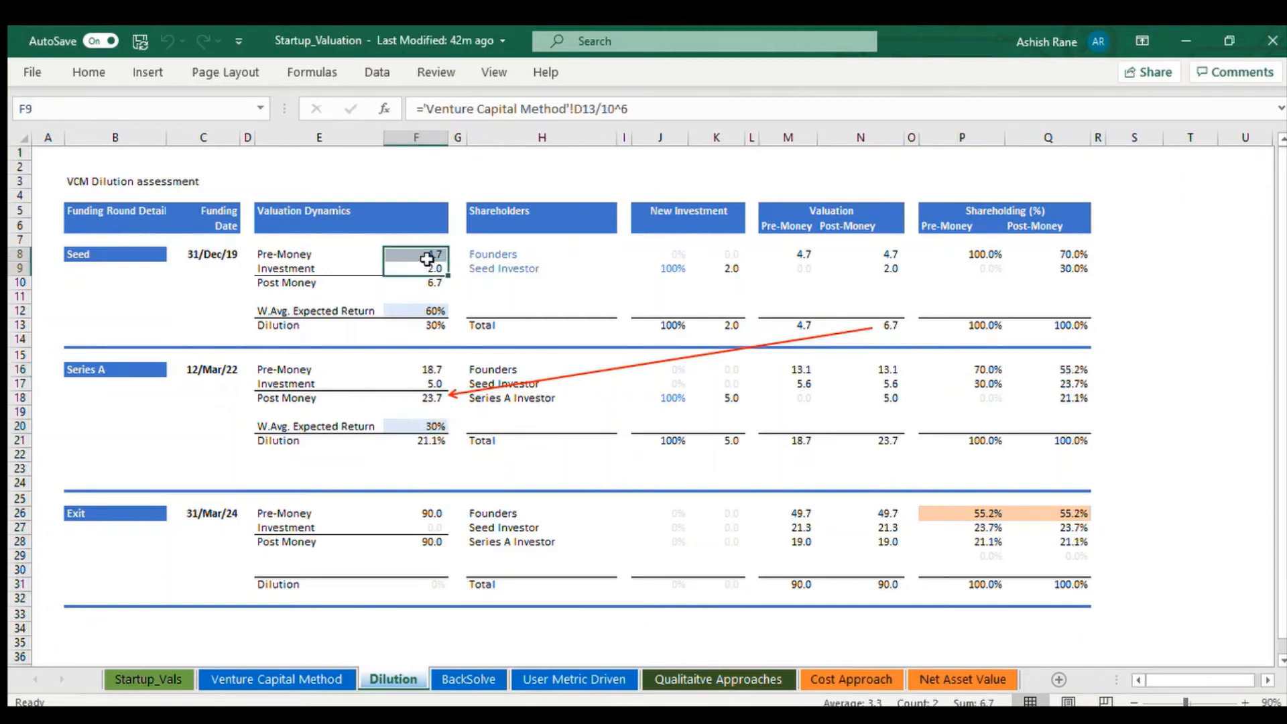
click(415, 254)
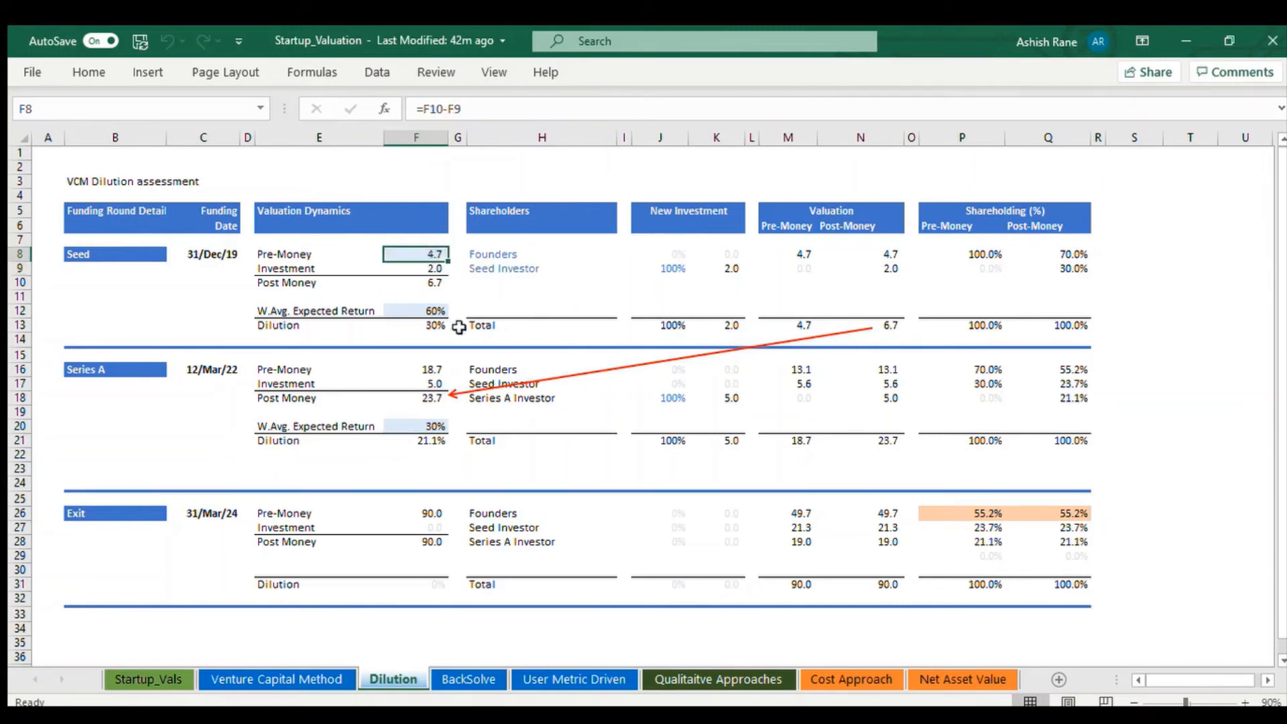
click(416, 239)
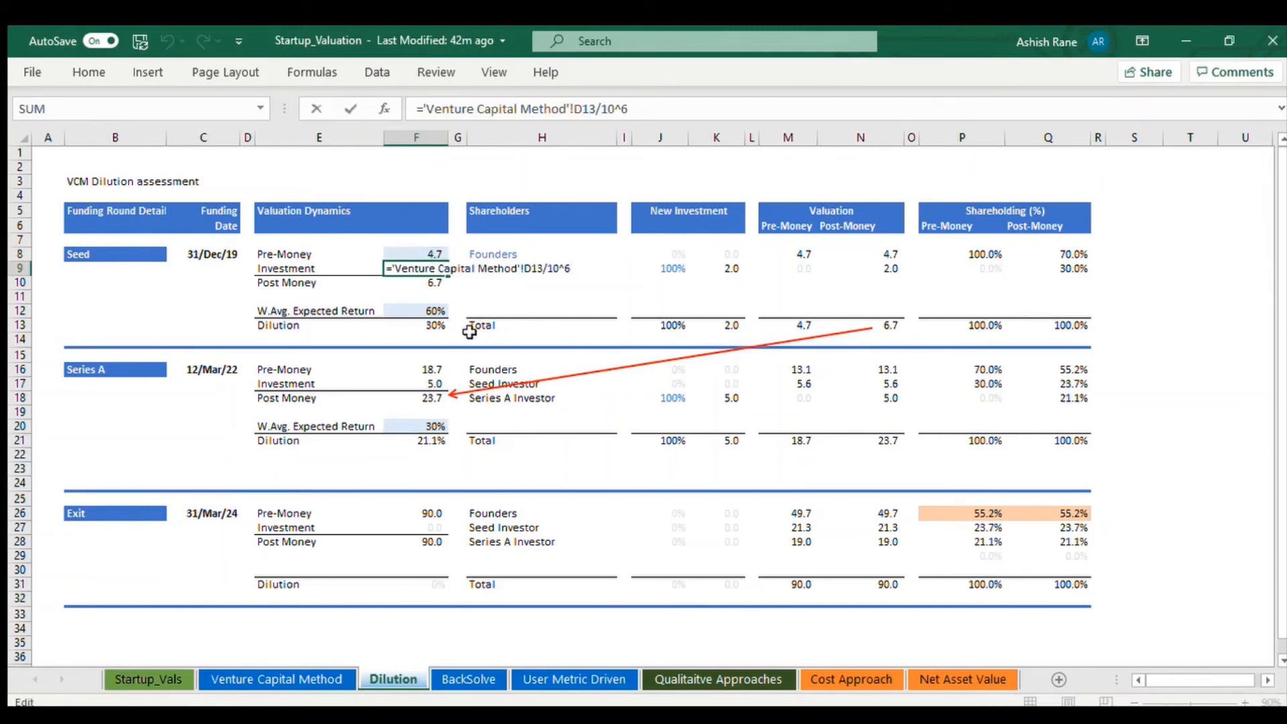
key(Enter)
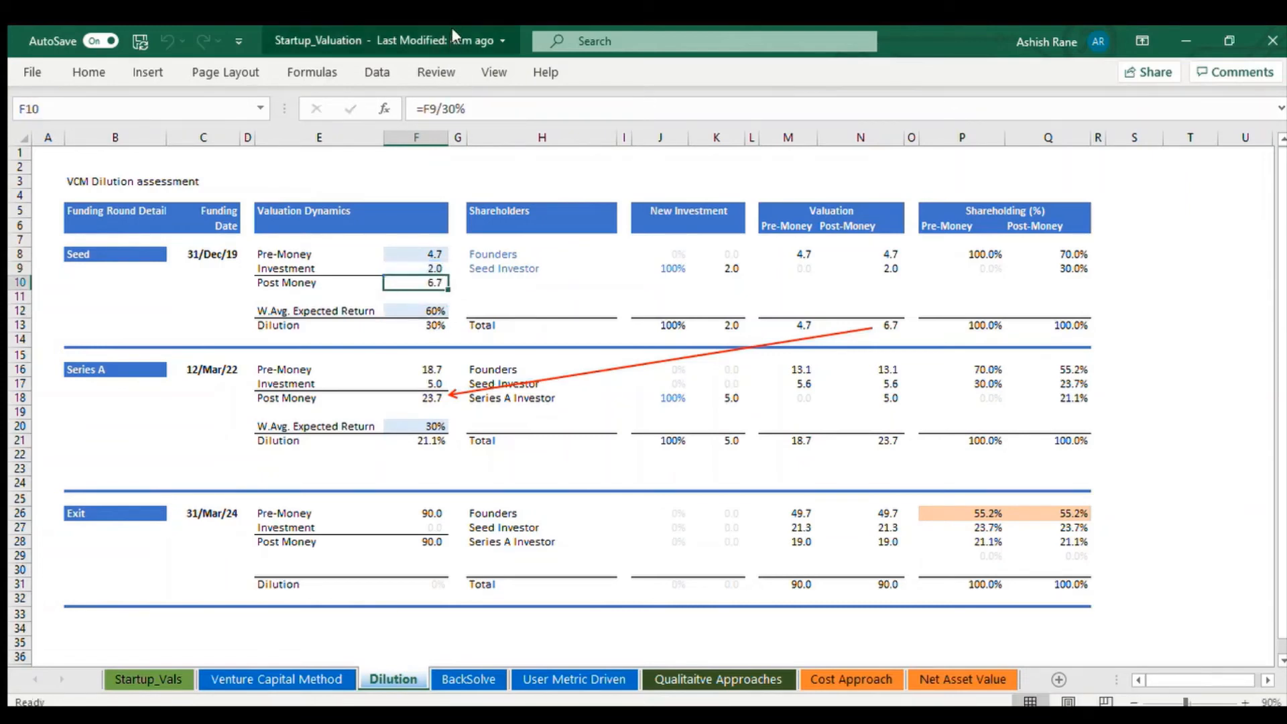
Step: Set Seed post-money to =F9/20% so the investor takes 20%, giving 10.0
double_click(416, 283)
text(2)
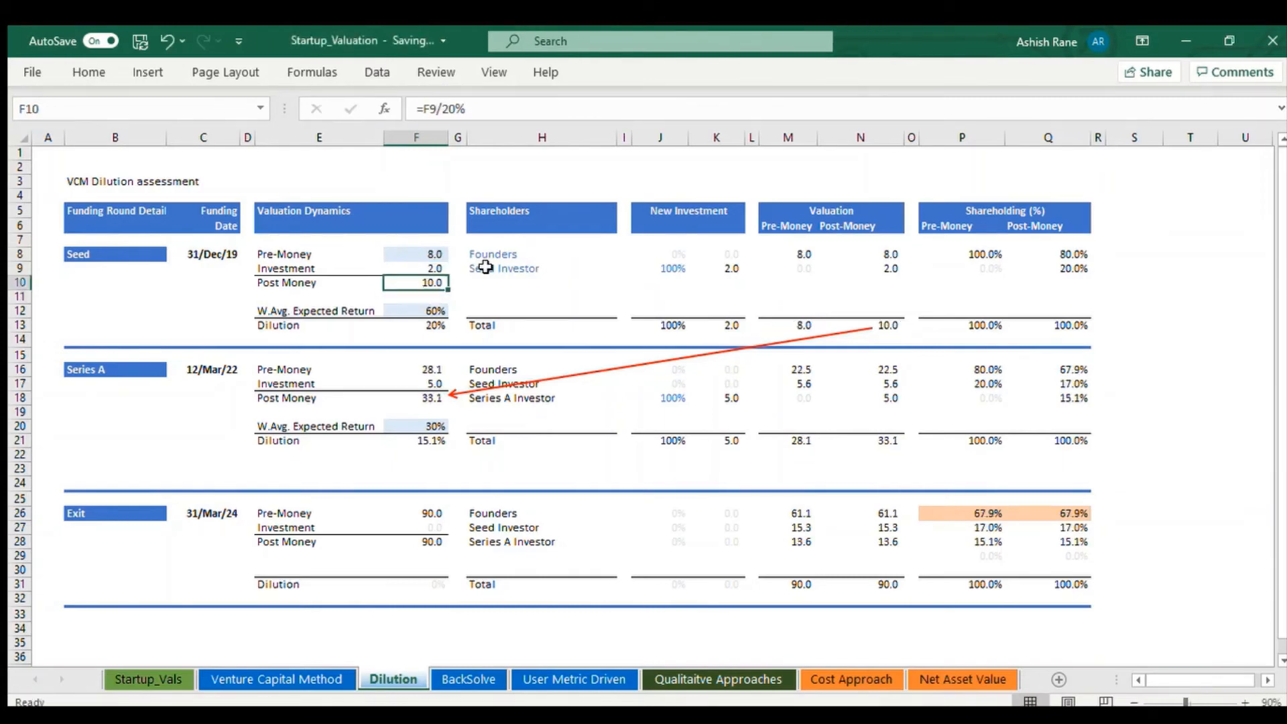
click(414, 269)
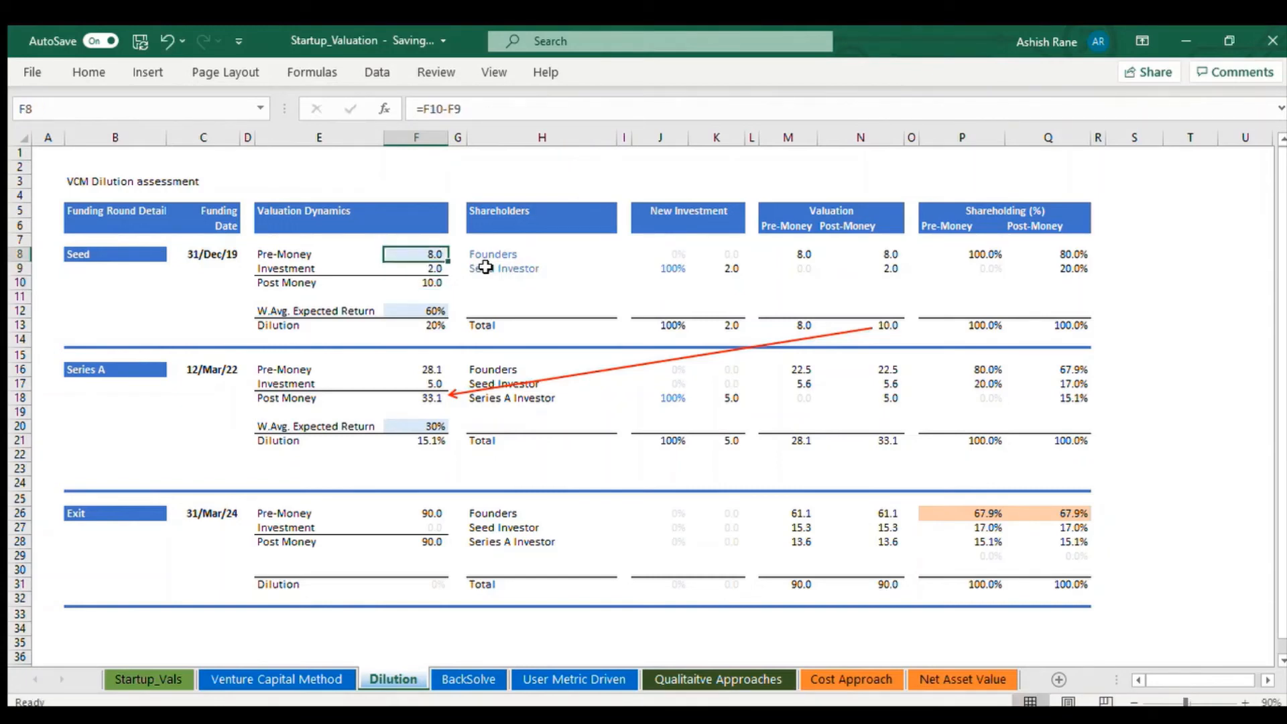
Step: Review the founders' and Seed investor's investment amounts and pre/post-money shareholding formulas
click(542, 254)
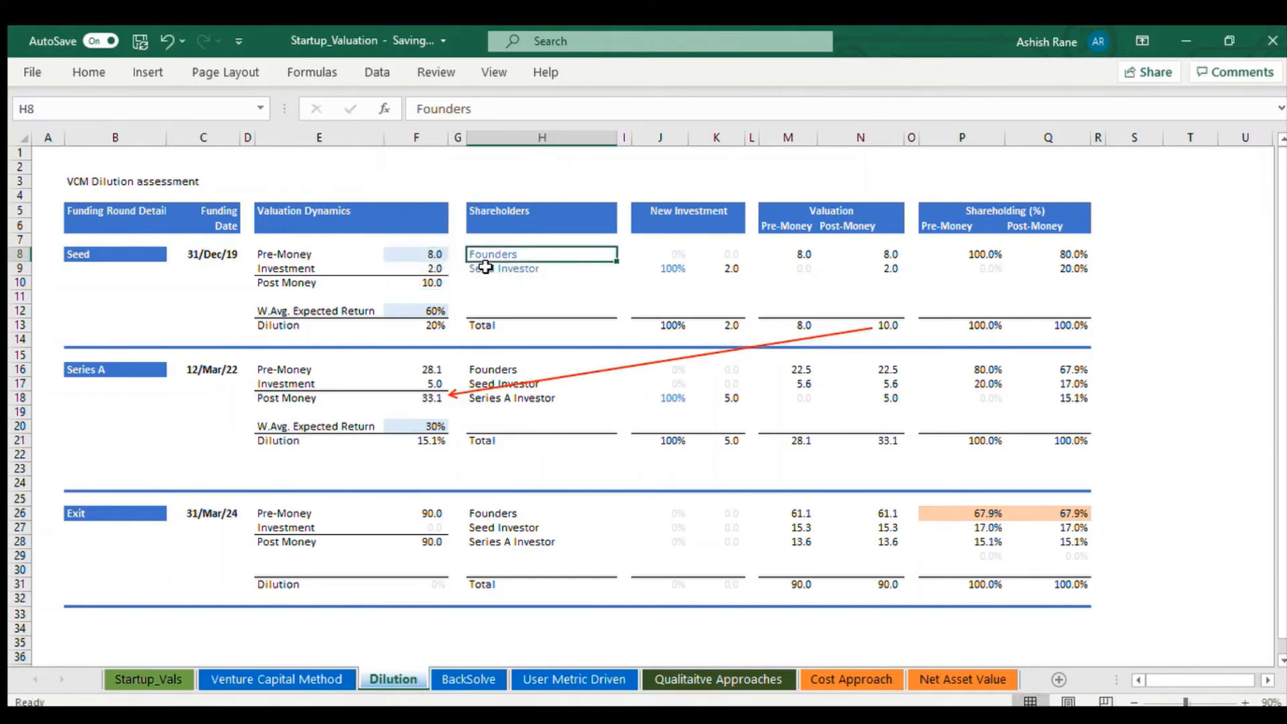
click(787, 253)
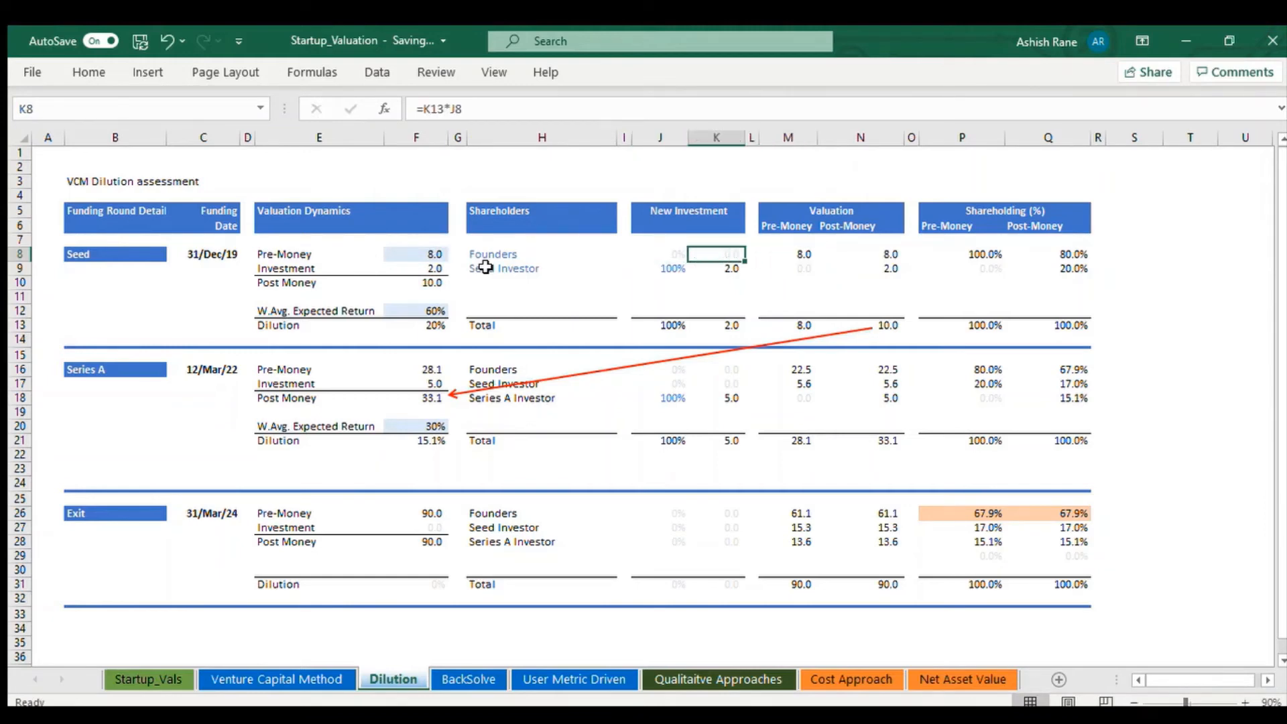
click(659, 253)
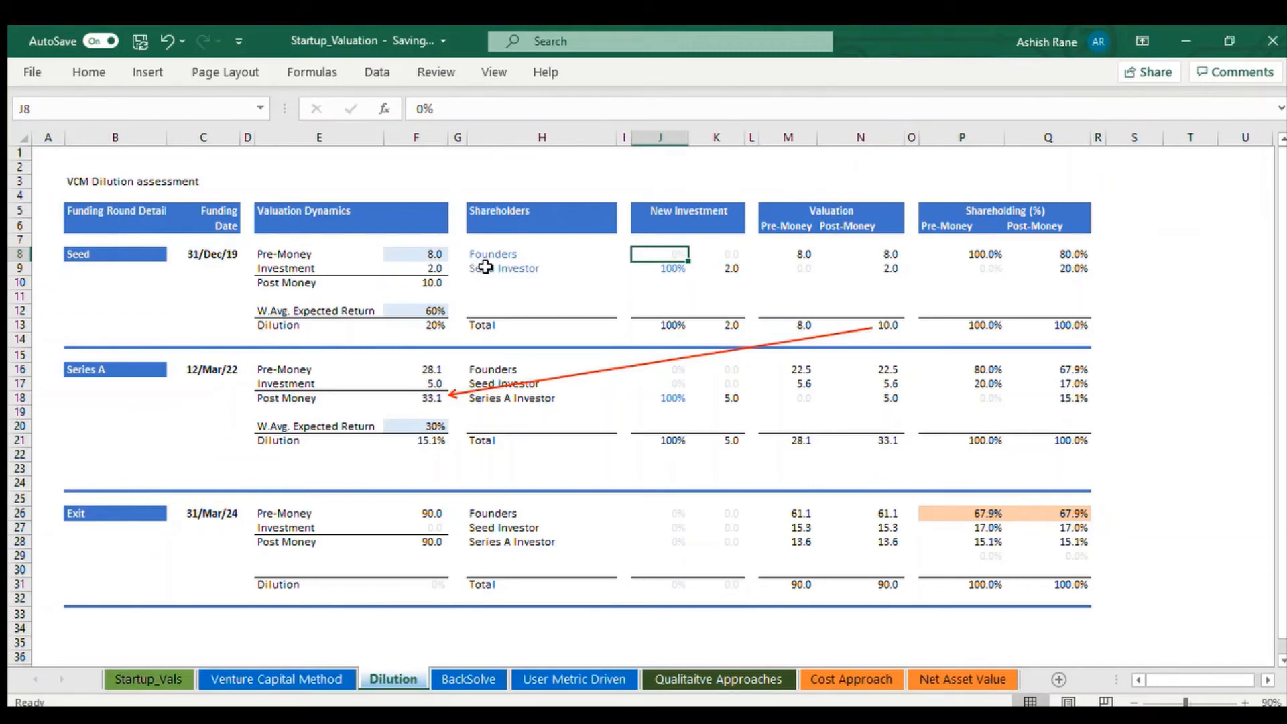
click(729, 268)
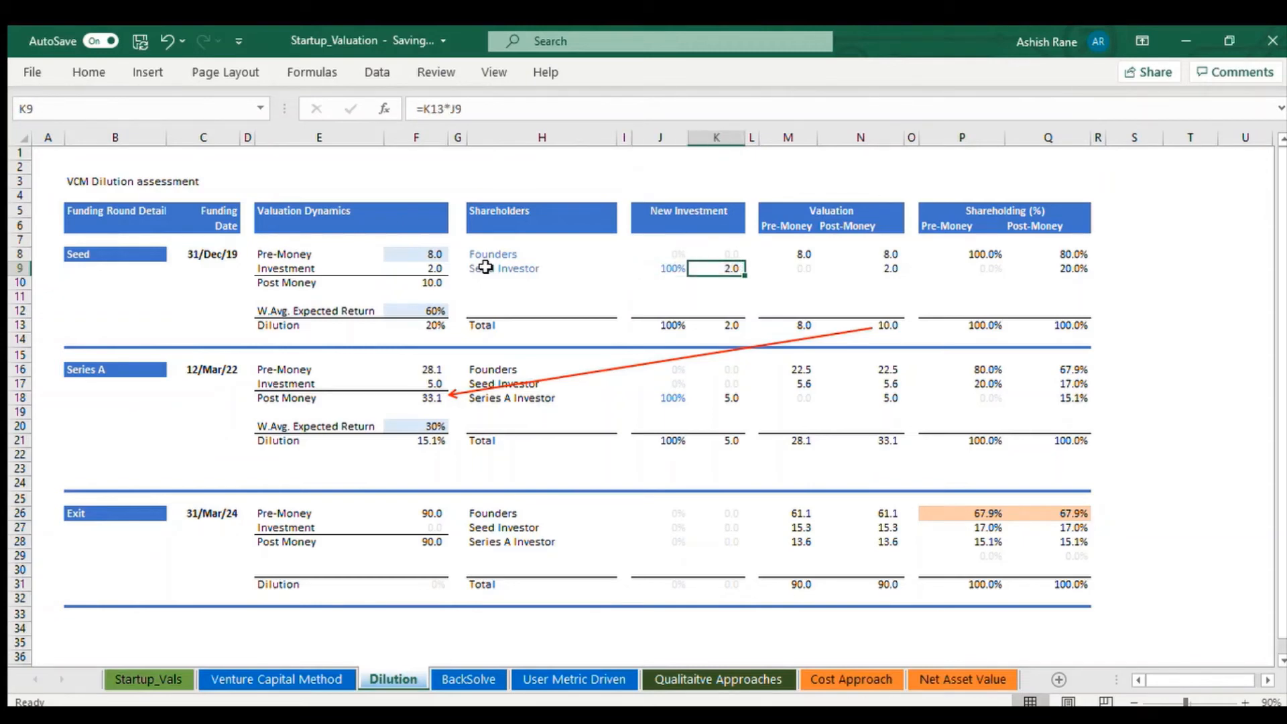
click(986, 253)
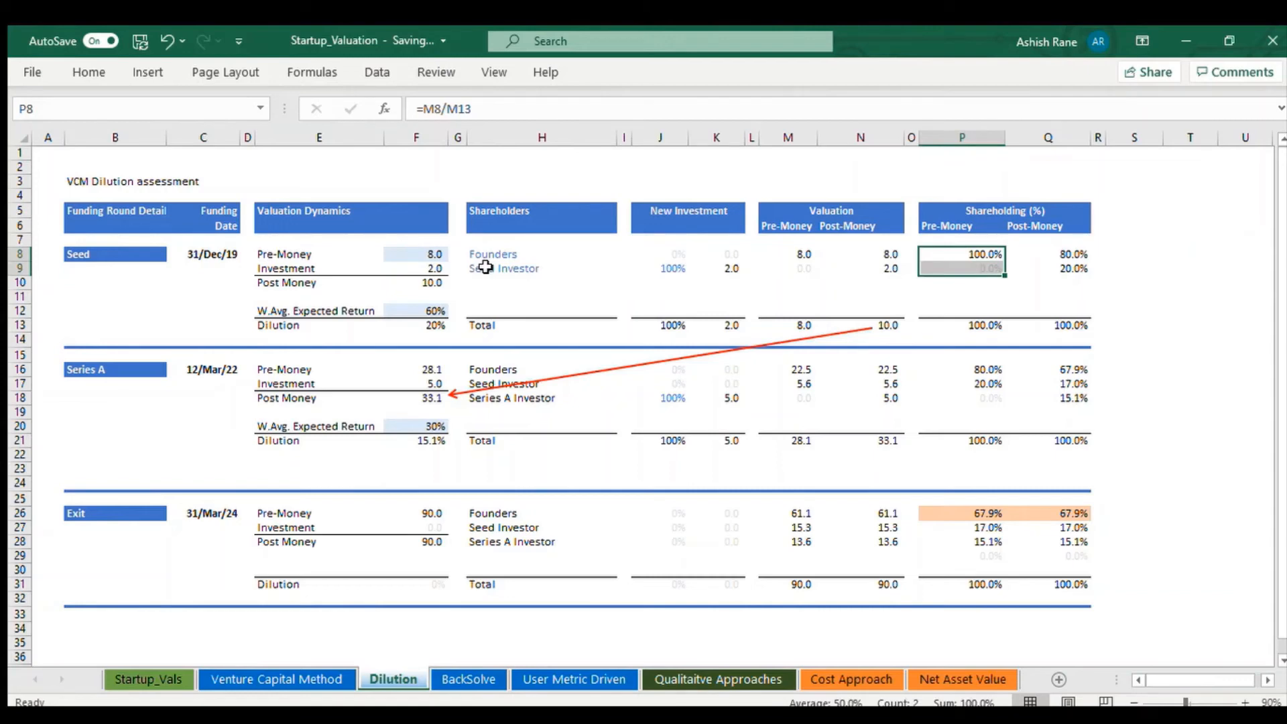
click(1047, 261)
text(=N9/N13)
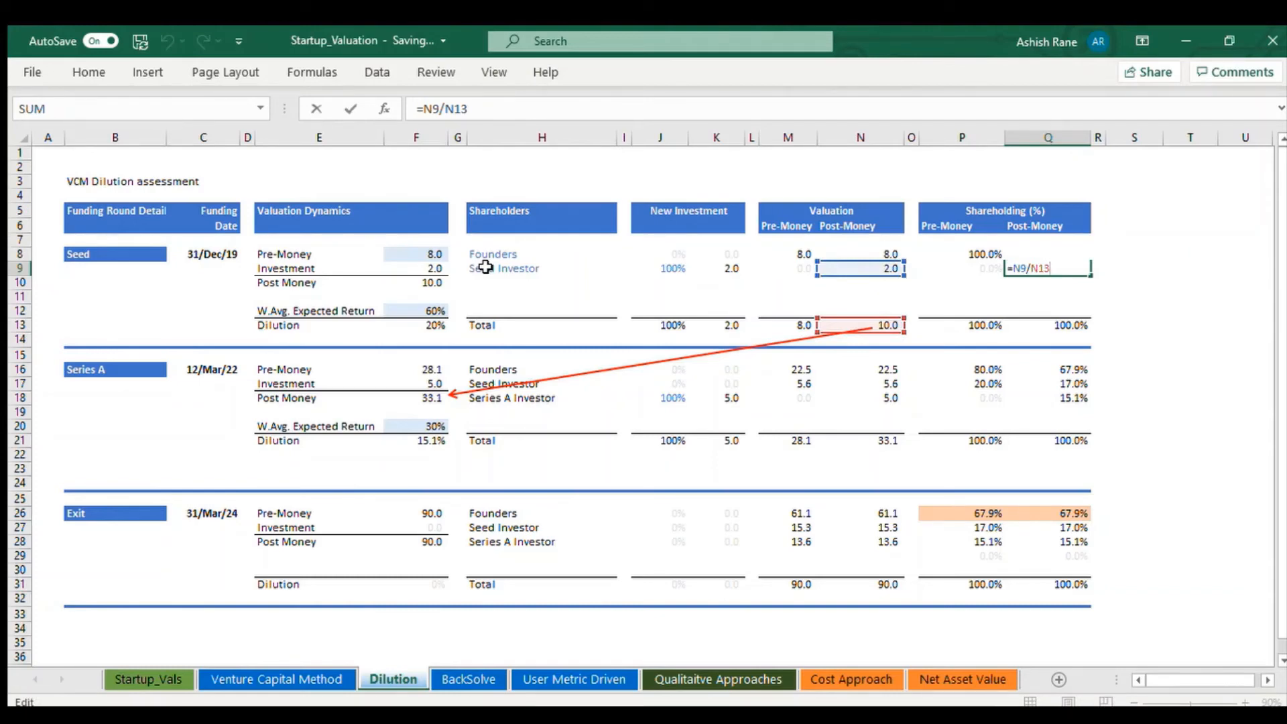
click(319, 370)
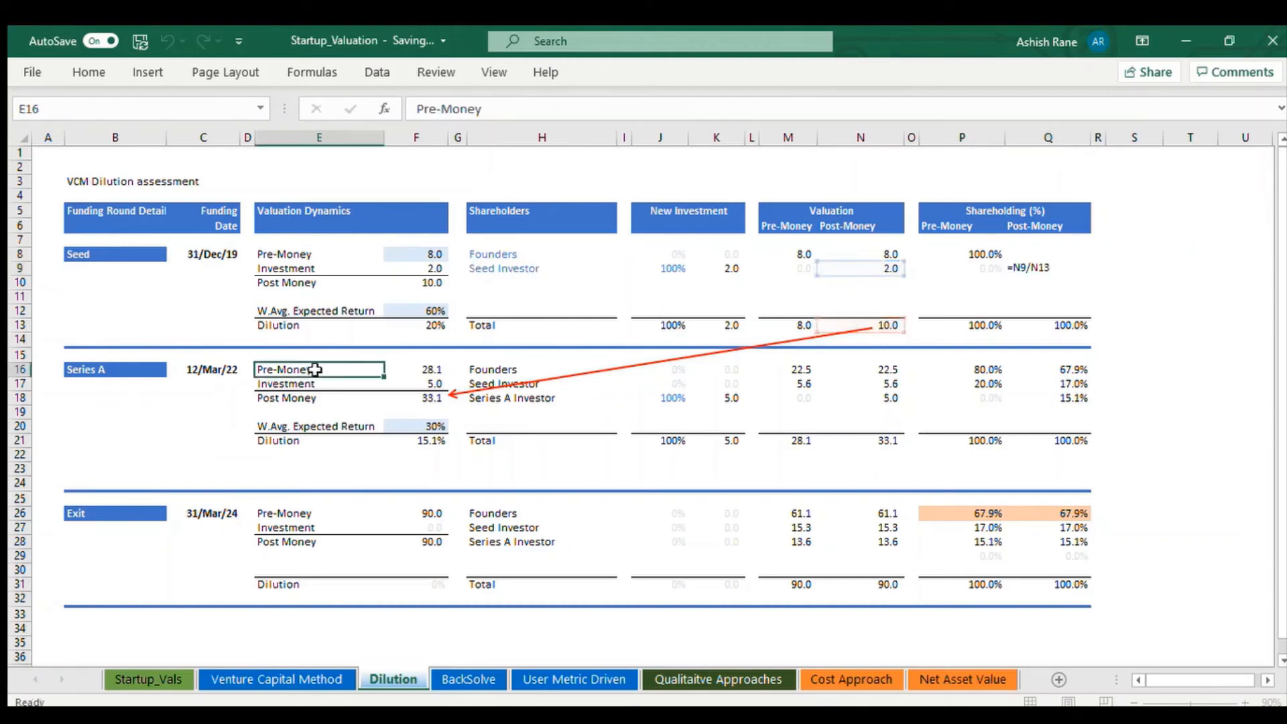
click(416, 369)
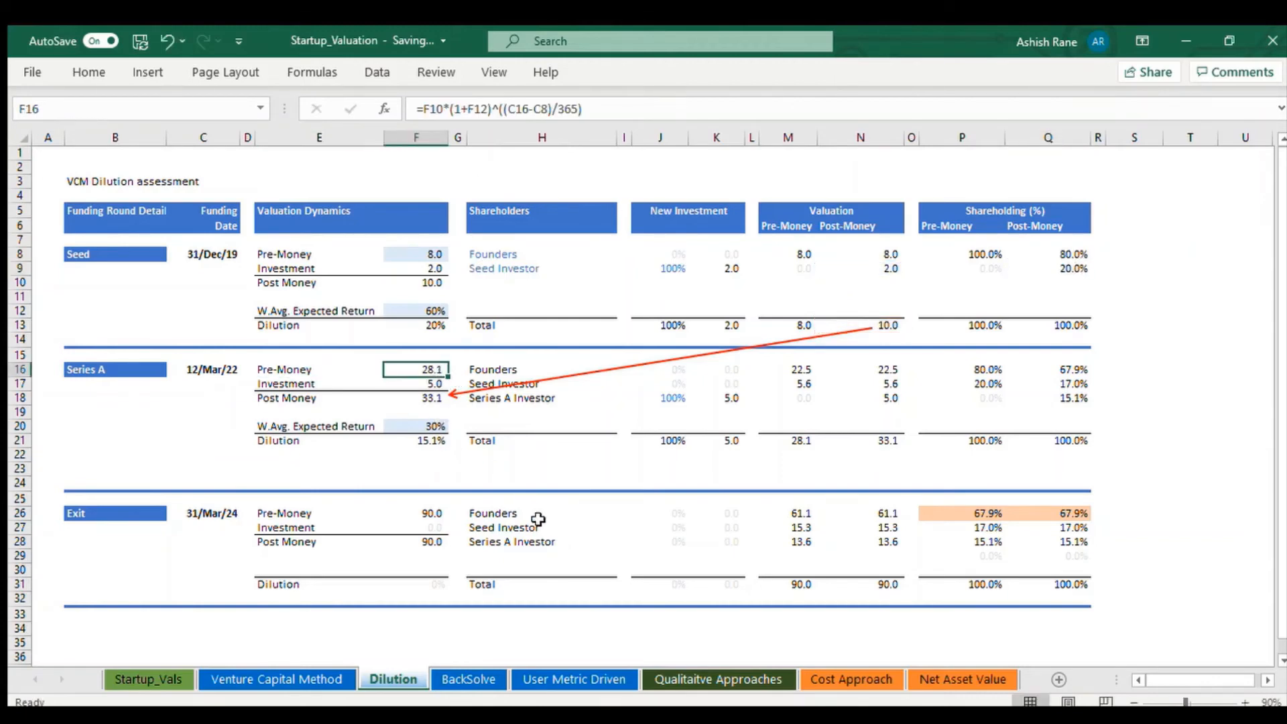
click(430, 383)
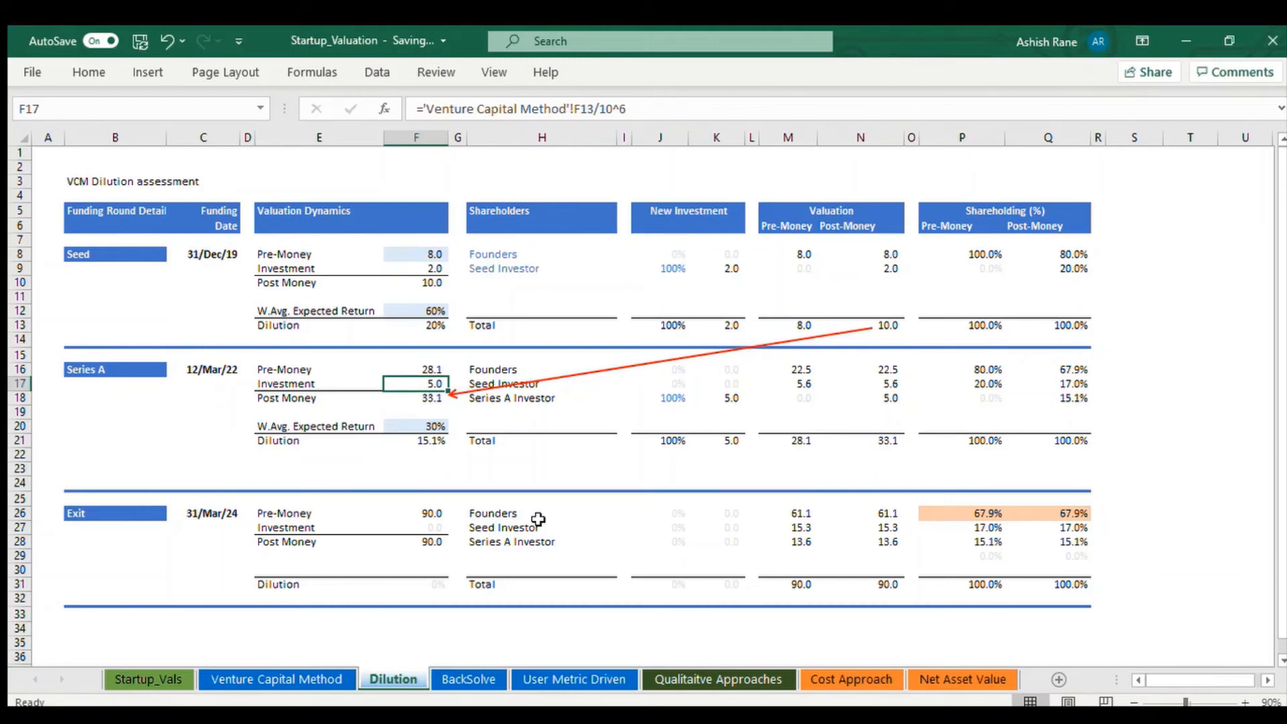
double_click(433, 383)
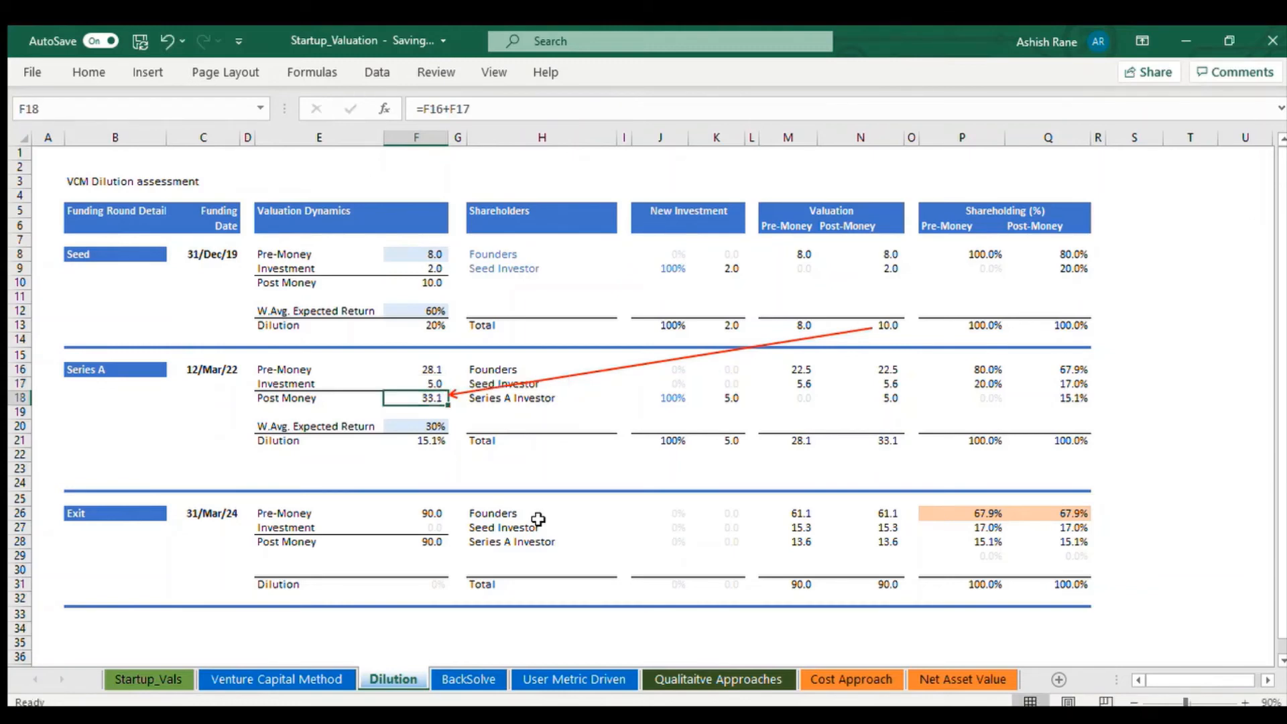
click(415, 383)
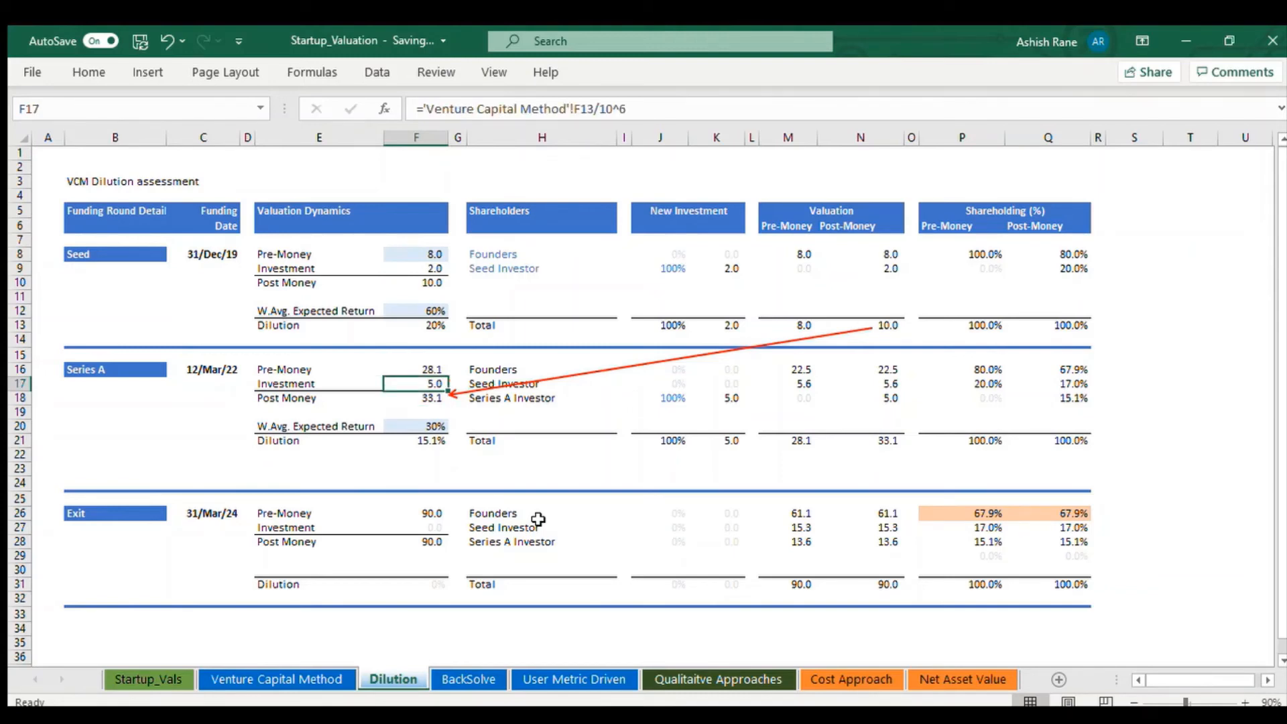
click(433, 426)
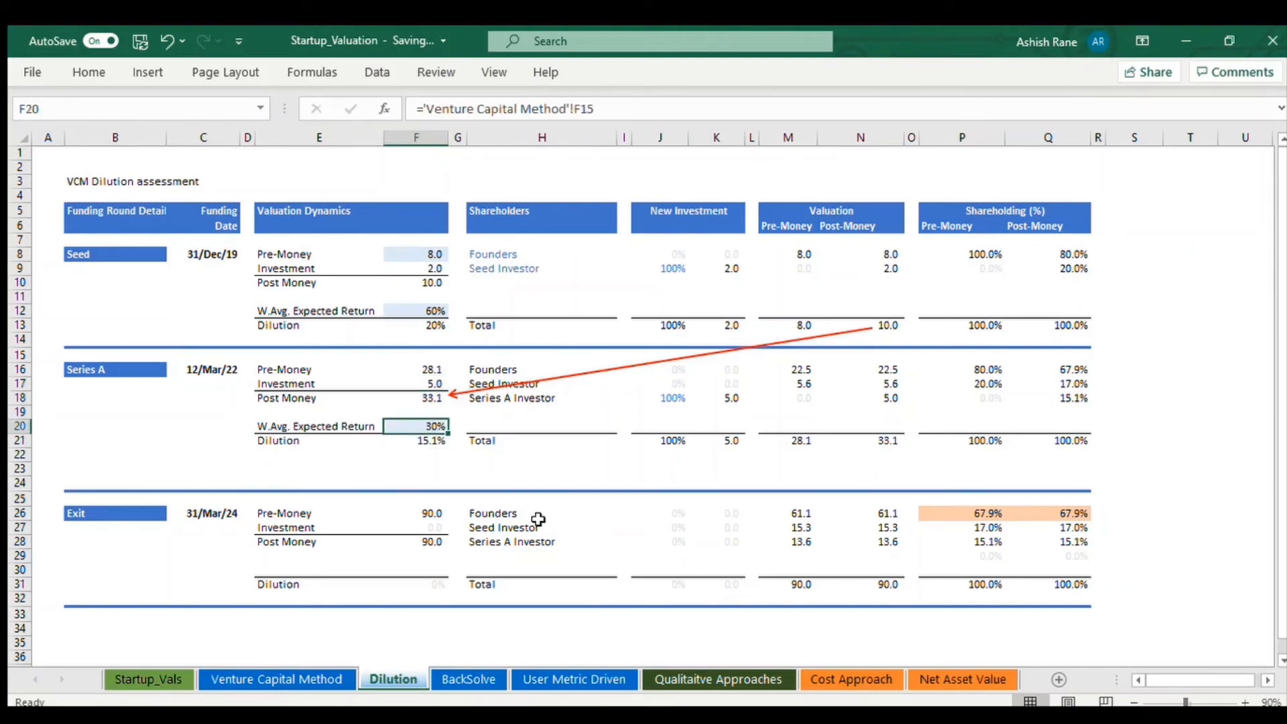
click(414, 398)
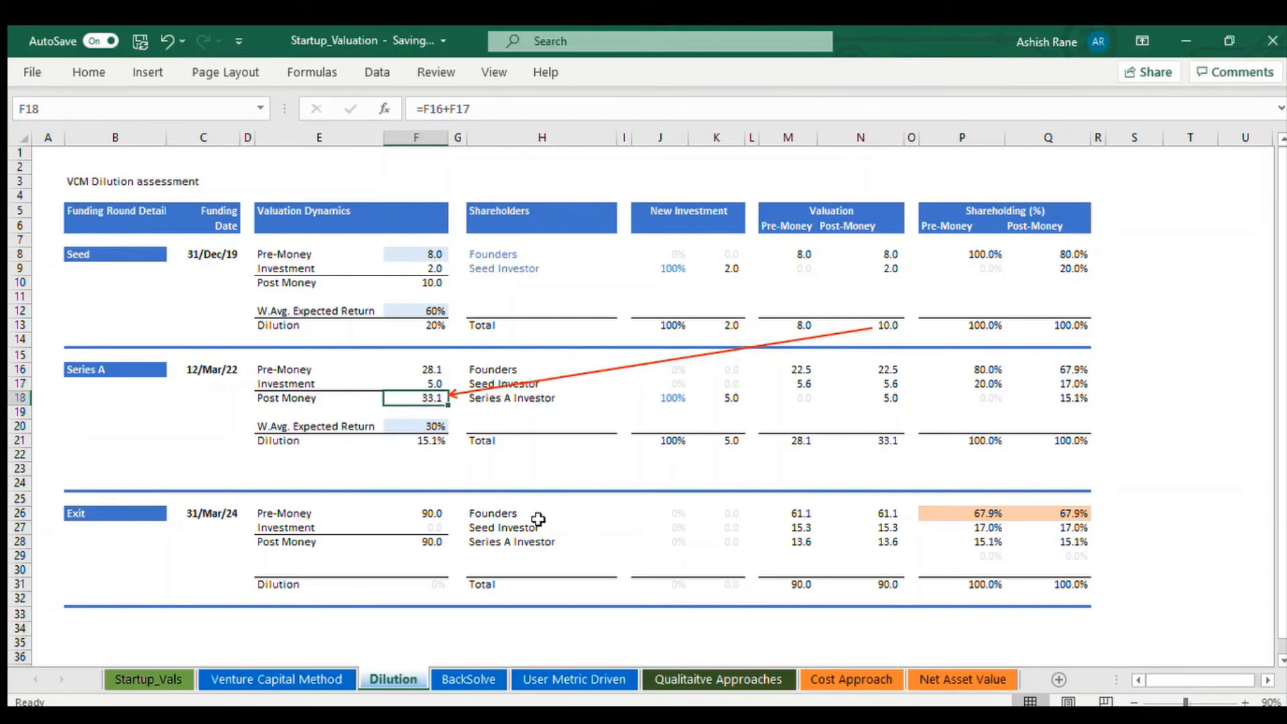
click(416, 370)
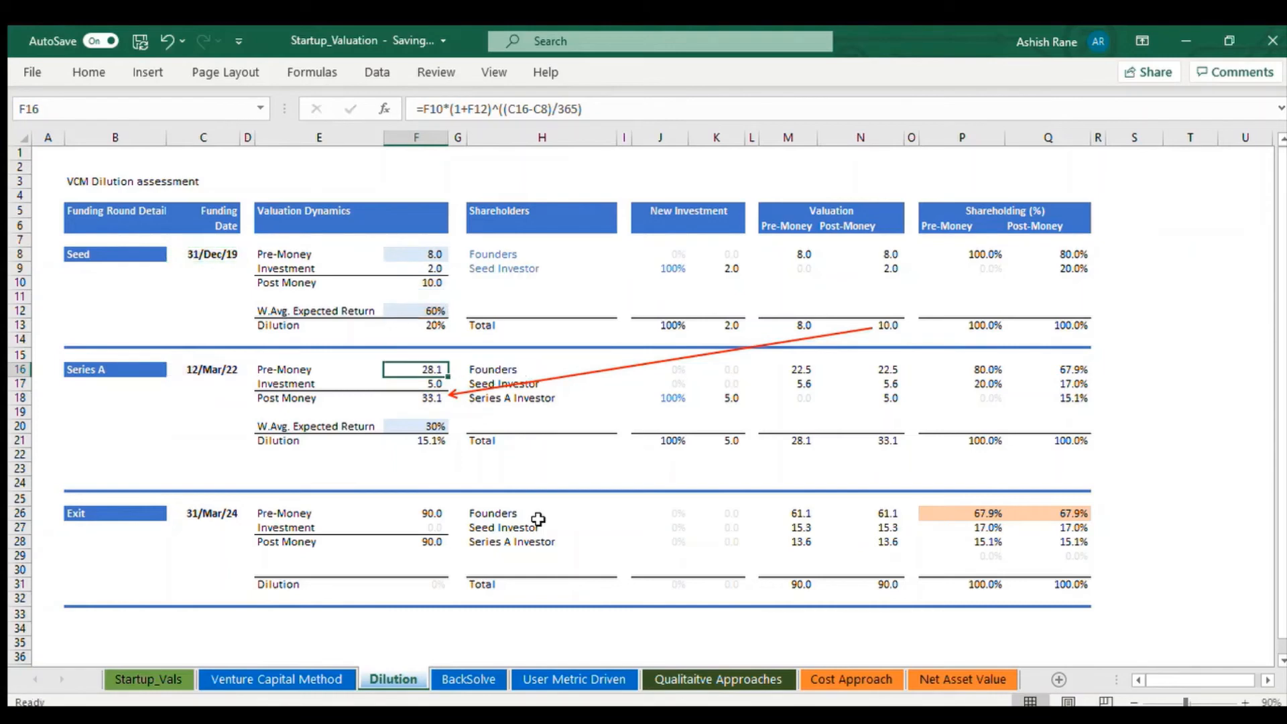
click(787, 370)
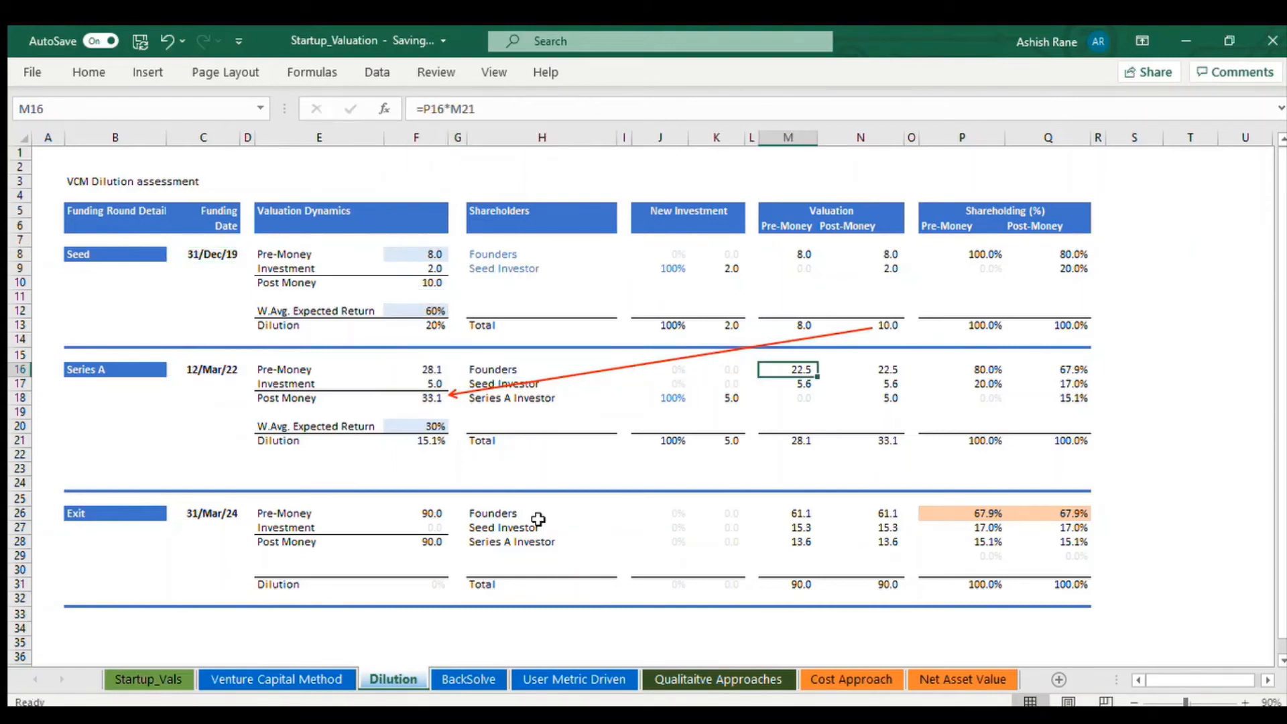
click(962, 369)
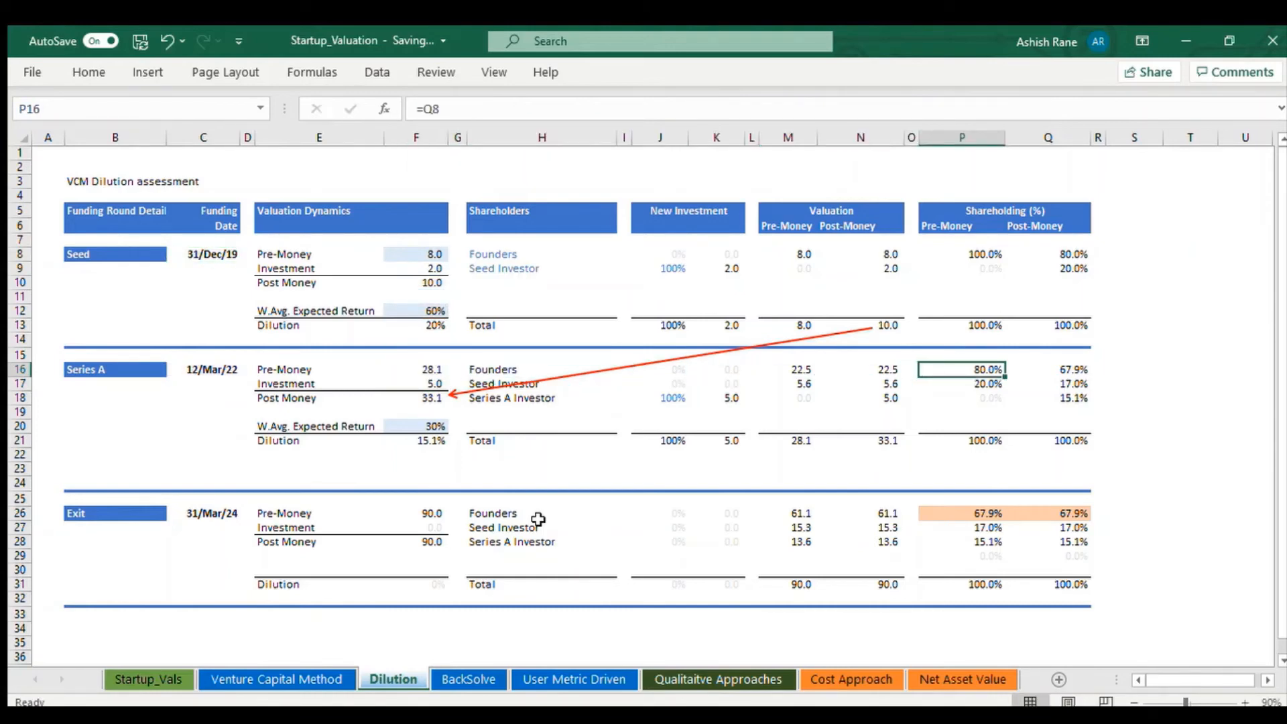
drag(963, 369, 963, 399)
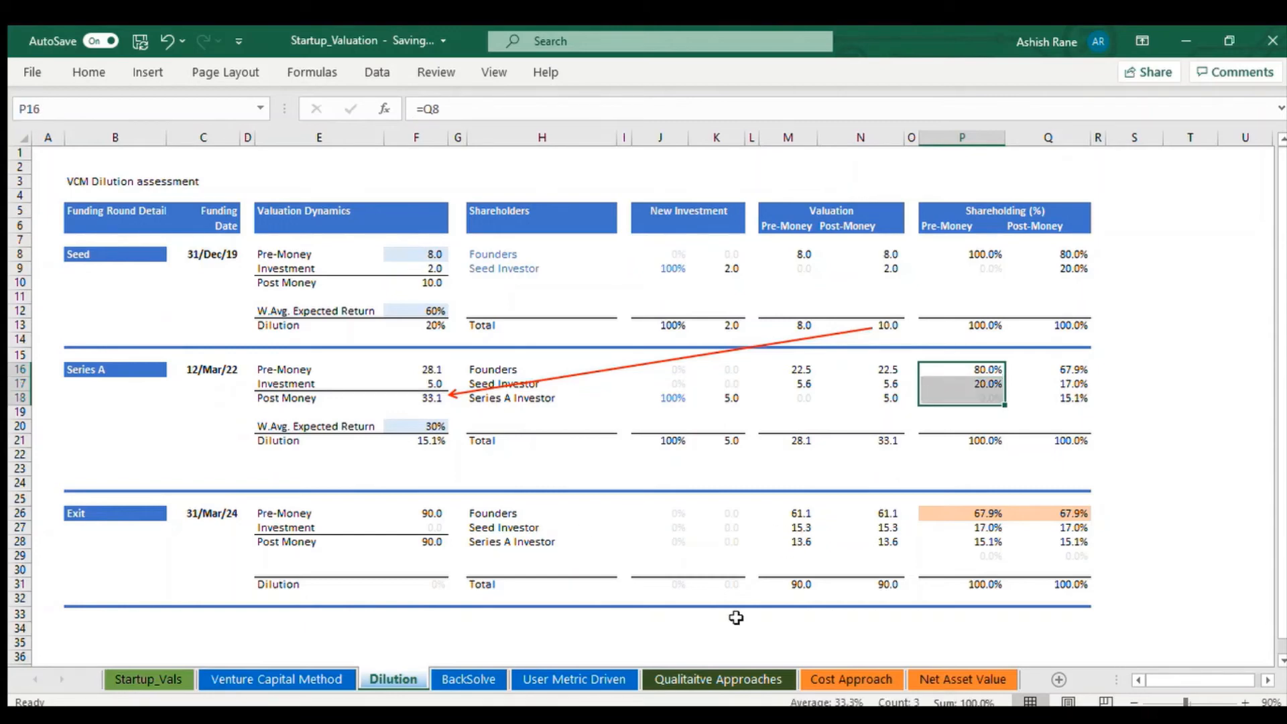
mouse_move(1069, 243)
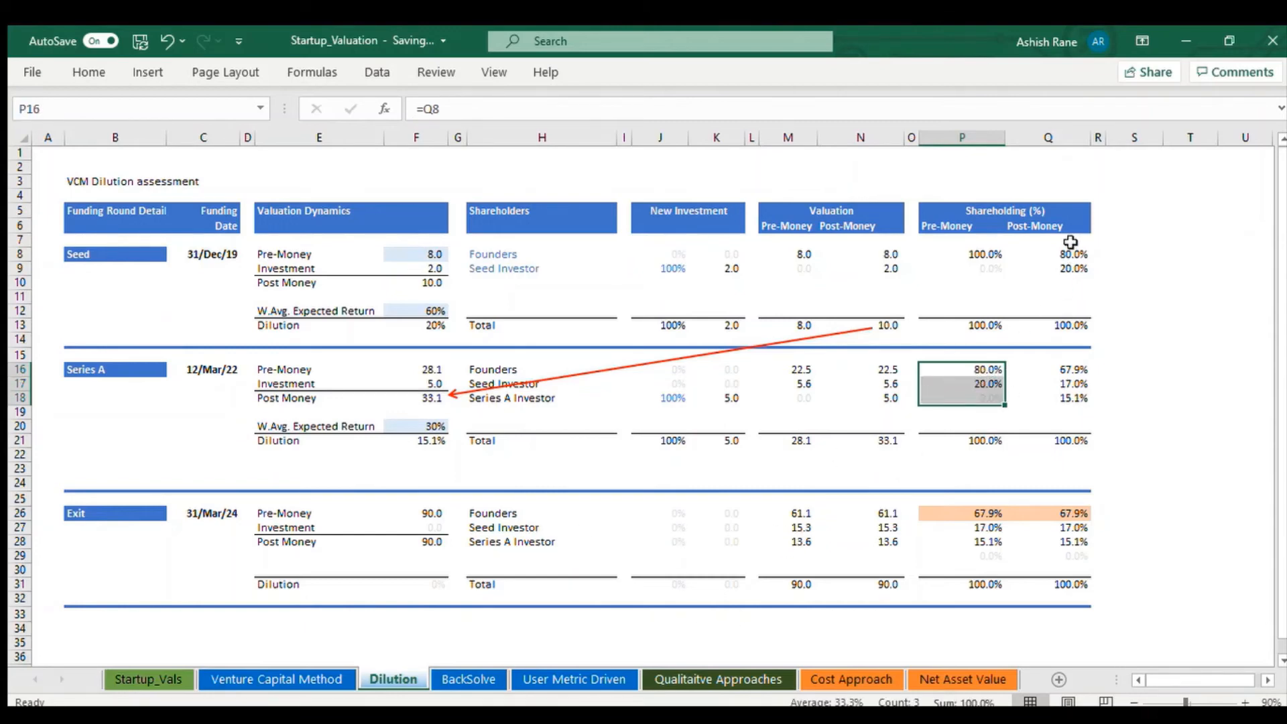
click(1048, 253)
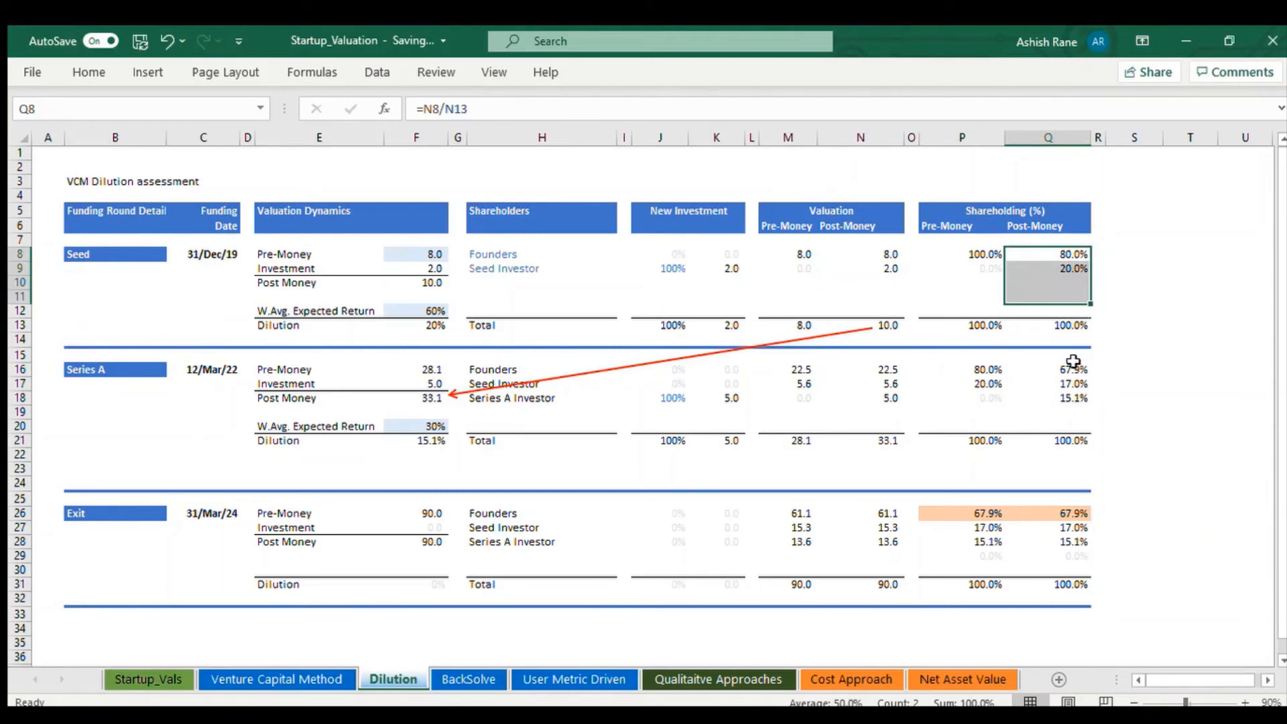
click(1047, 398)
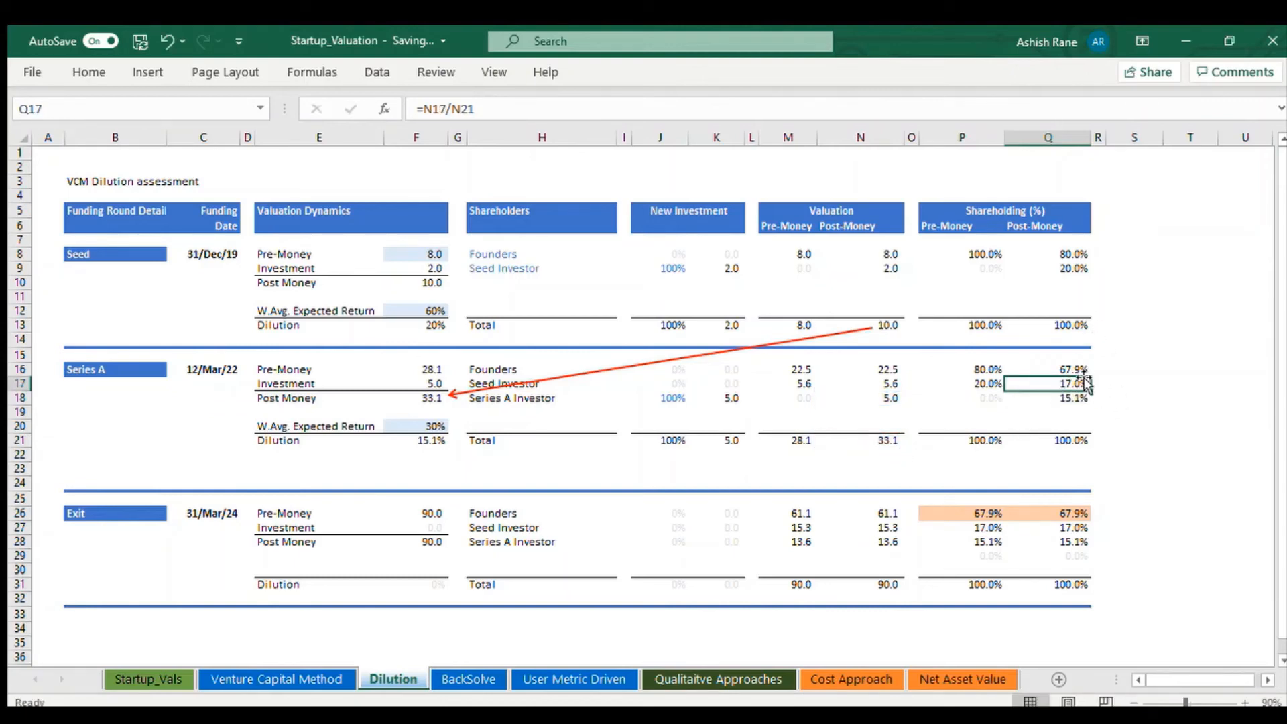
click(1047, 370)
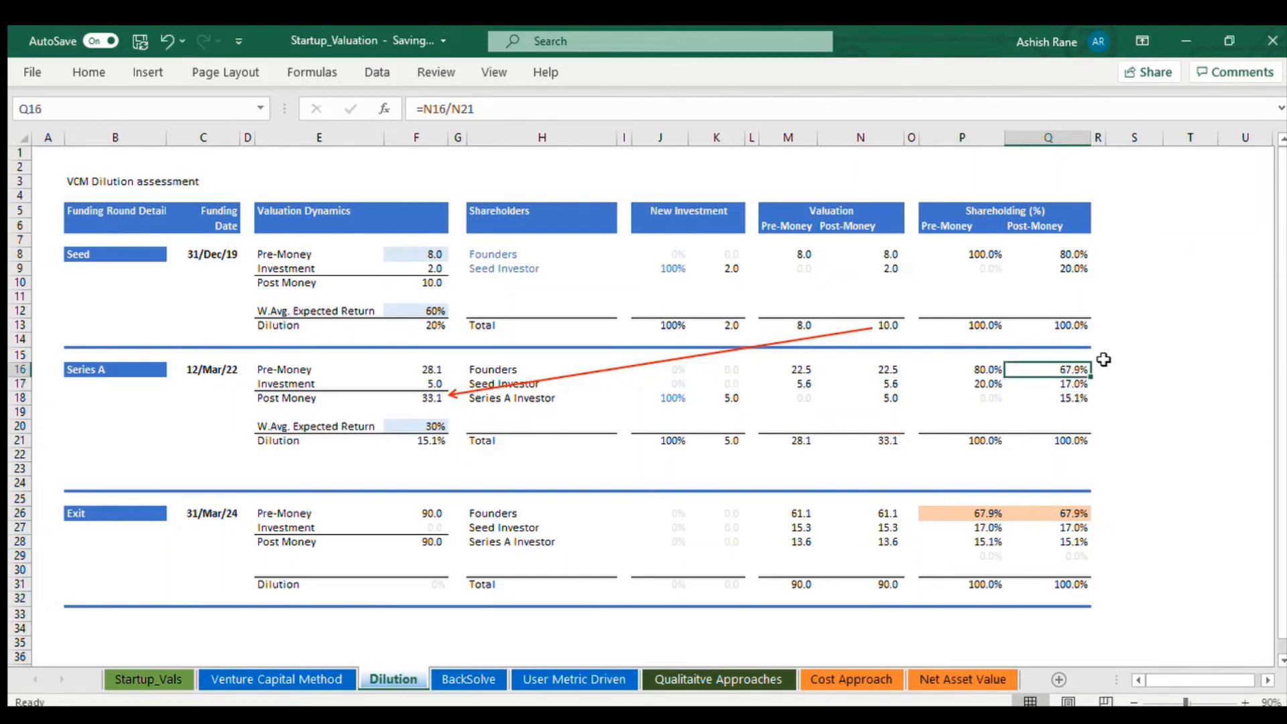
mouse_move(1083, 370)
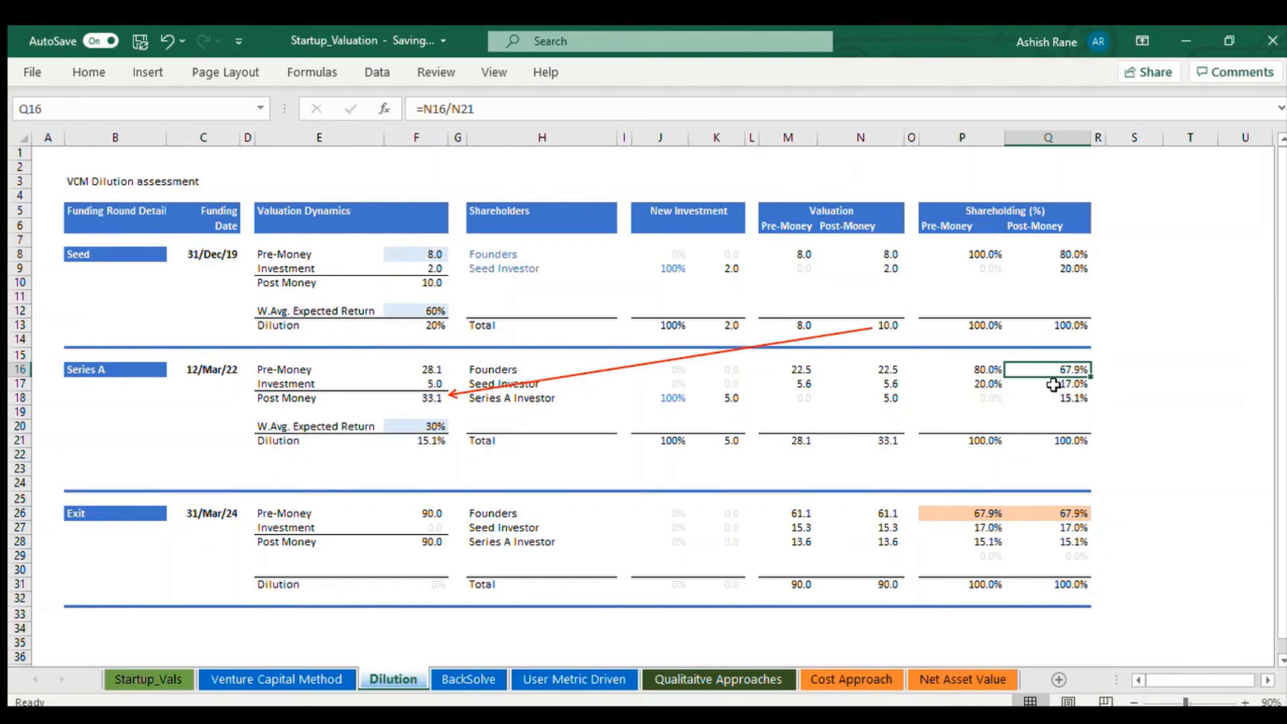
click(1047, 384)
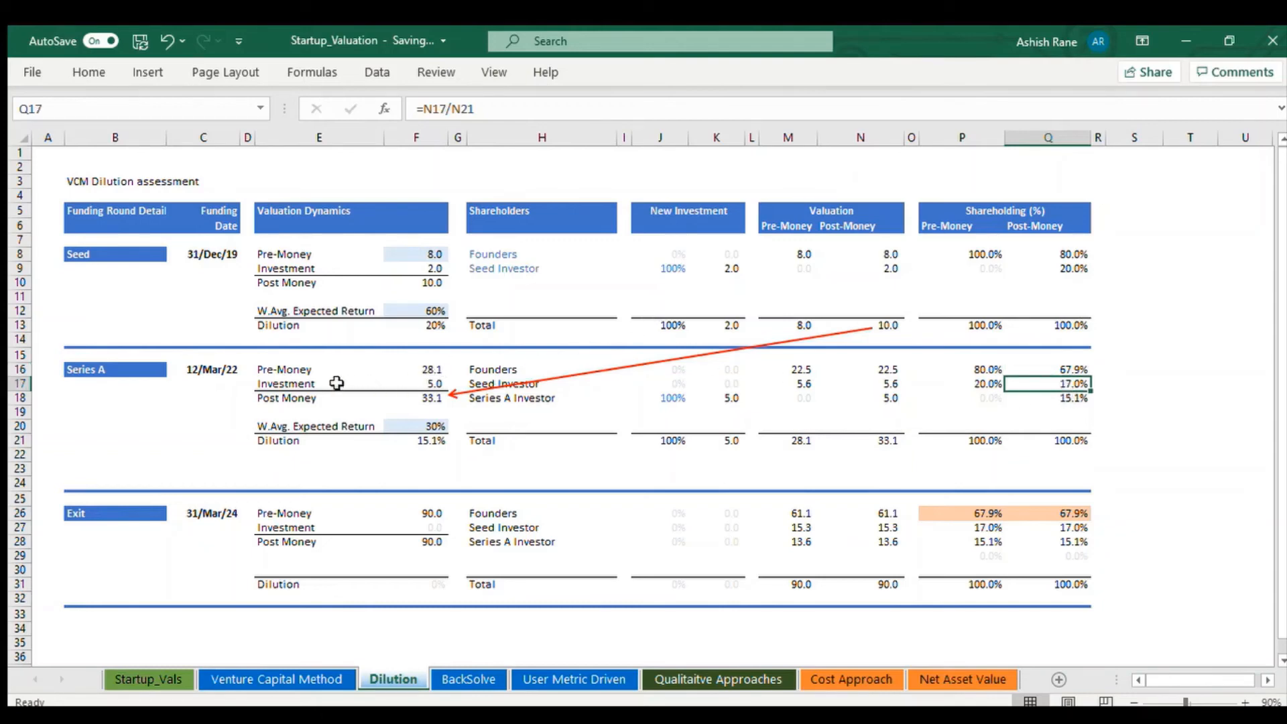
mouse_move(809, 441)
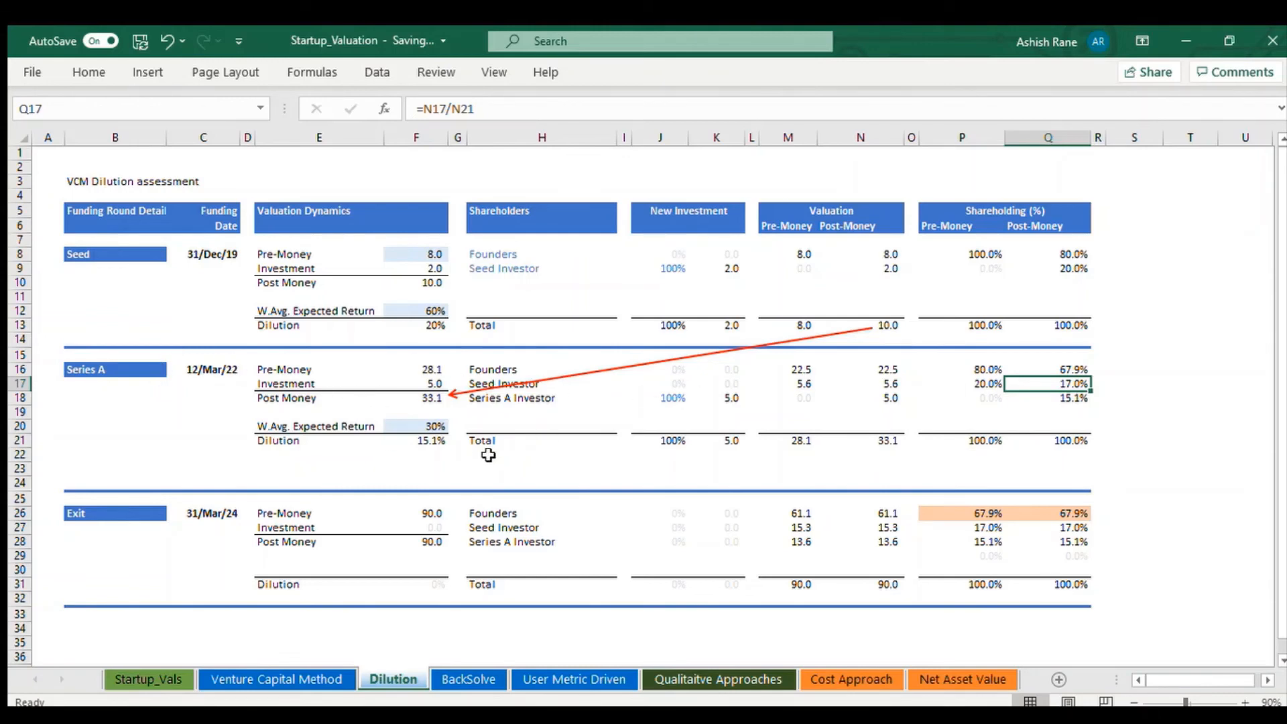
mouse_move(1083, 396)
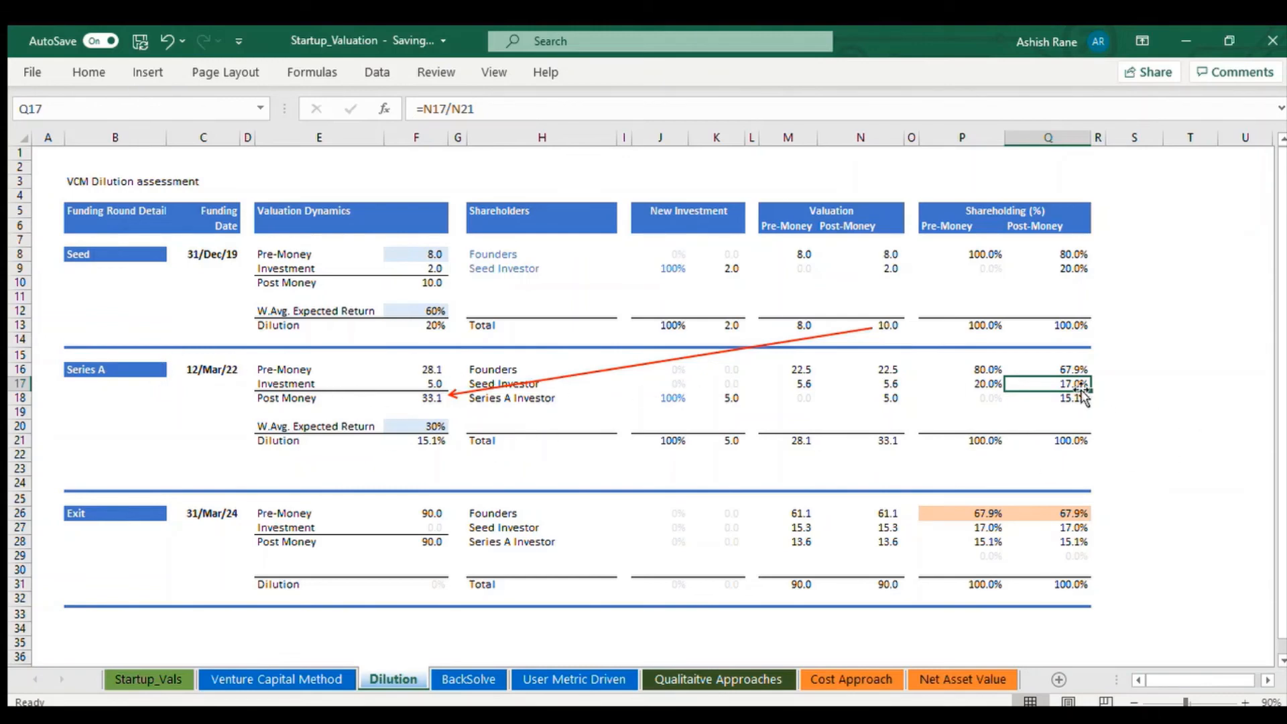
mouse_move(471, 276)
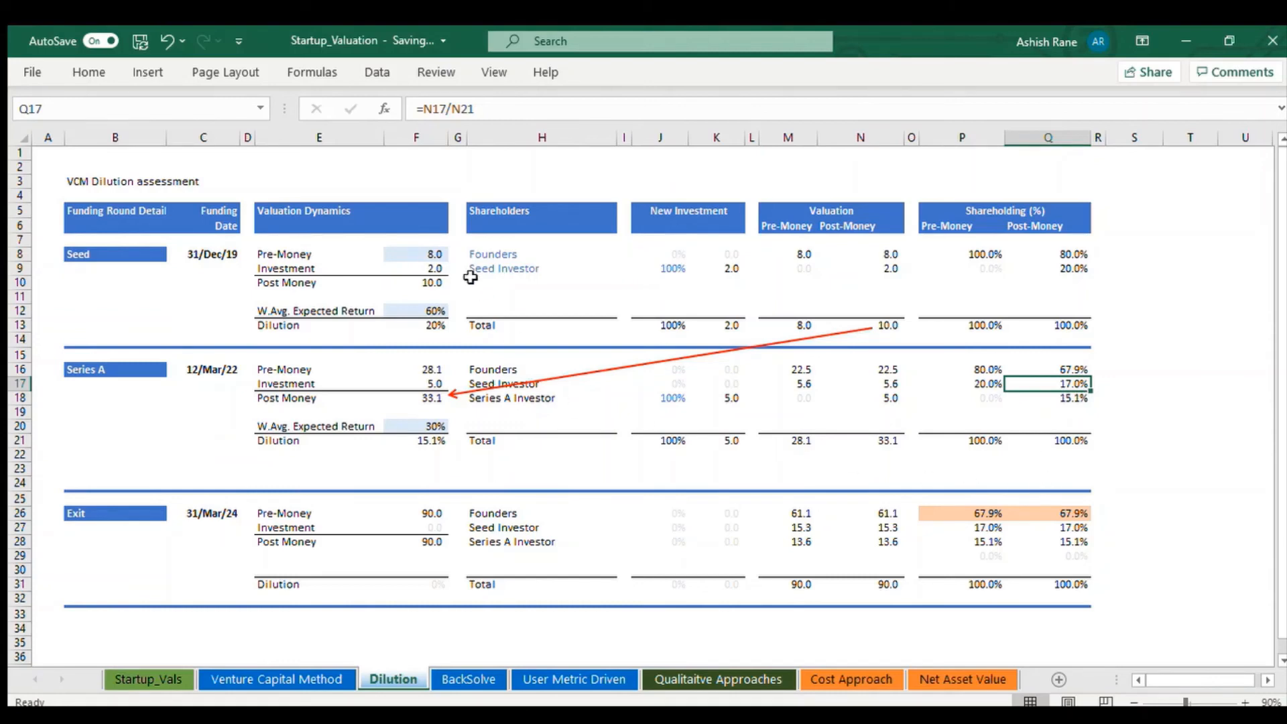
click(415, 254)
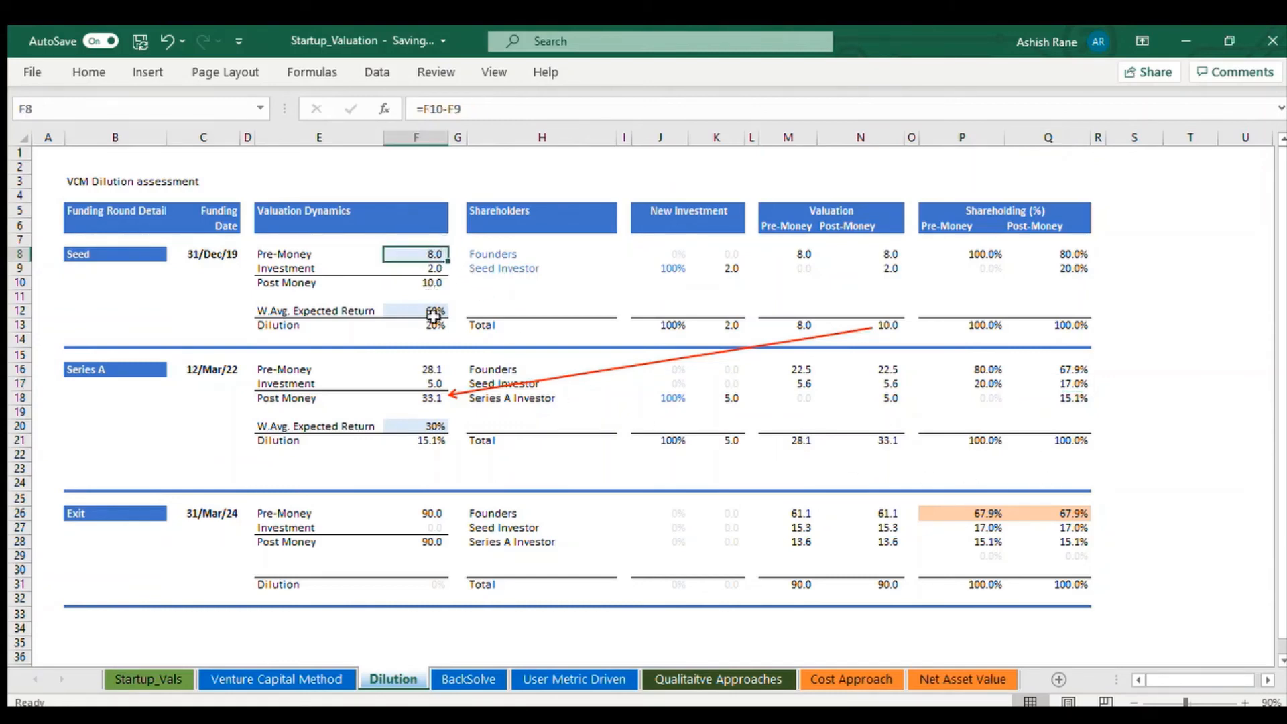
click(430, 309)
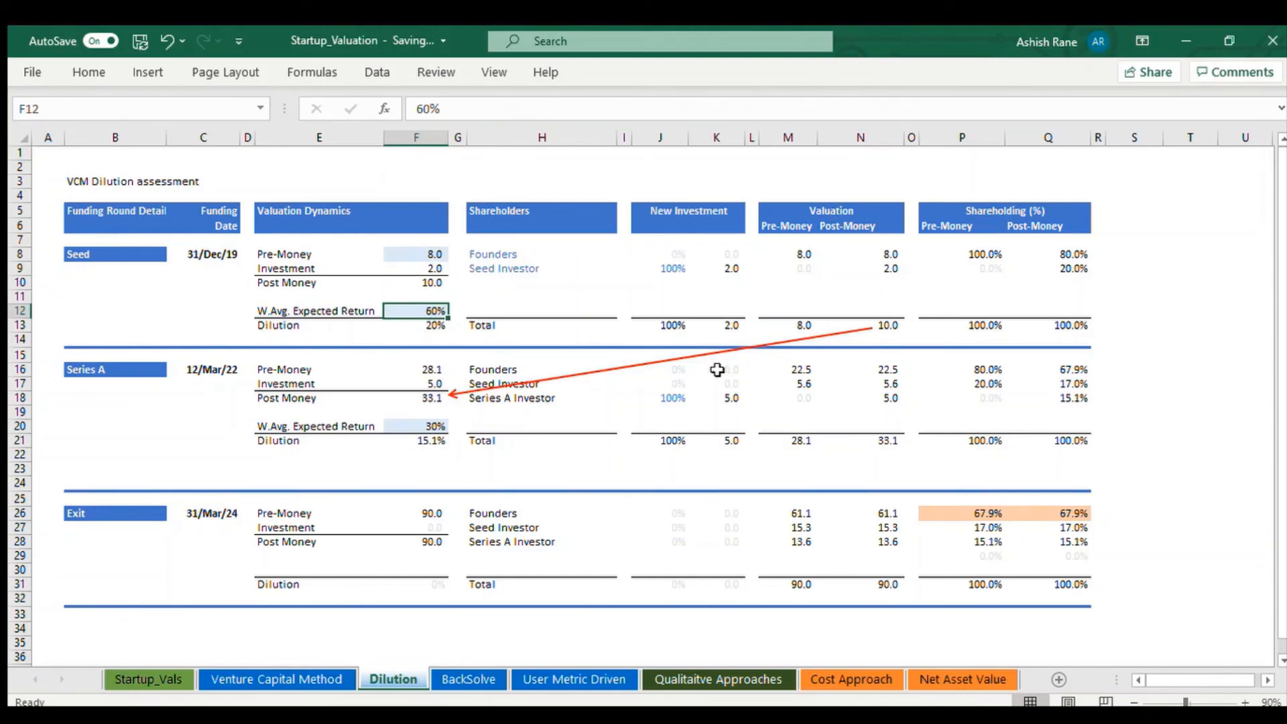
mouse_move(445, 522)
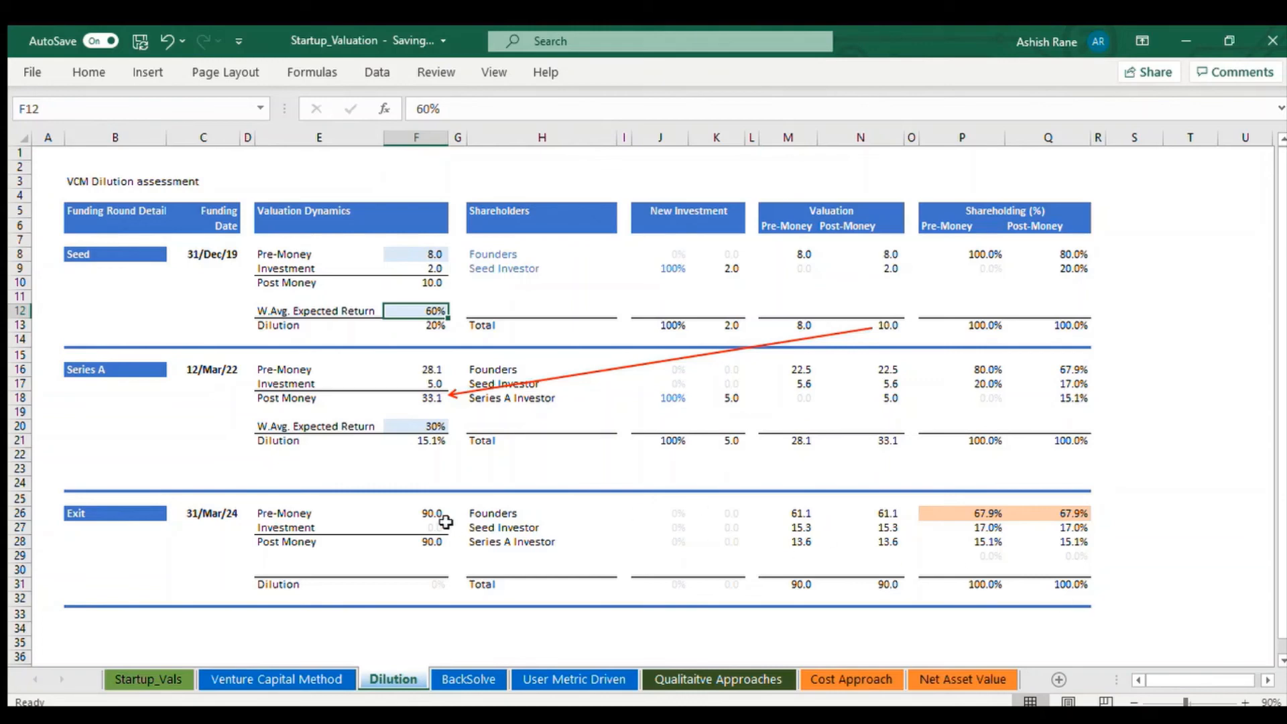
click(415, 513)
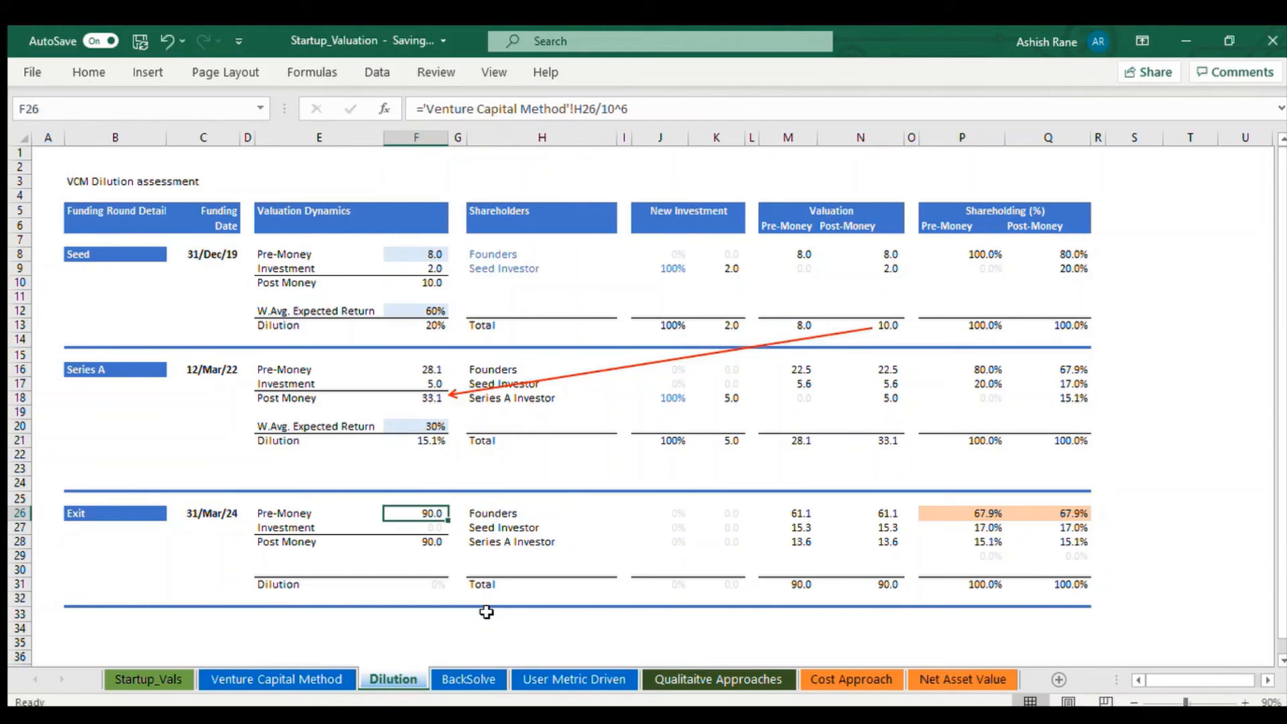
click(787, 513)
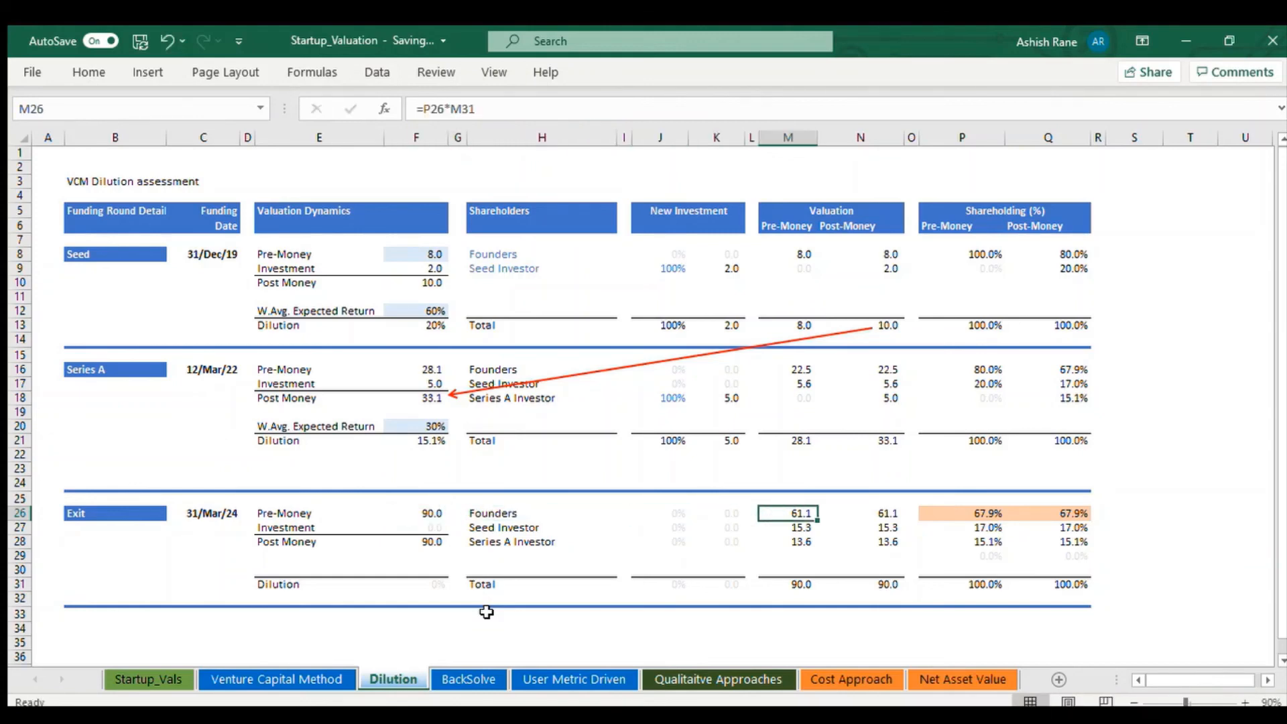
click(988, 513)
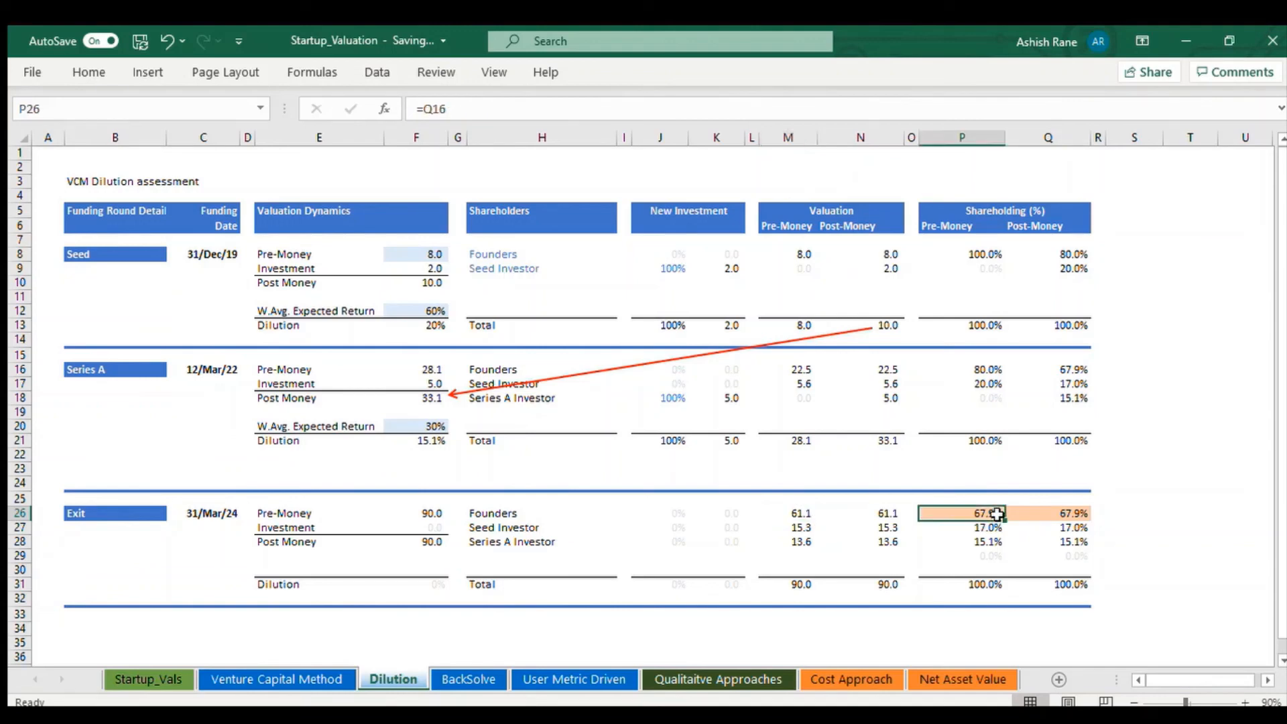
drag(985, 514, 985, 542)
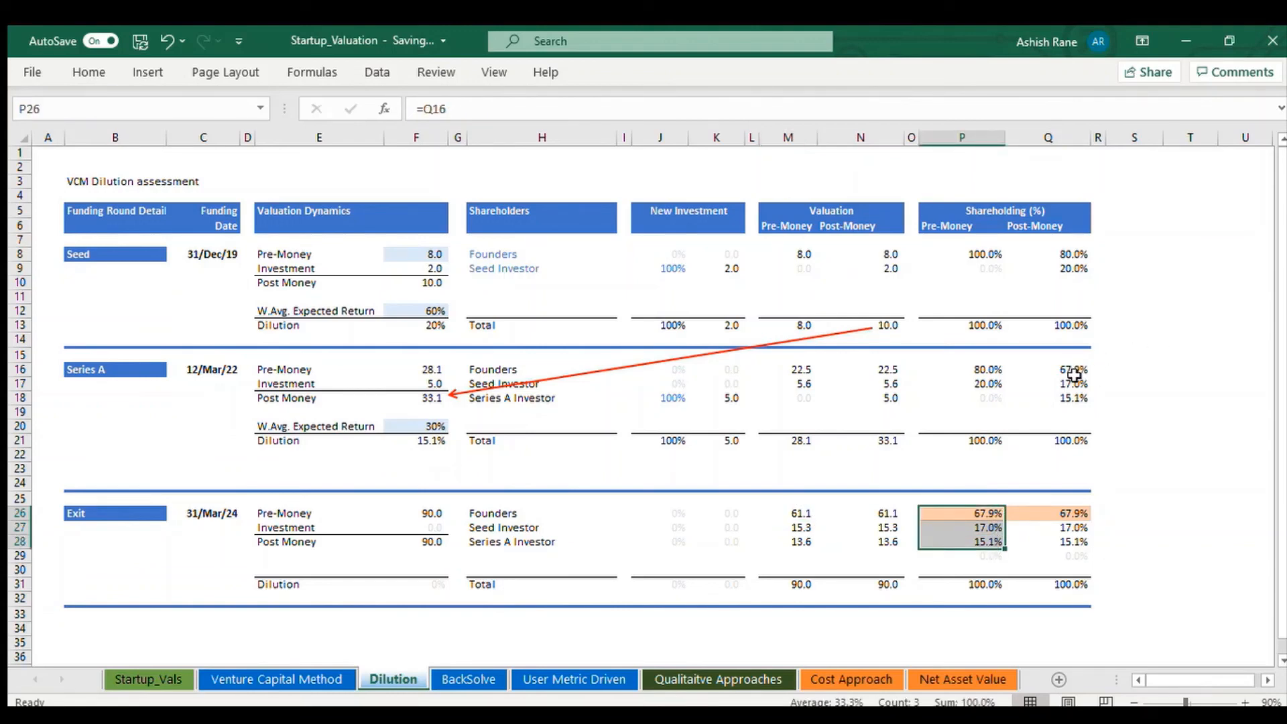
click(1047, 370)
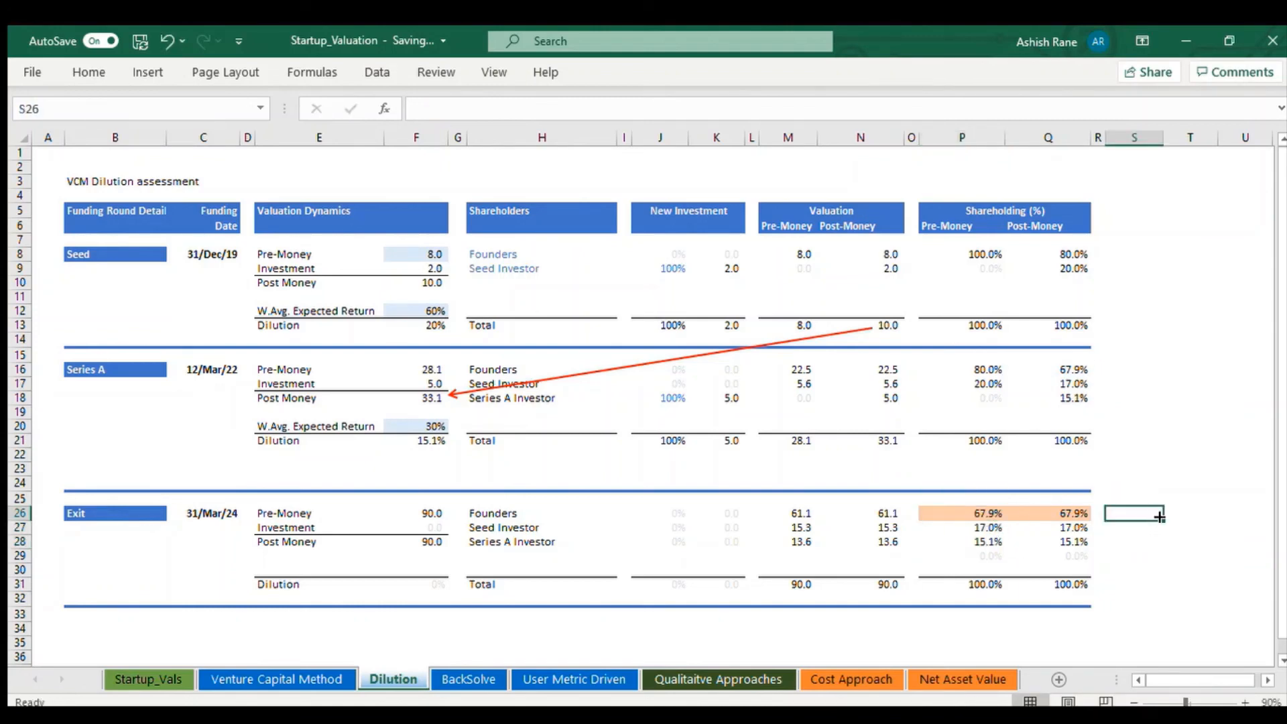
Step: Enter =P26*F26 in S26 for founders' exit proceeds, giving 61.12
text(=P26)
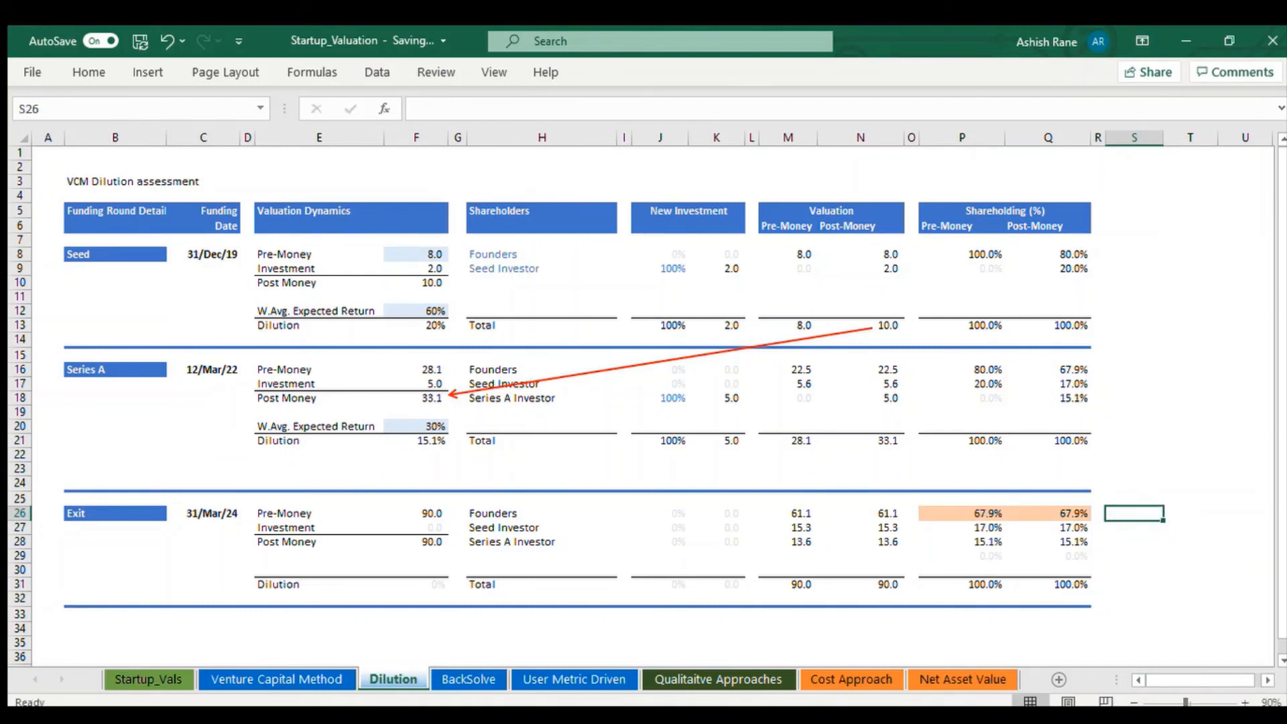
click(1189, 525)
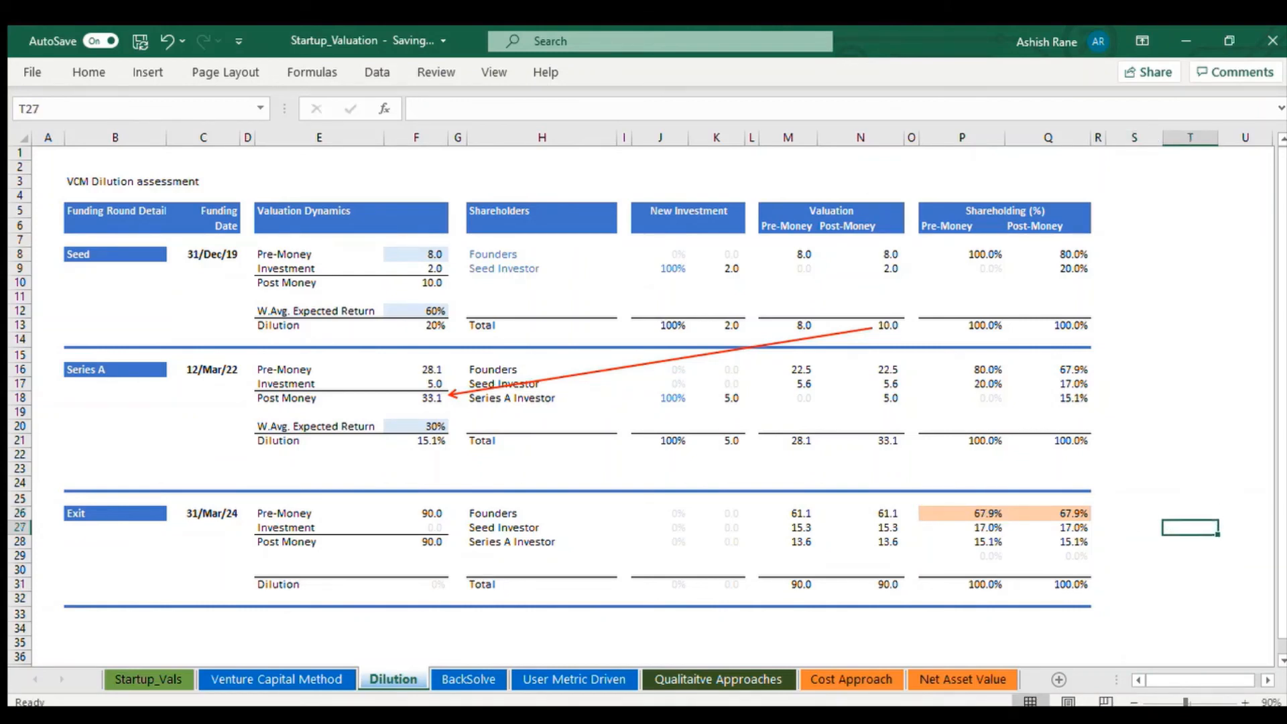
click(1134, 514)
text(=P26)
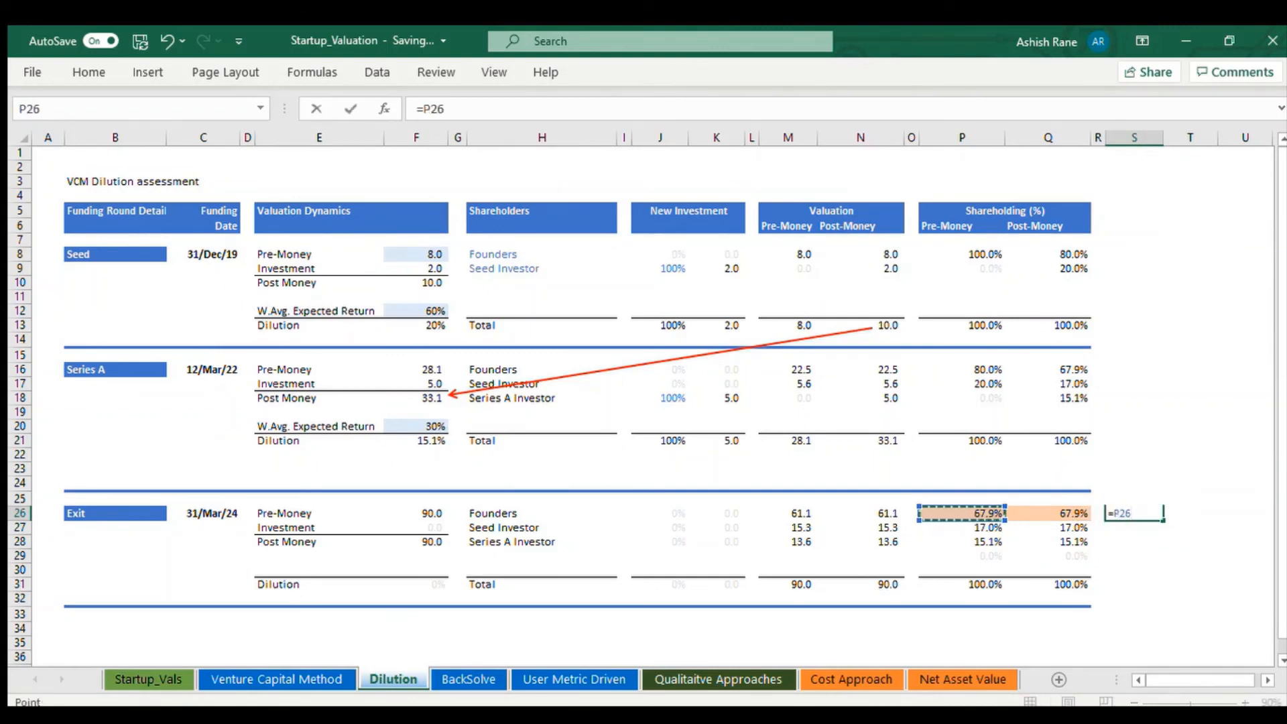
text(*)
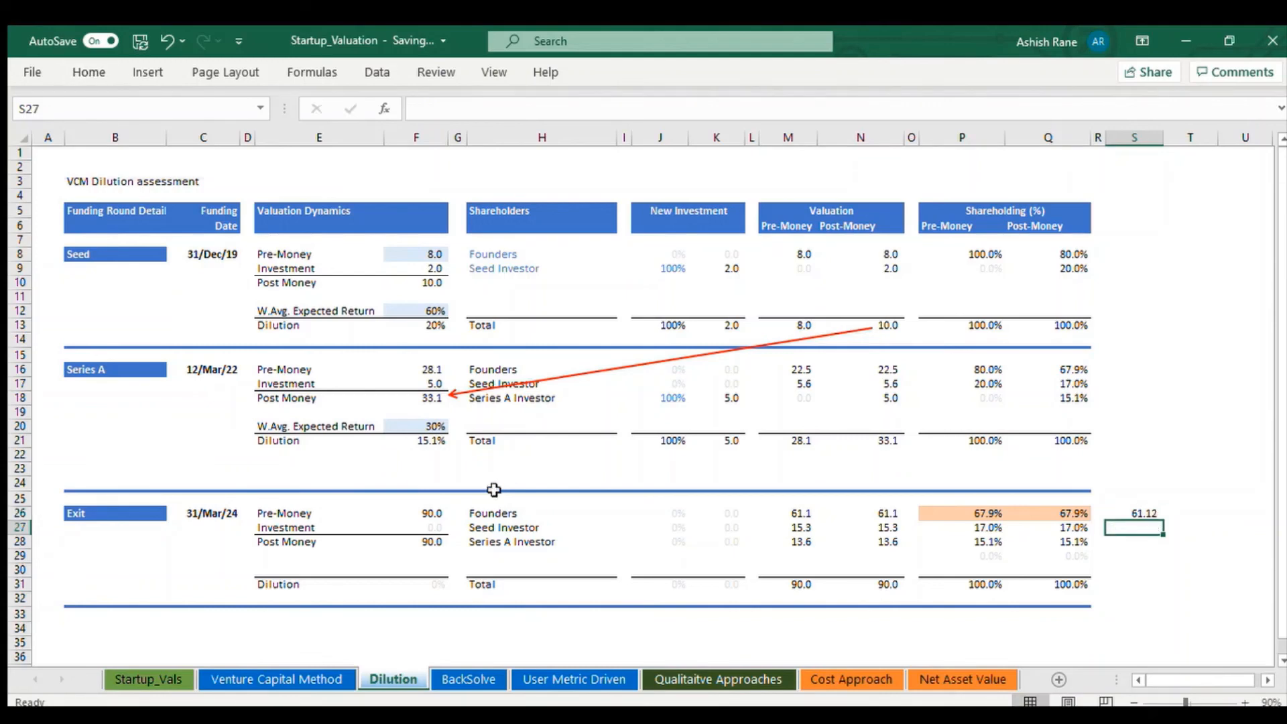
click(1134, 513)
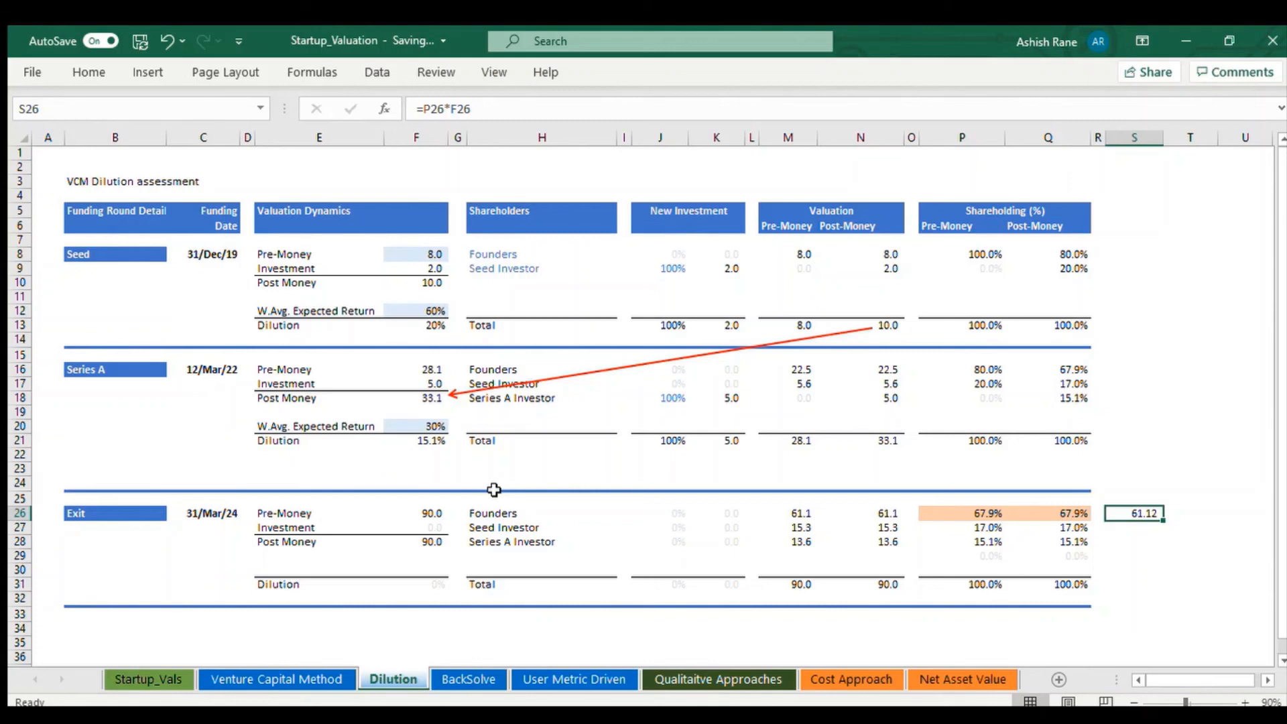
mouse_move(394, 346)
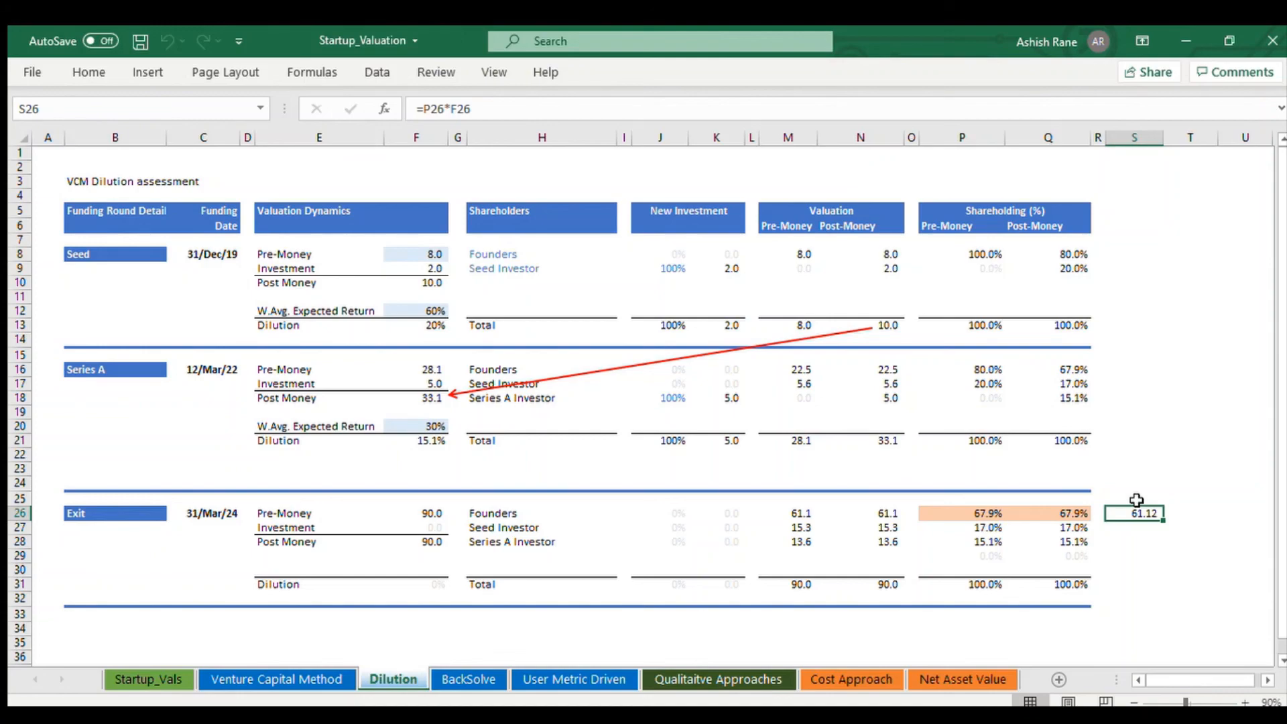
mouse_move(1232, 174)
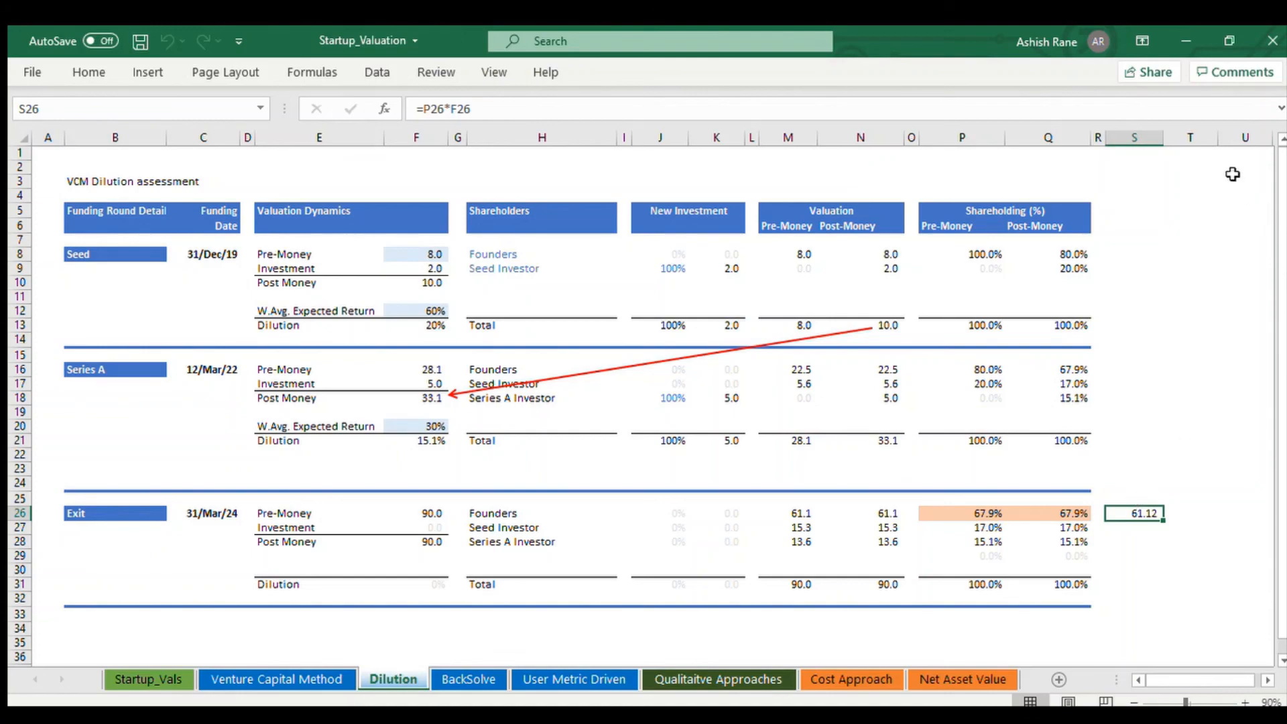